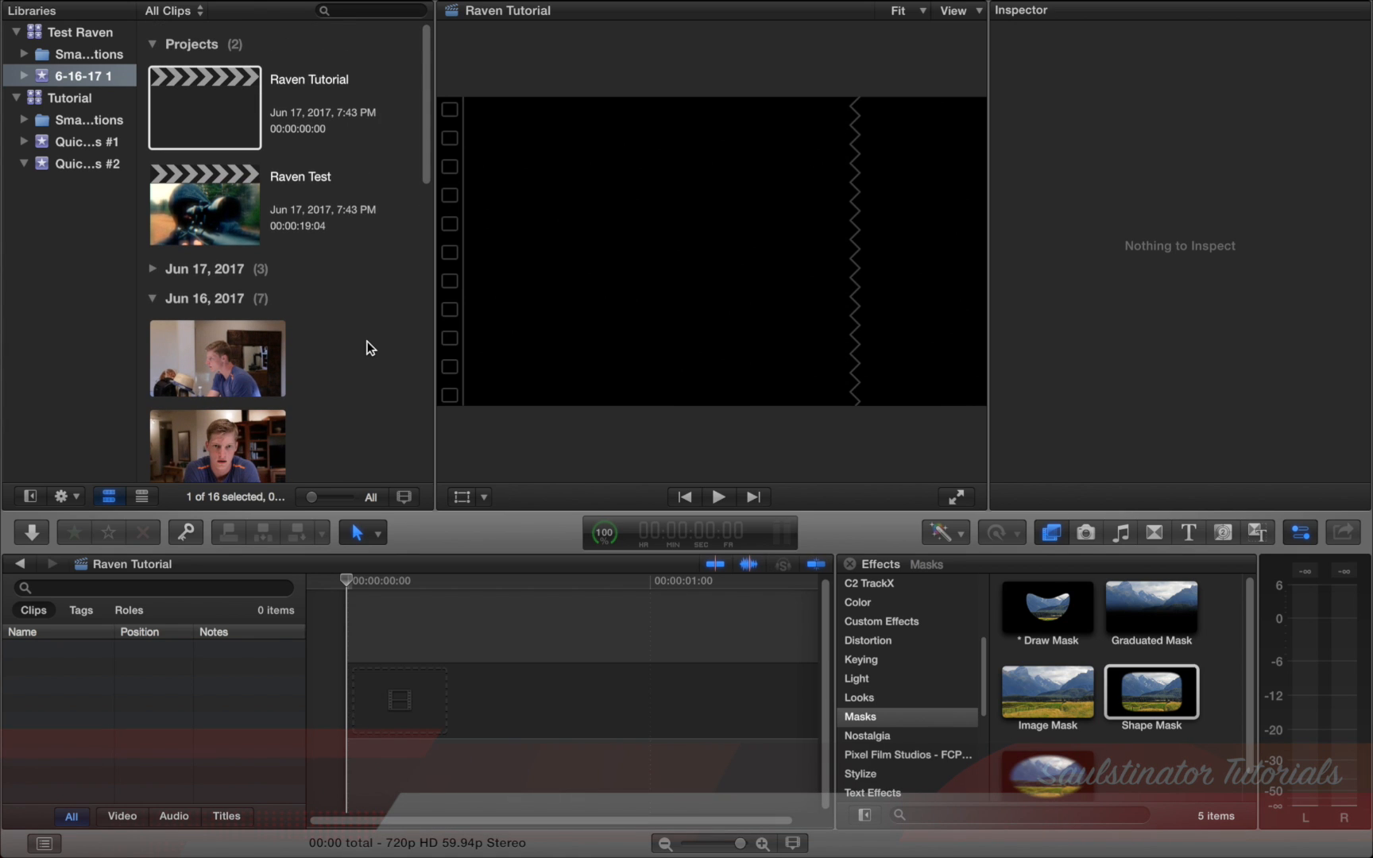
- Browse and preview clips from the June 16 event
{"action": "scroll", "scroll_direction": "down", "scroll_amount": 3}
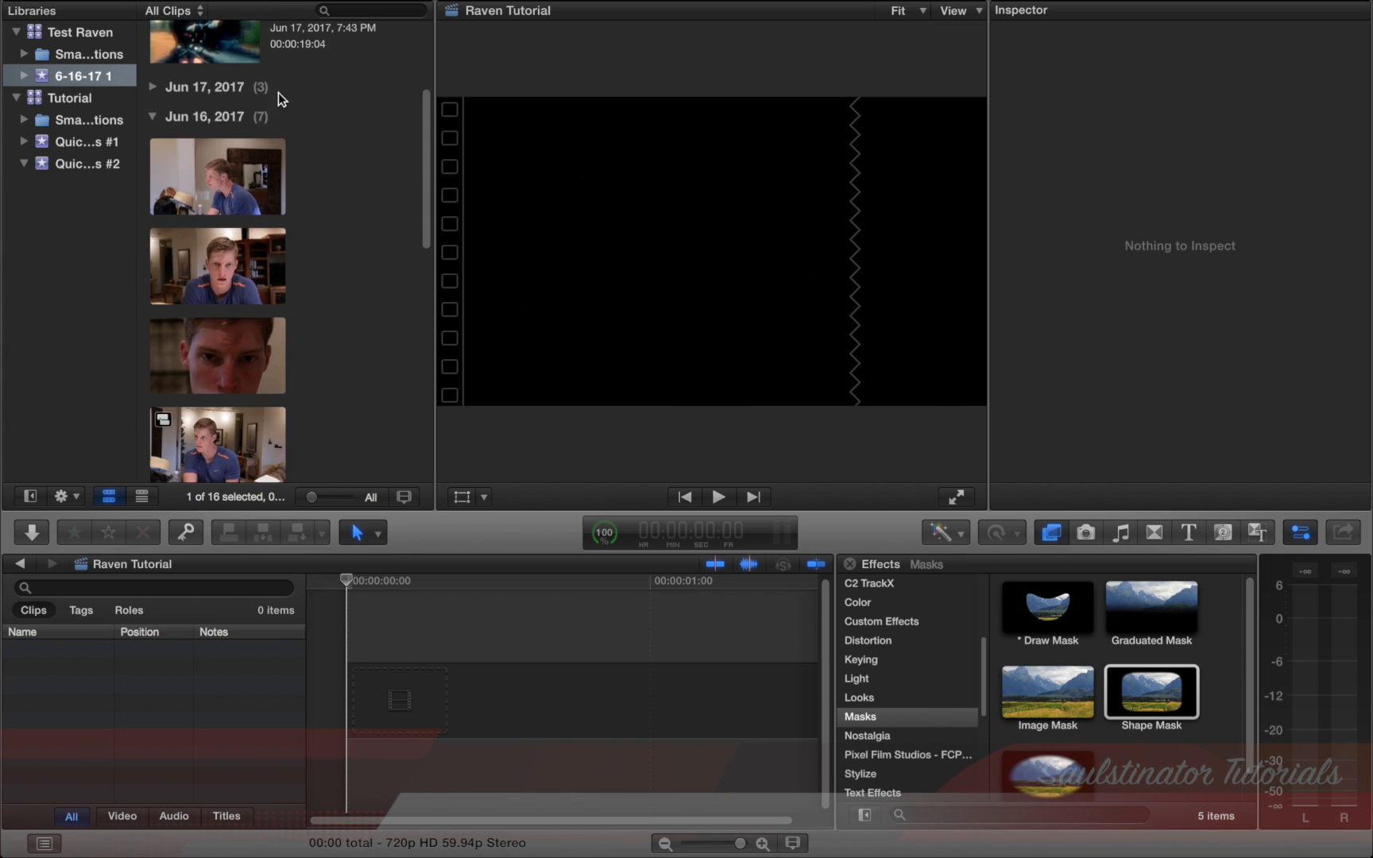
{"action": "left_click", "coordinate": [216, 177]}
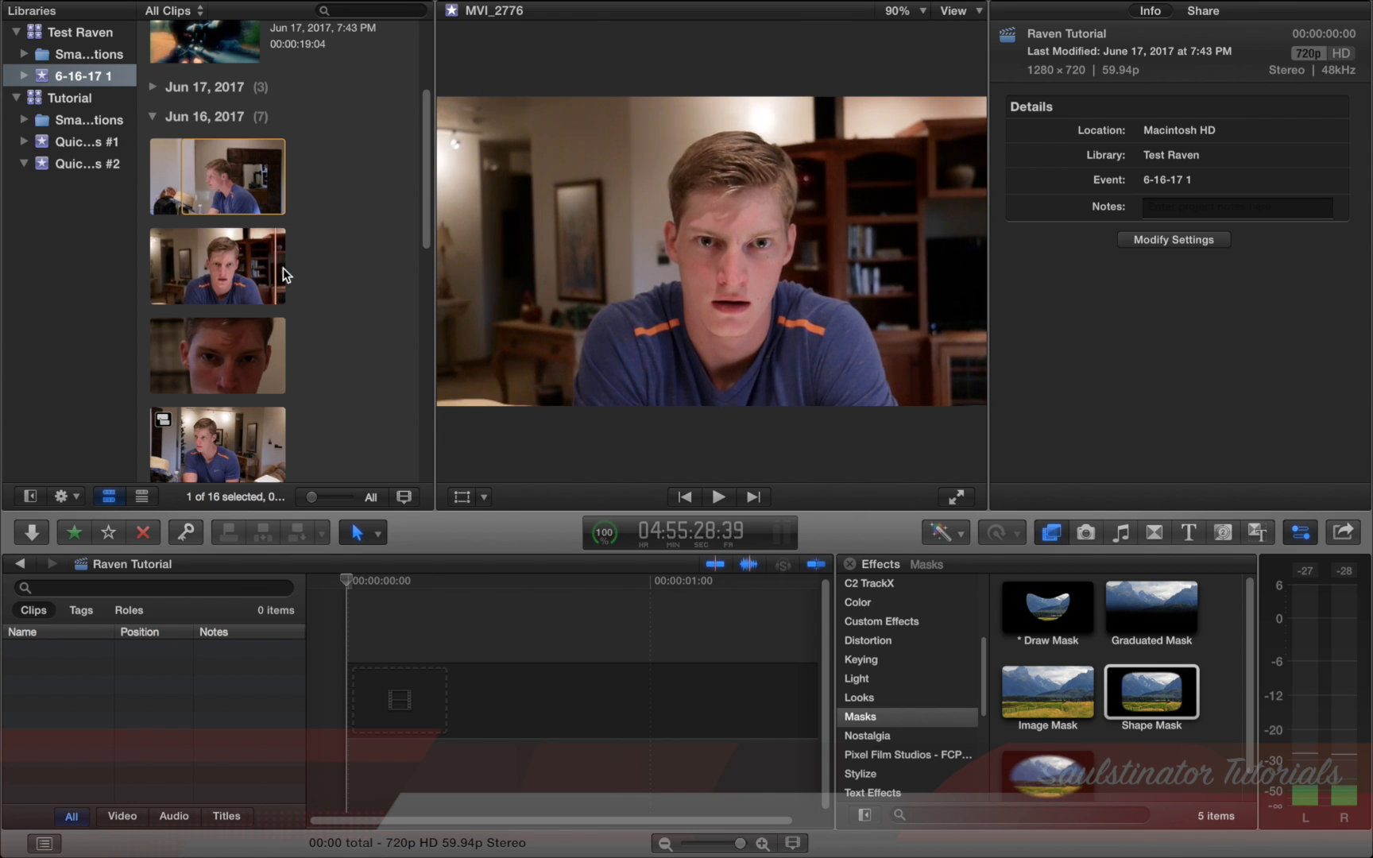
{"action": "scroll", "scroll_direction": "down", "scroll_amount": 3}
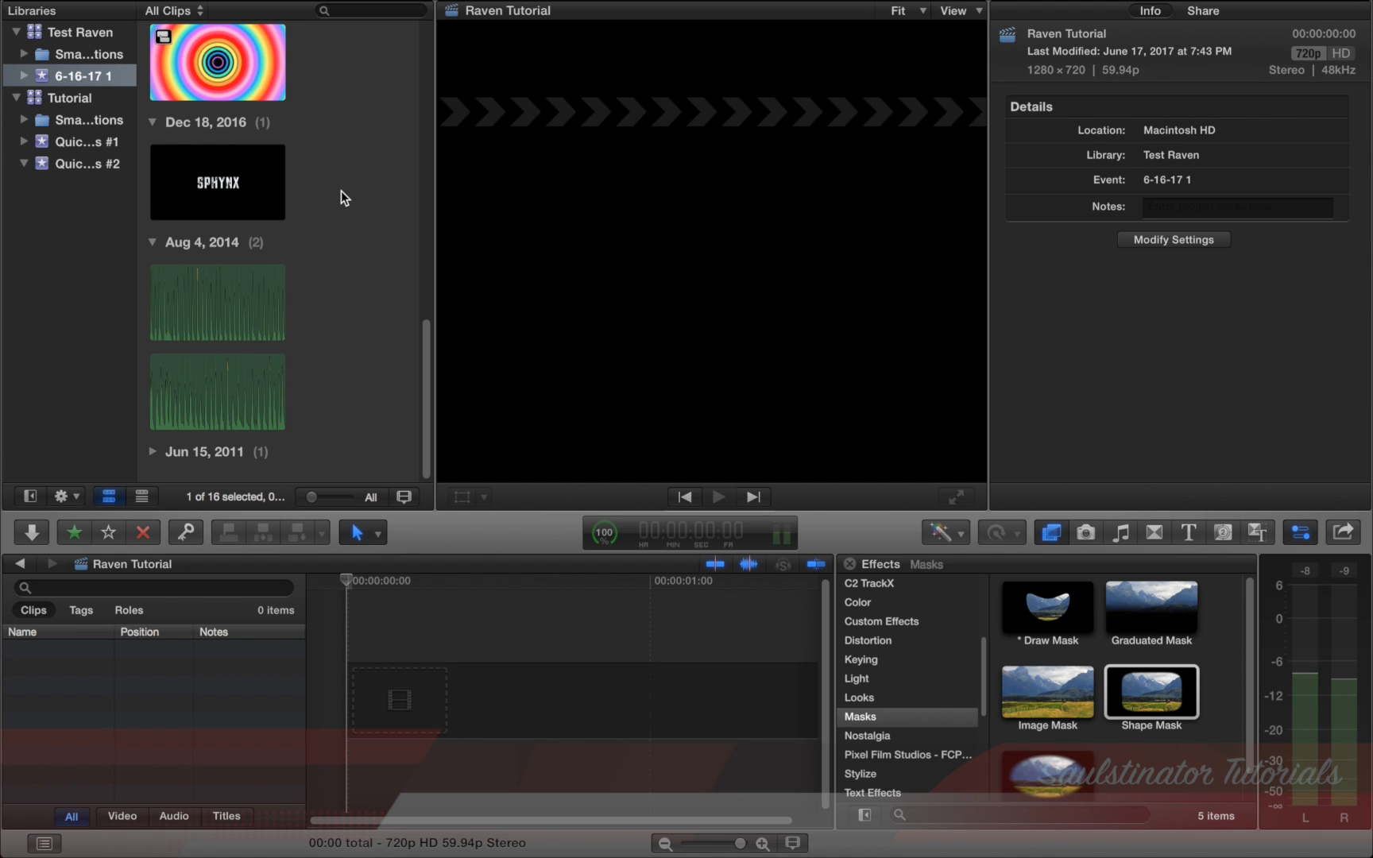
{"action": "scroll", "scroll_direction": "up", "scroll_amount": 3}
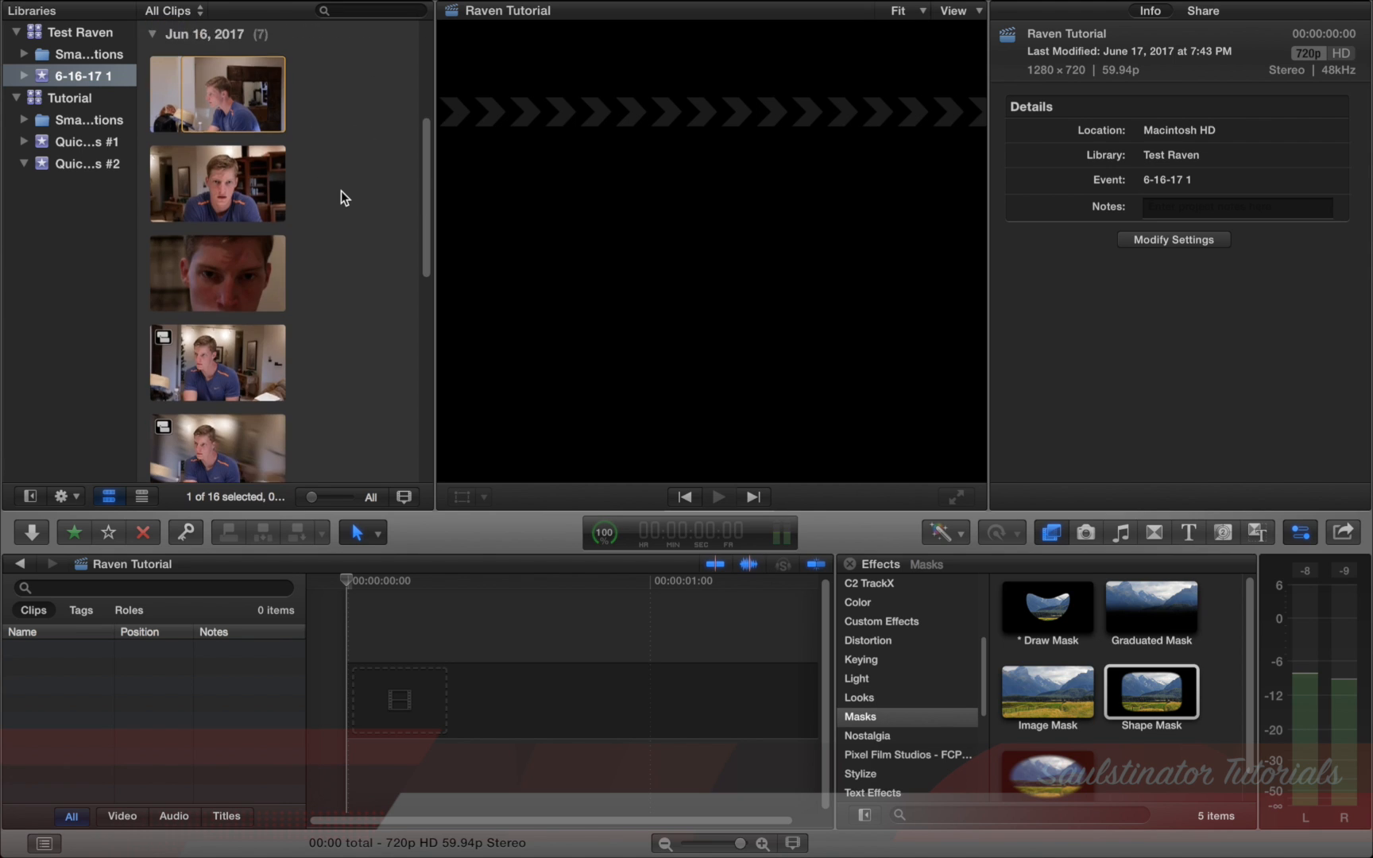
{"action": "scroll", "scroll_direction": "up", "scroll_amount": 3}
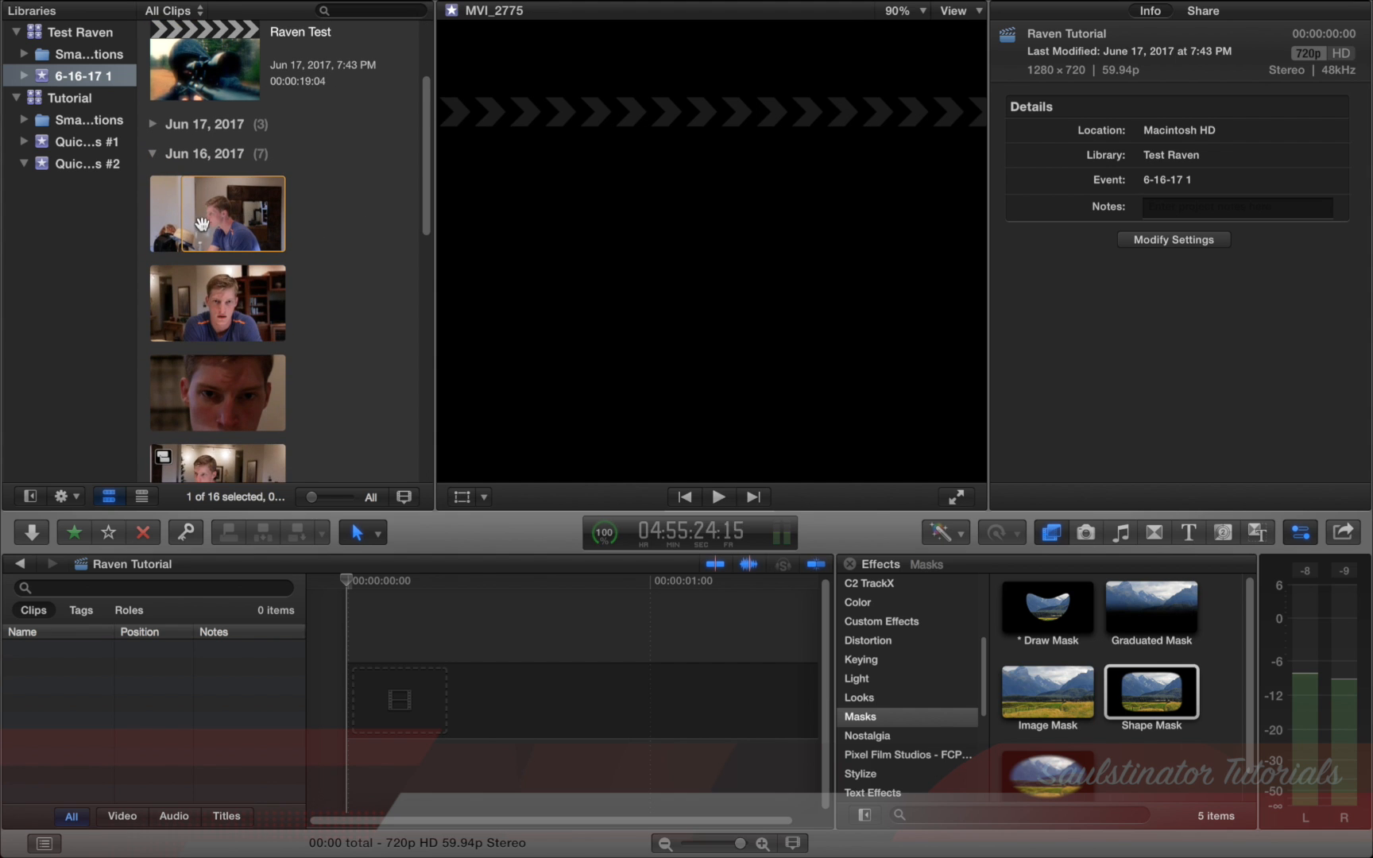
- Add MVI_2775 to the timeline, mark 2:11 and 5:51, and trim the end to 9:03
{"action": "left_click", "coordinate": [216, 213]}
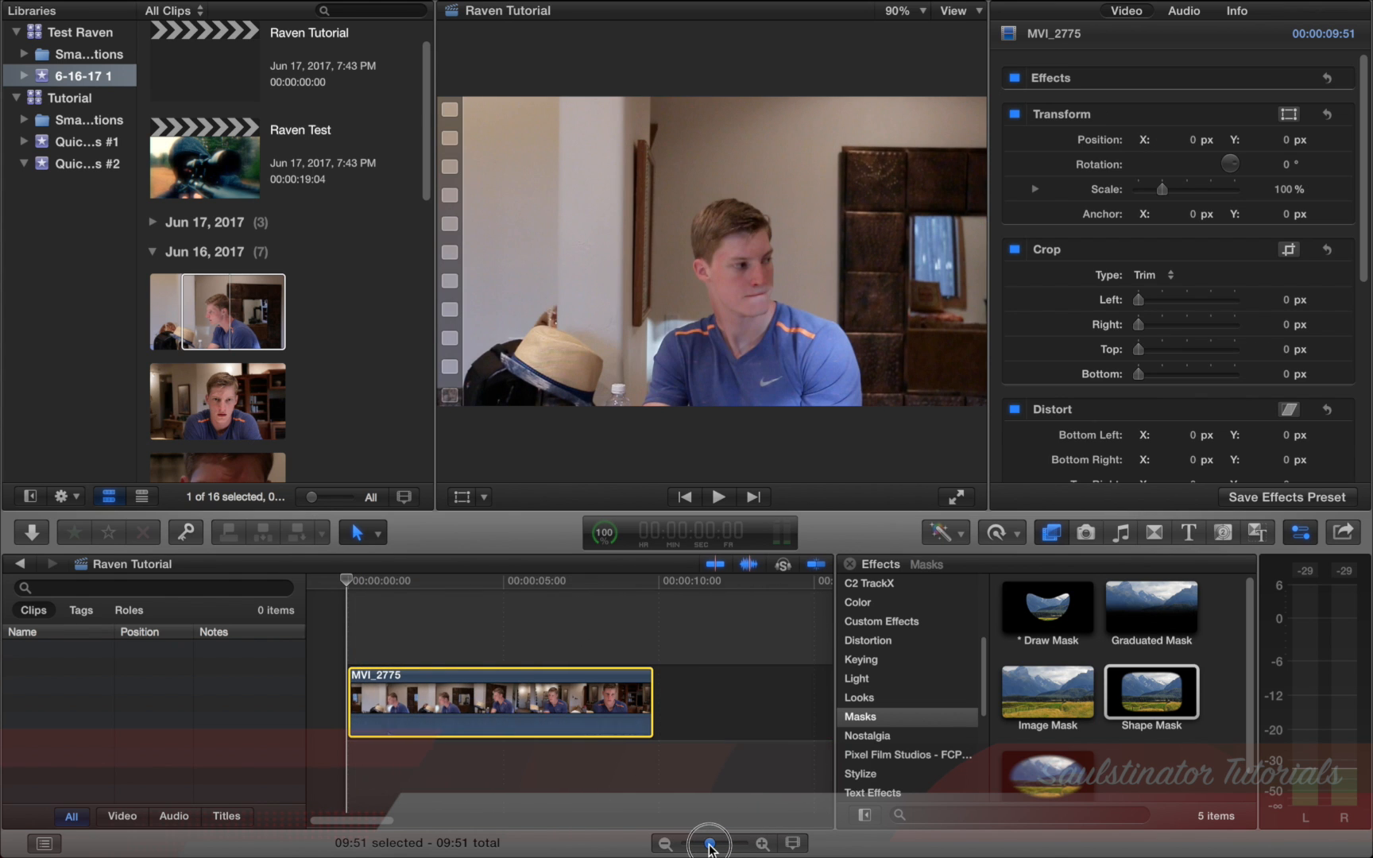
{"action": "left_click", "coordinate": [345, 581]}
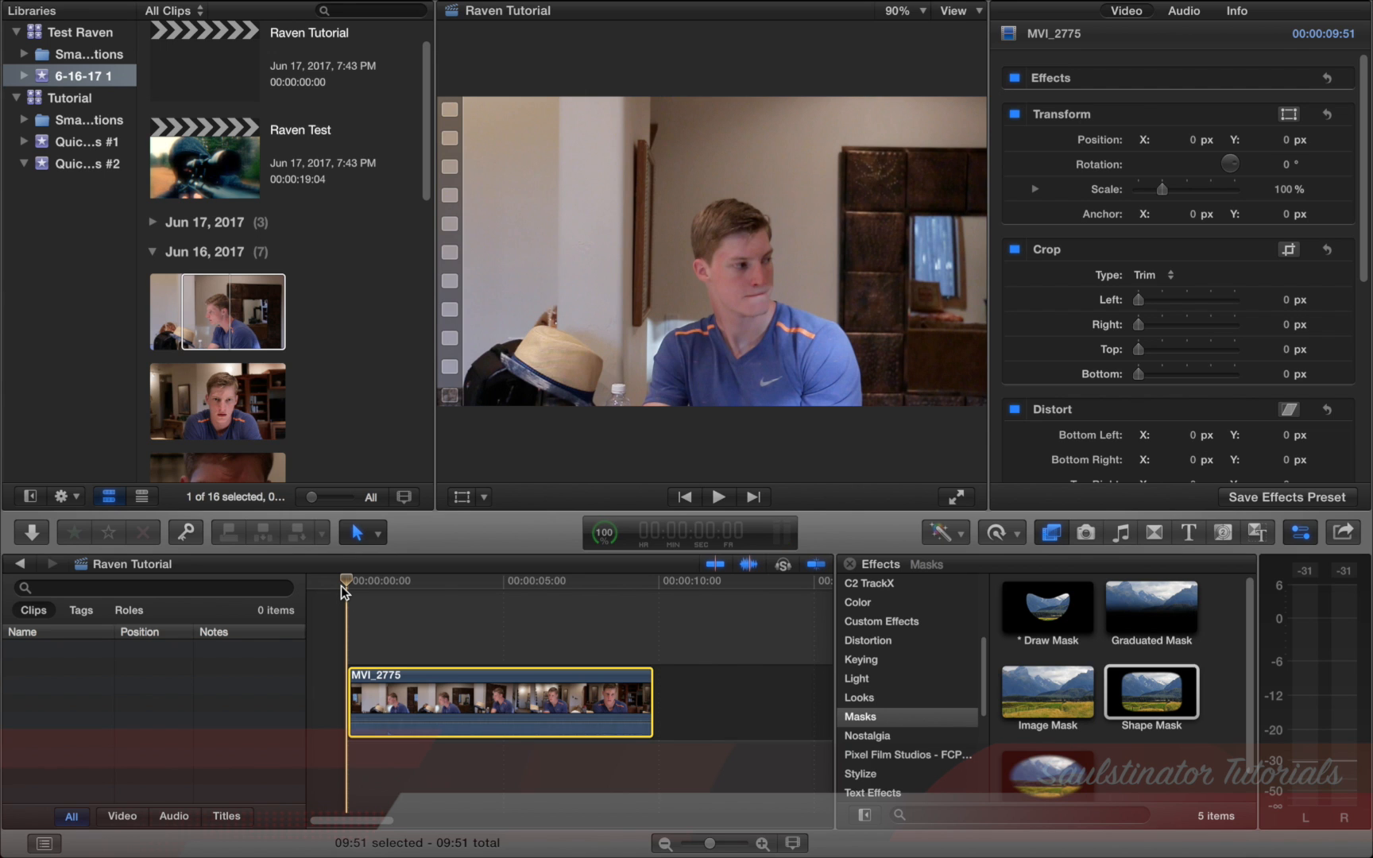
{"action": "left_click", "coordinate": [374, 580]}
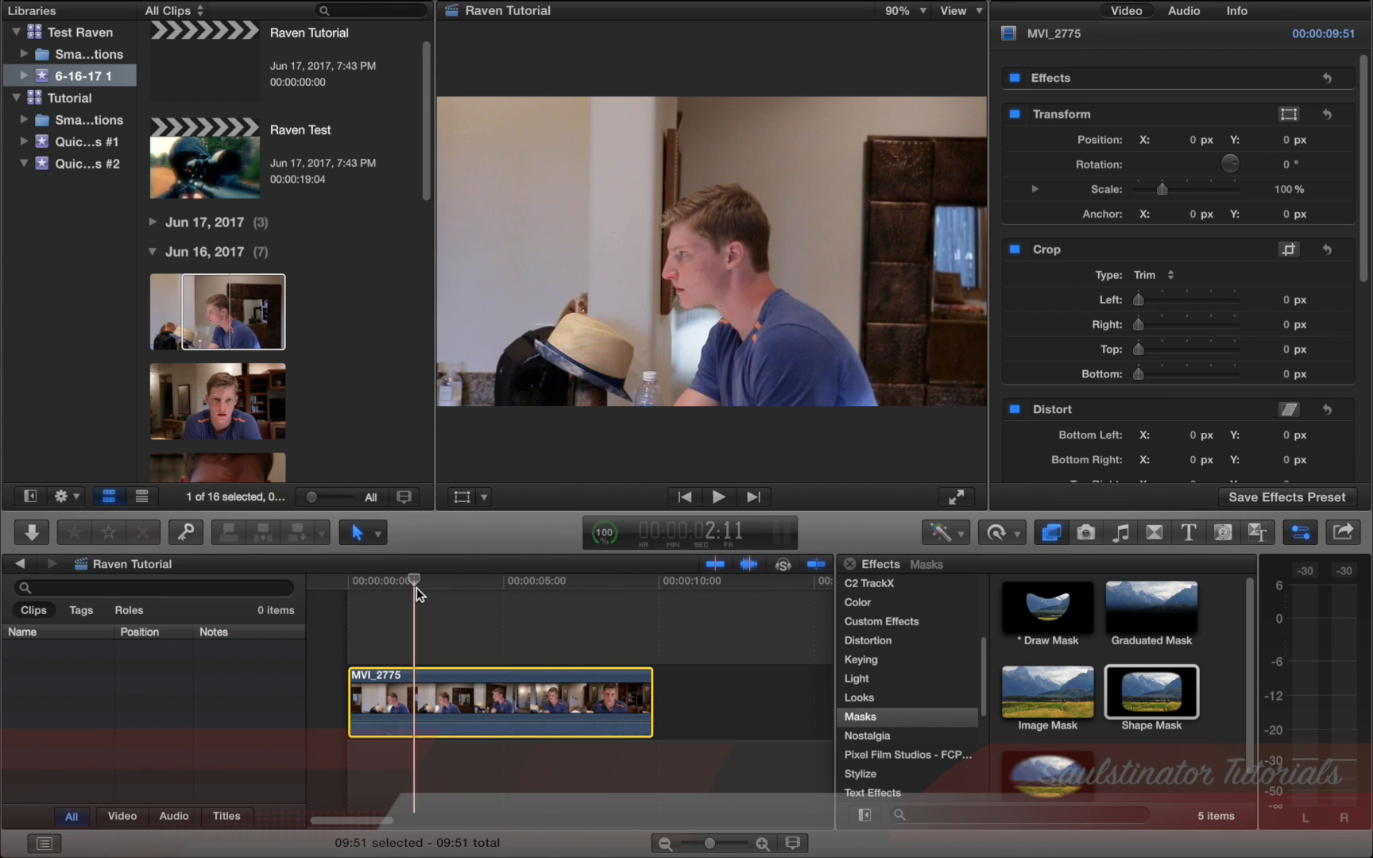
{"action": "left_click", "coordinate": [443, 597]}
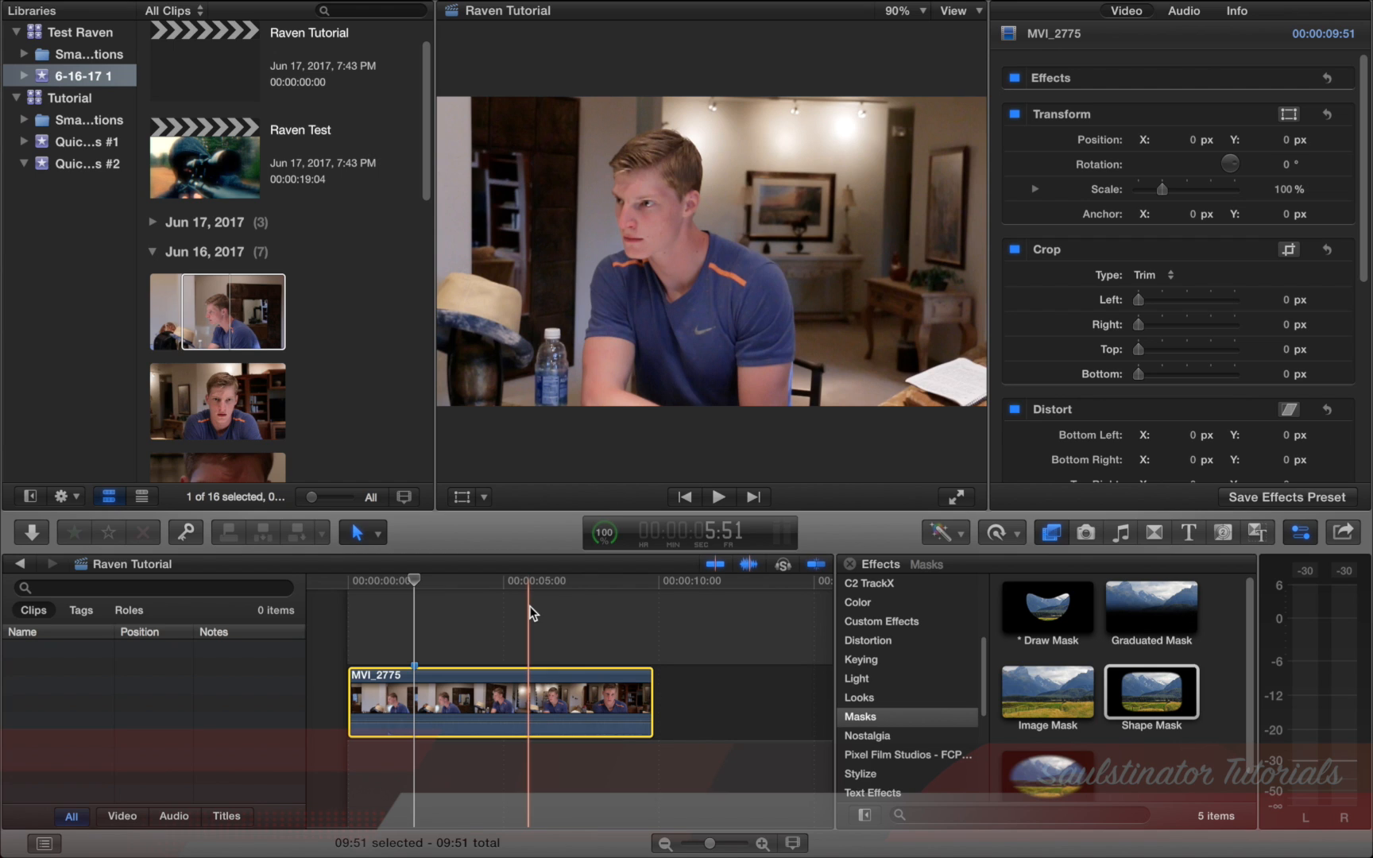
{"action": "left_click", "coordinate": [534, 612]}
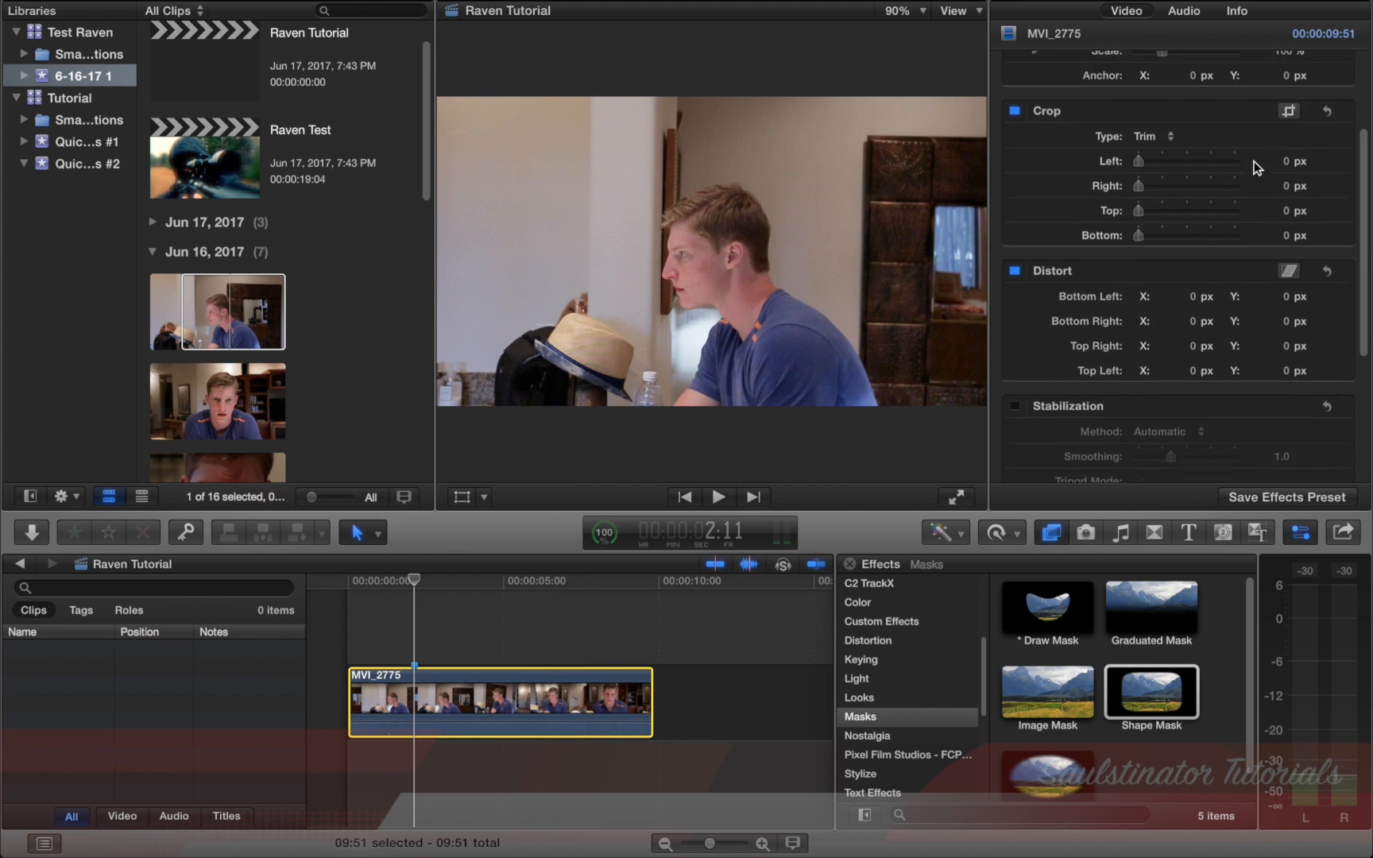
{"action": "left_click", "coordinate": [517, 600]}
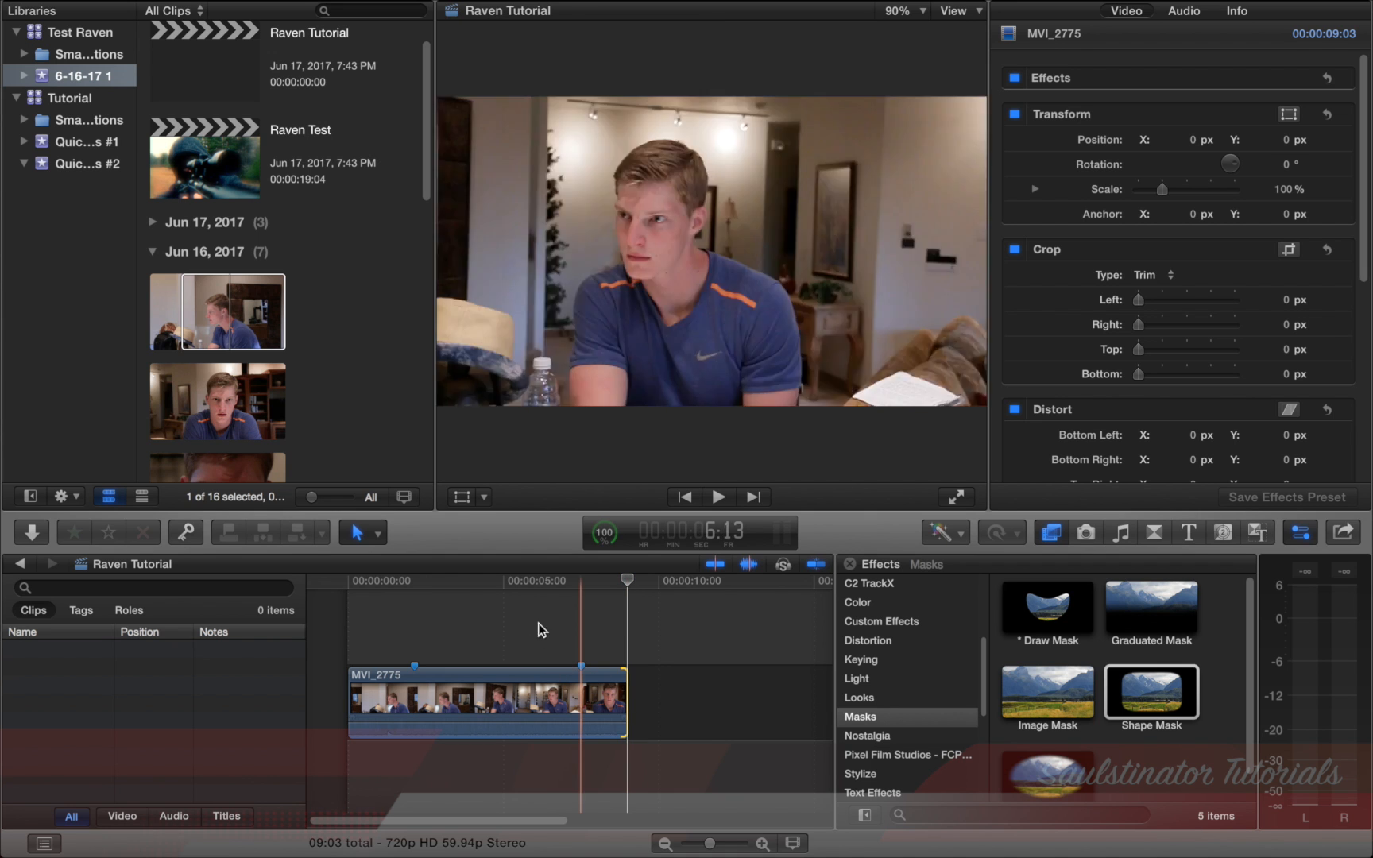
- Retime the marked section of MVI_2775 to 4x and shorten it, totaling 6:29
{"action": "left_click", "coordinate": [413, 580]}
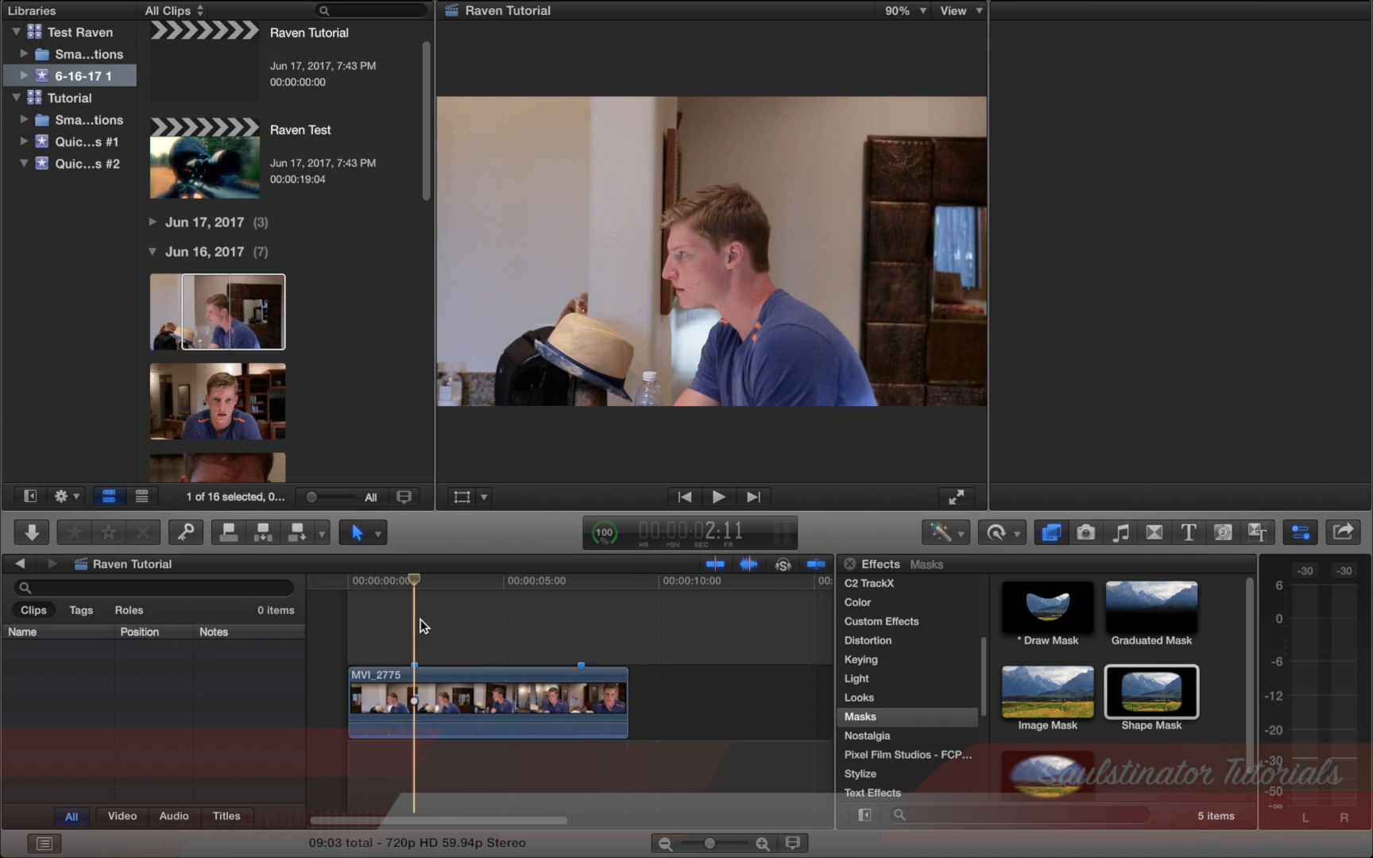
{"action": "left_click", "coordinate": [420, 700]}
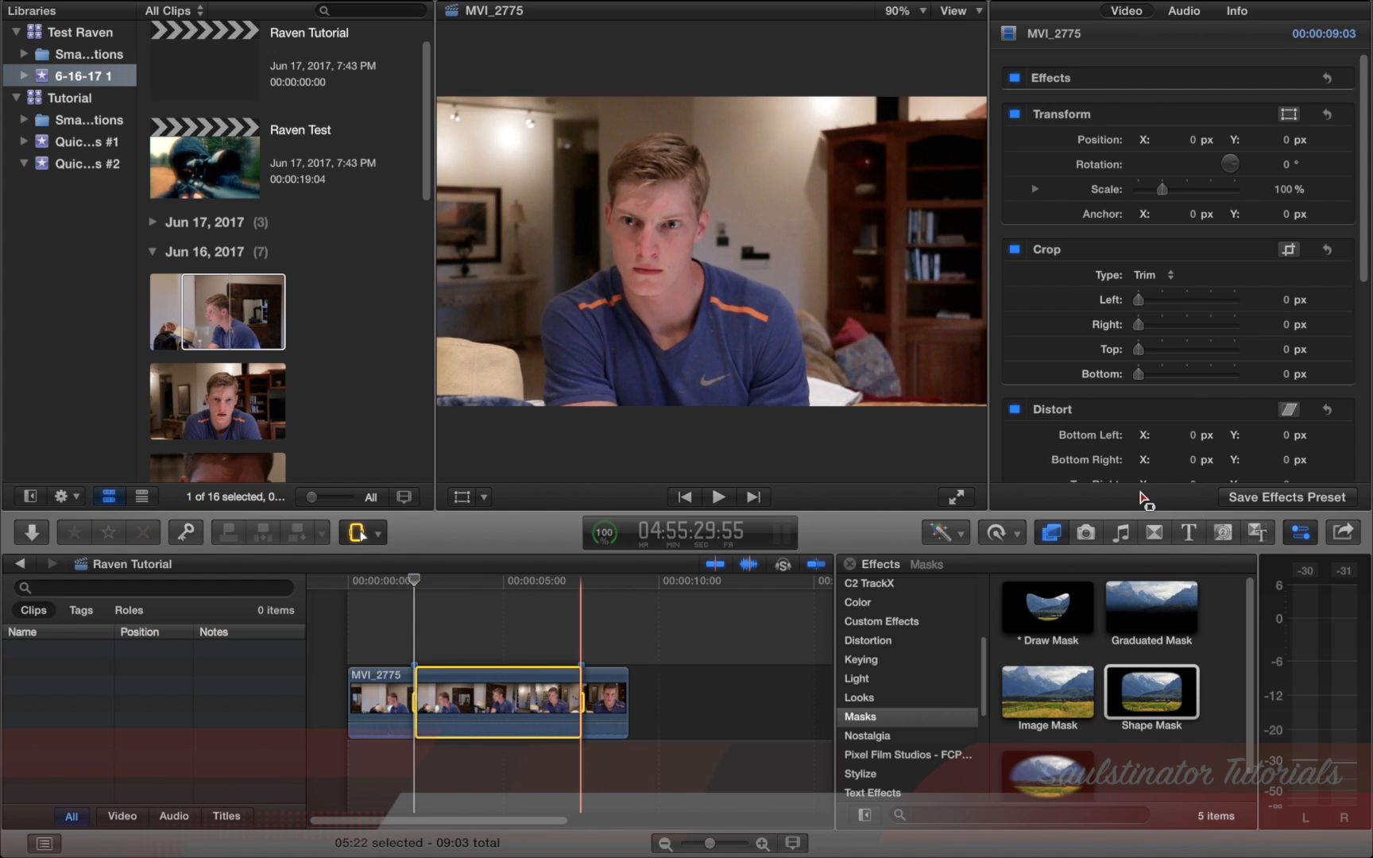
{"action": "left_click", "coordinate": [993, 532]}
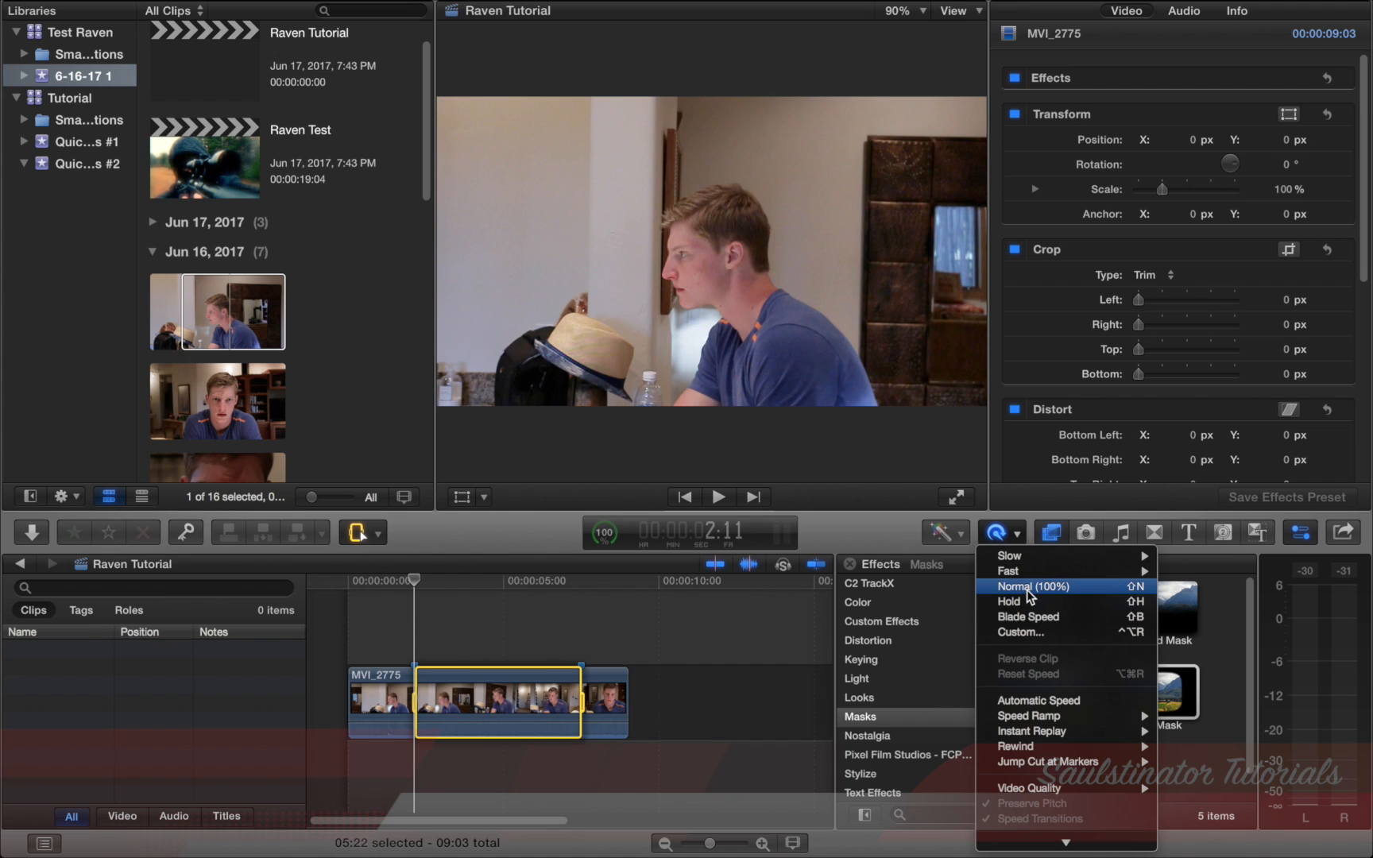
{"action": "mouse_move", "coordinate": [1011, 571]}
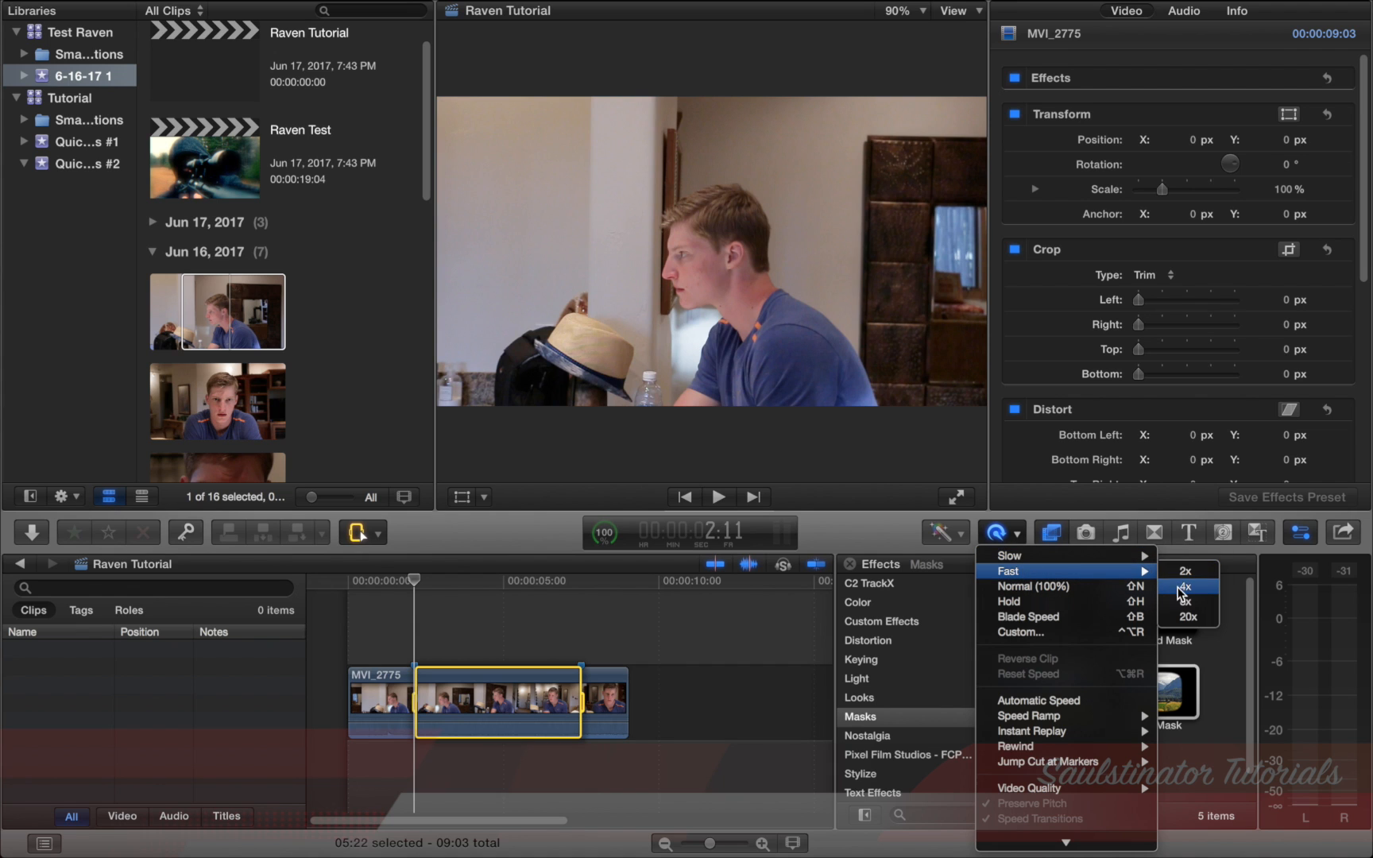
{"action": "left_click", "coordinate": [1187, 586]}
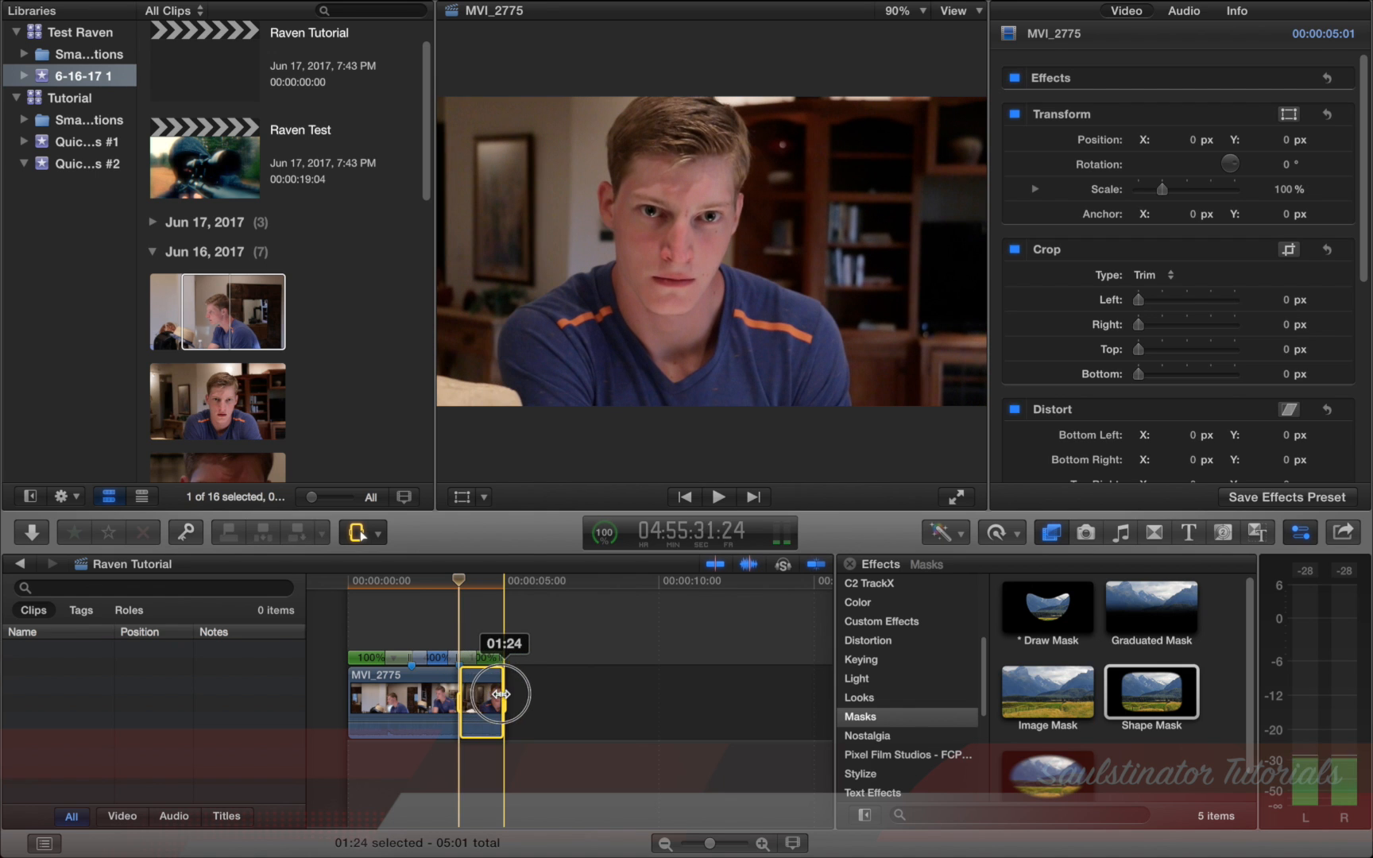
{"action": "left_click", "coordinate": [992, 532]}
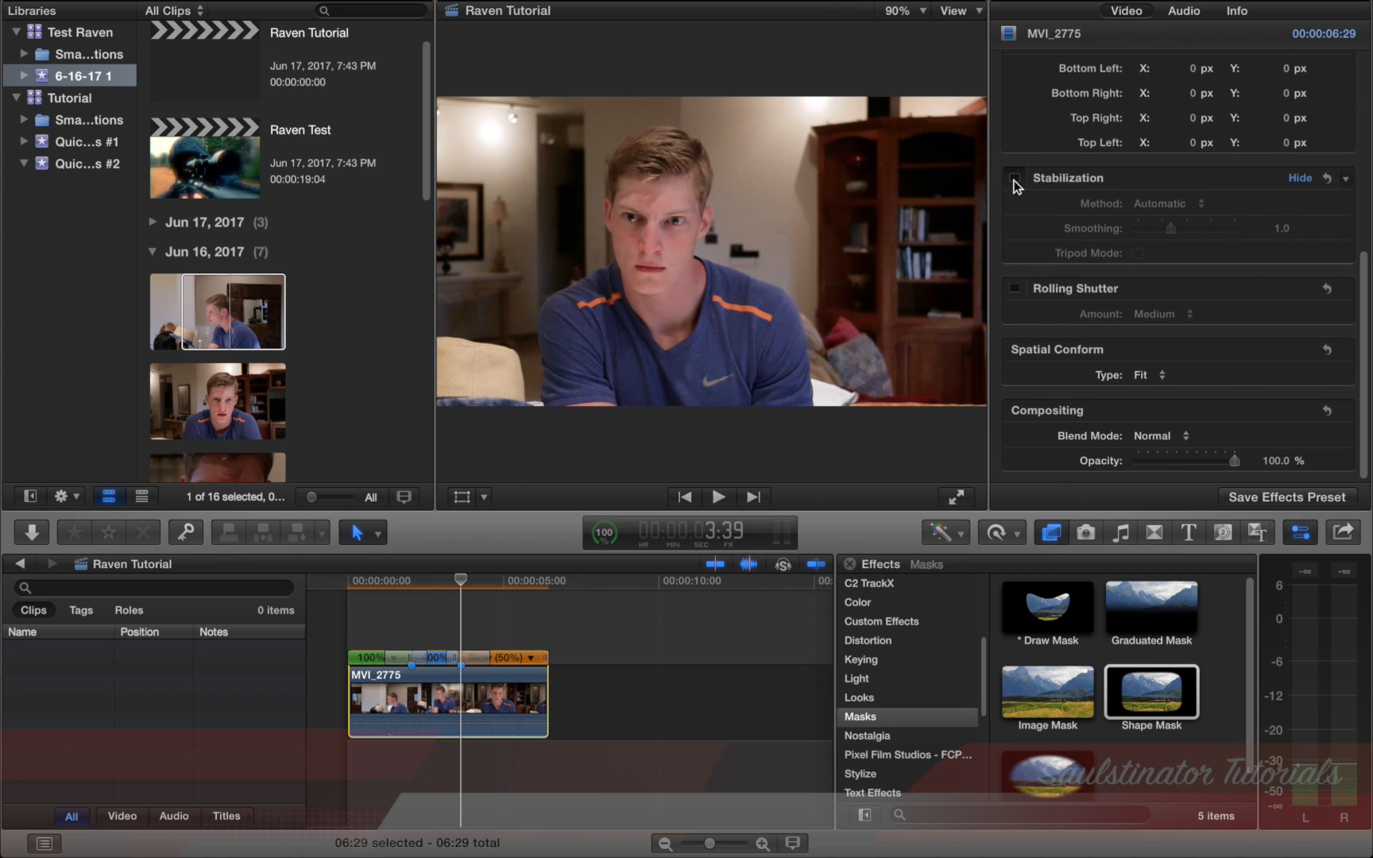
- Enable Automatic stabilization on MVI_2775 at smoothing 3.0, comparing it off and on
{"action": "left_click", "coordinate": [1015, 178]}
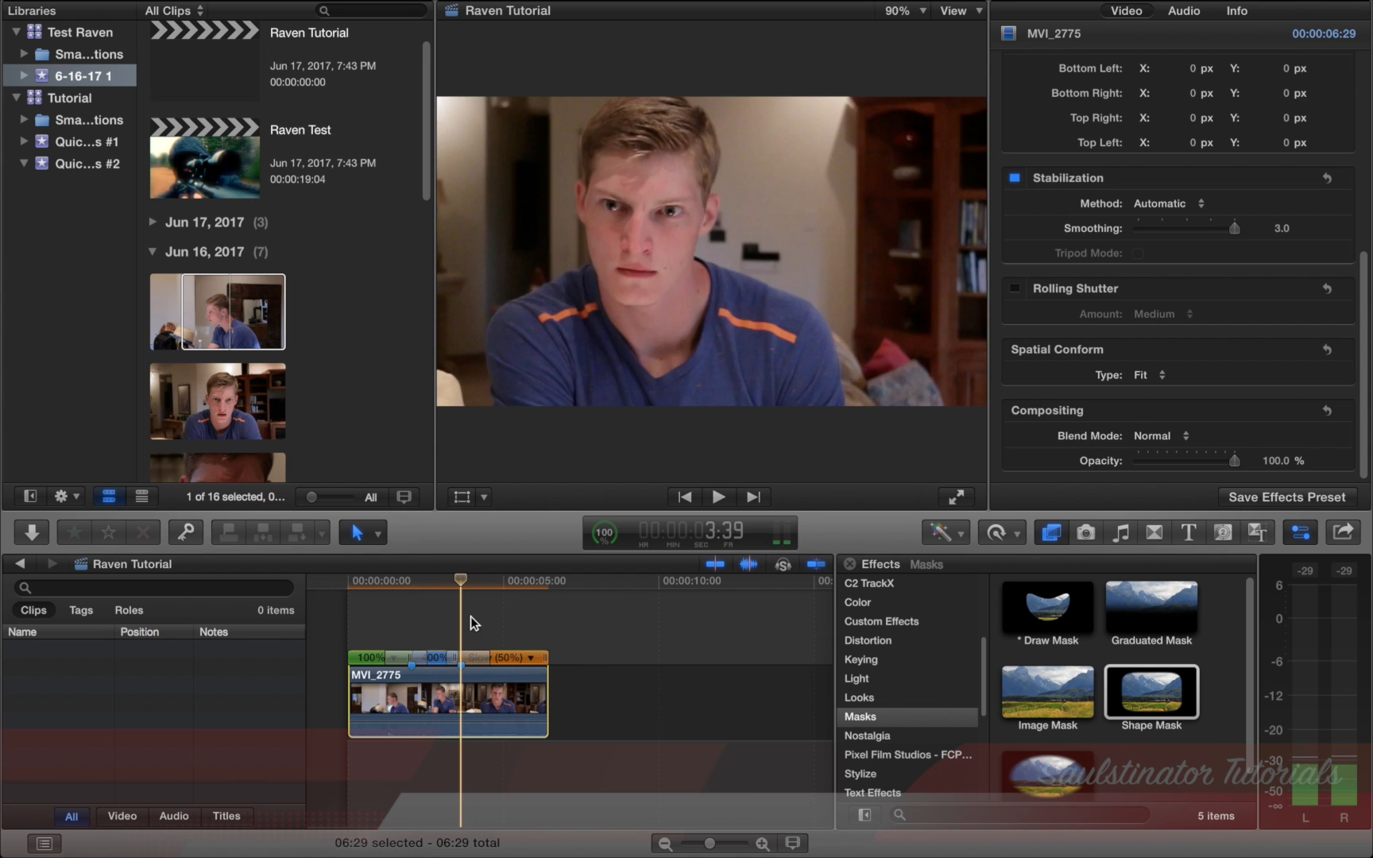
{"action": "left_click", "coordinate": [487, 612]}
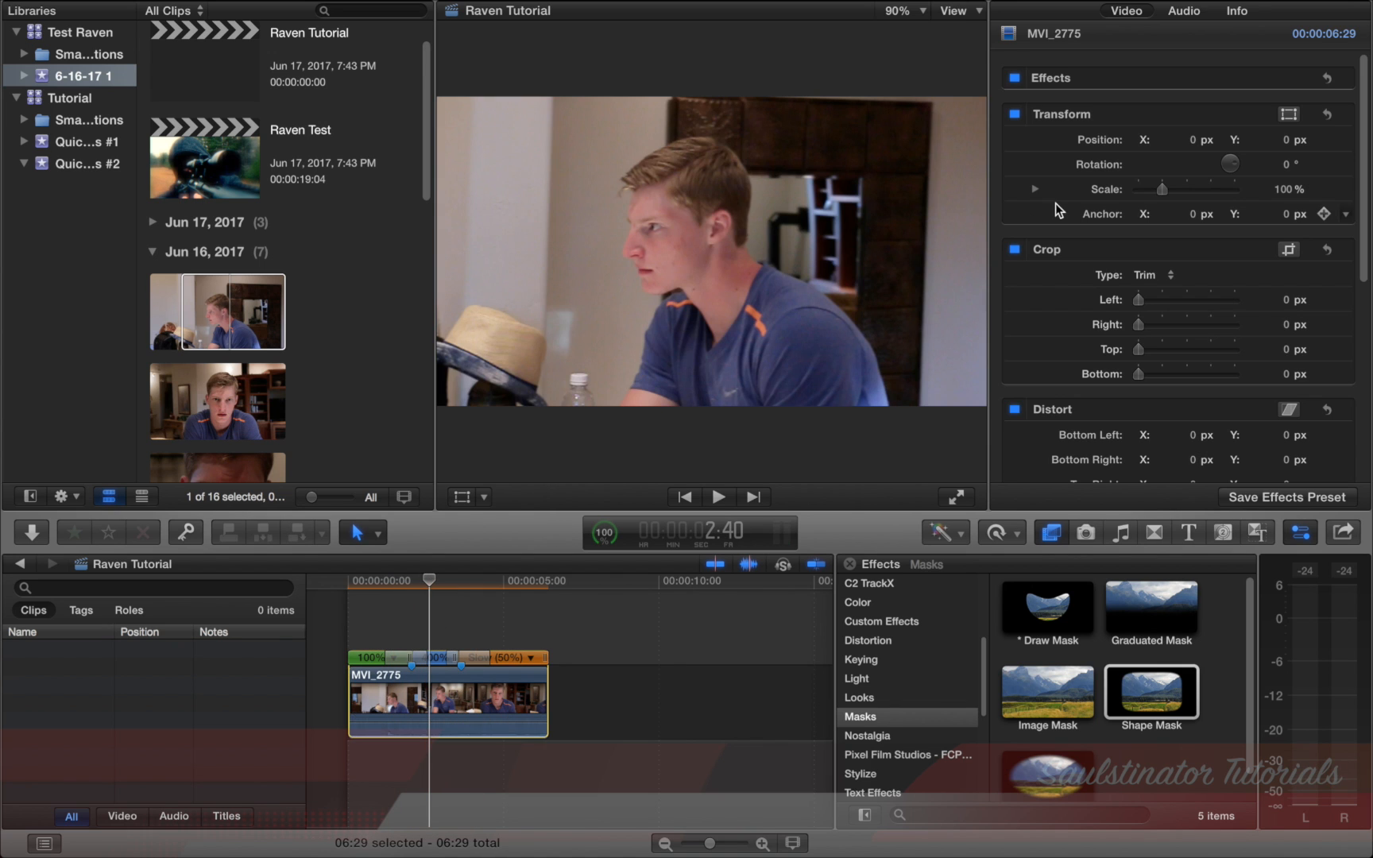
{"action": "scroll", "scroll_direction": "down", "scroll_amount": 3}
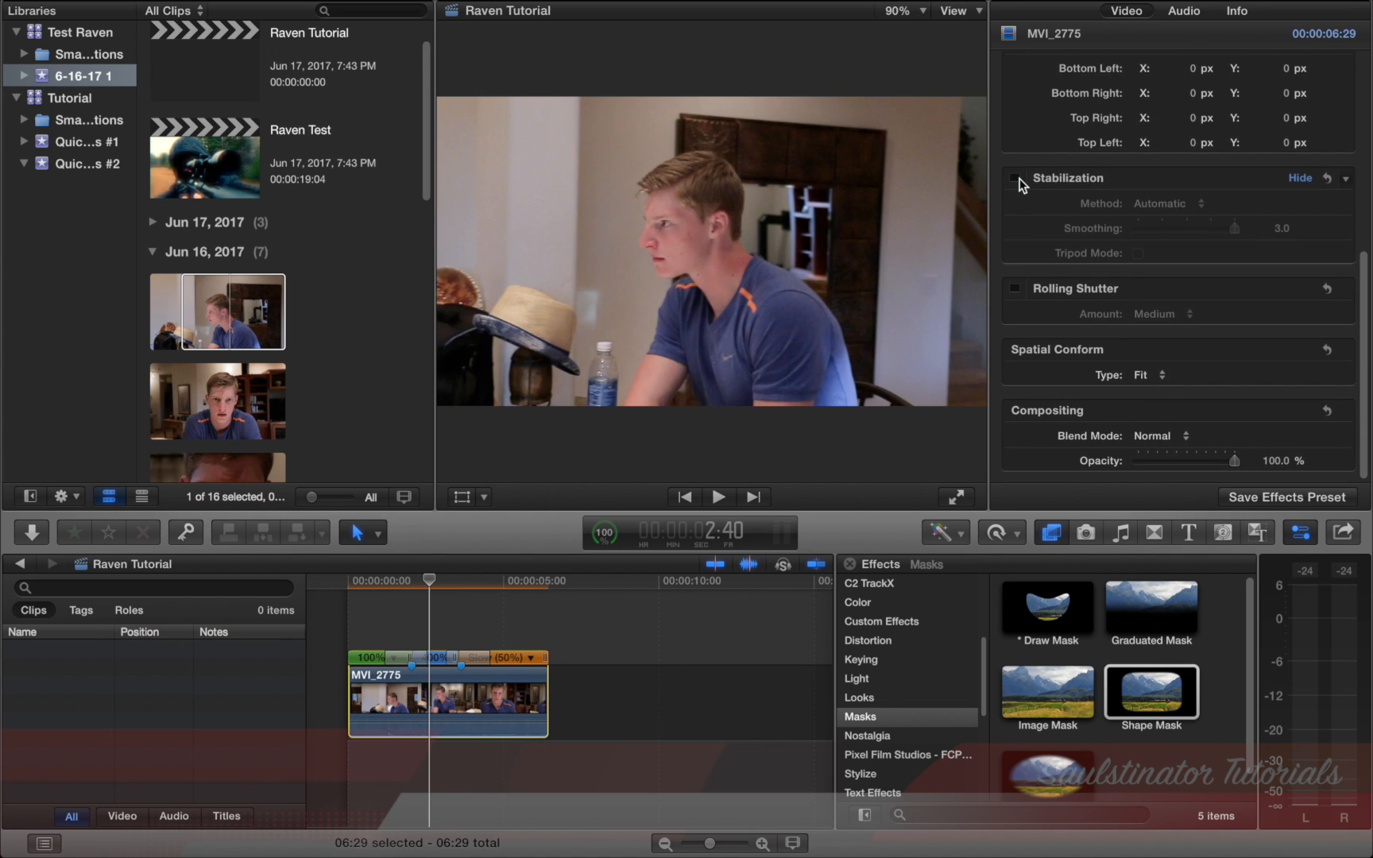
{"action": "left_click", "coordinate": [1013, 177]}
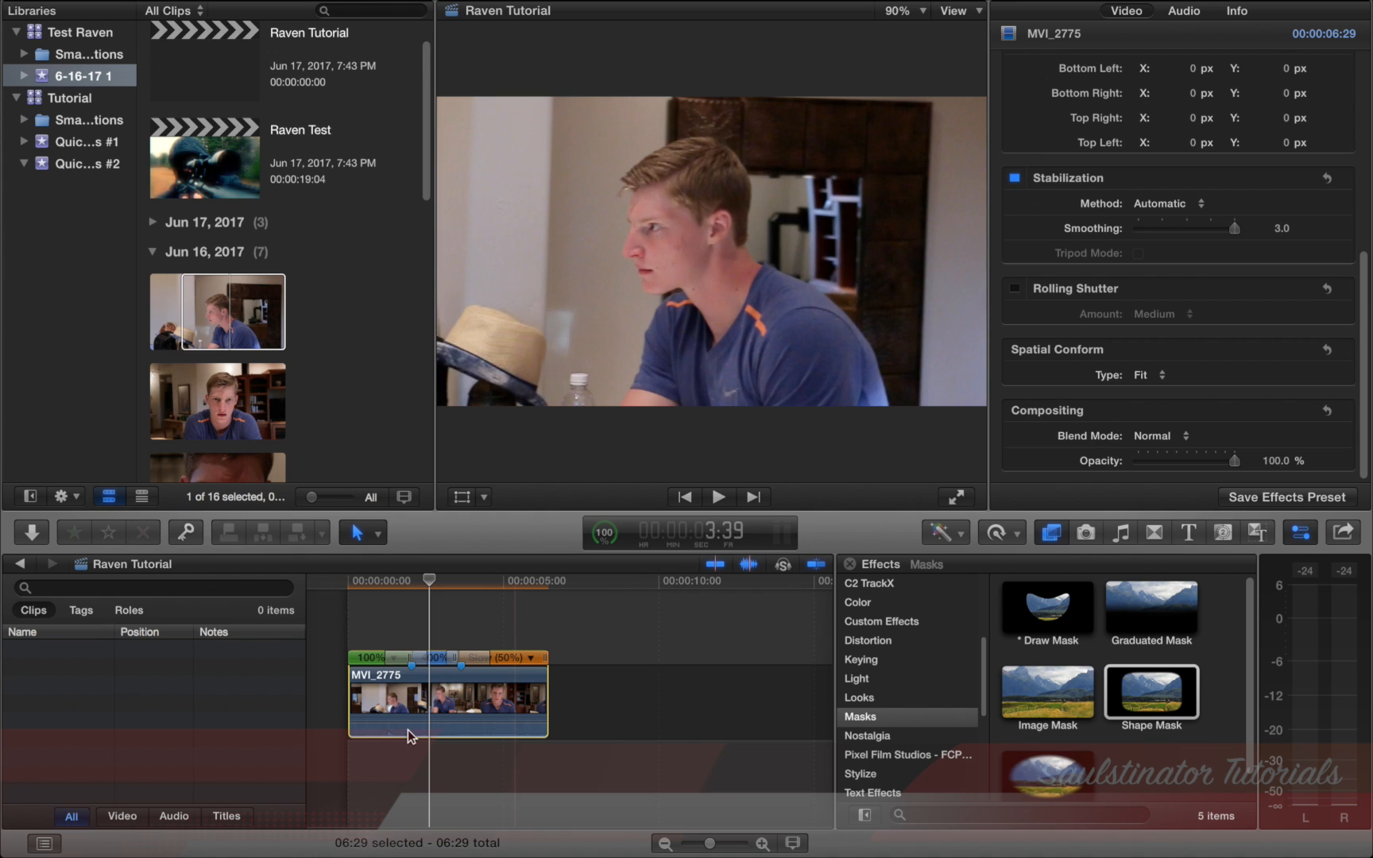
- Make MVI_2775 a compound clip named Raven Clip with a copy stacked above
{"action": "right_click", "coordinate": [460, 681]}
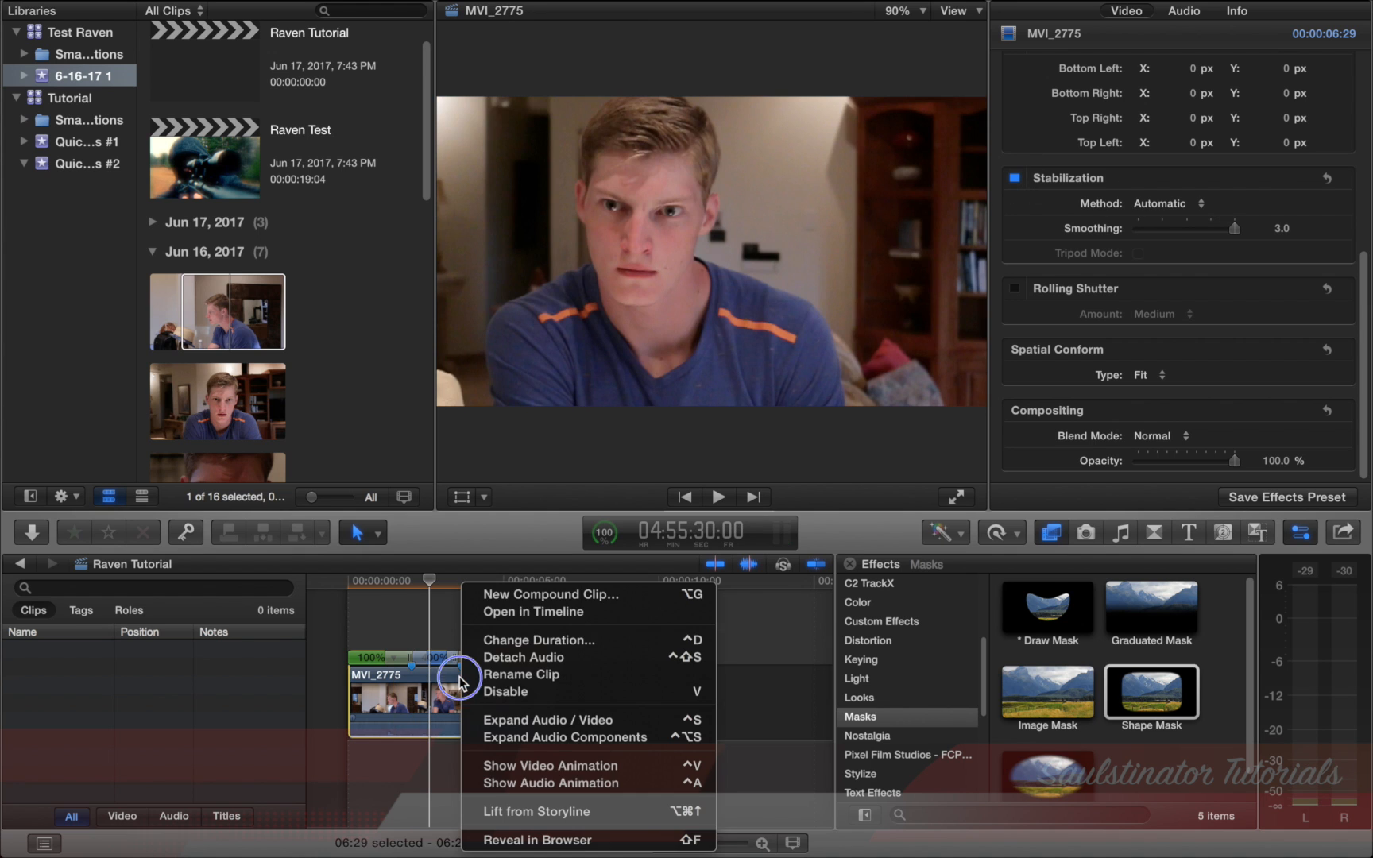
{"action": "mouse_move", "coordinate": [498, 603]}
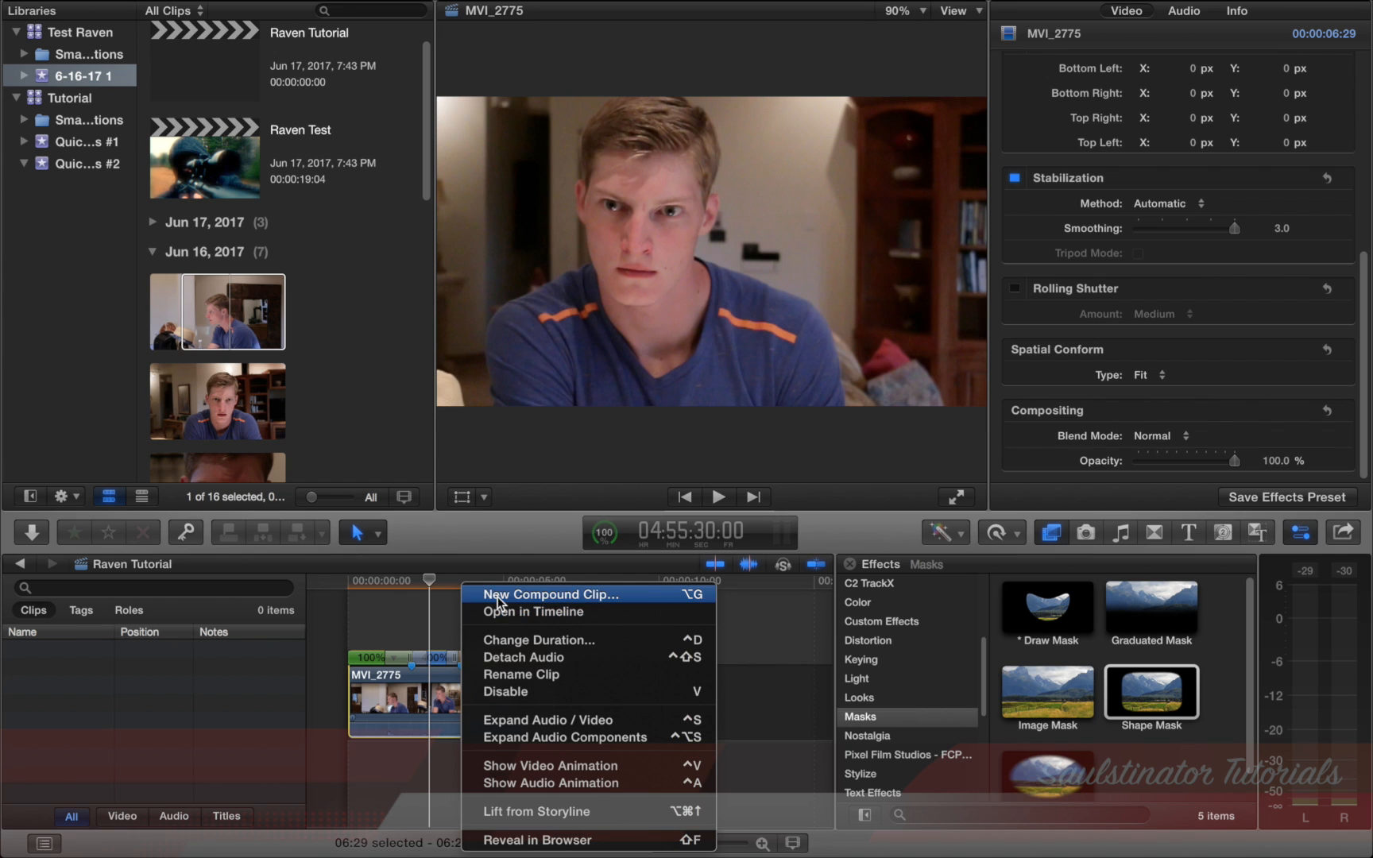
{"action": "left_click", "coordinate": [550, 595]}
{"action": "type", "text": "Raven Tutorial Clip"}
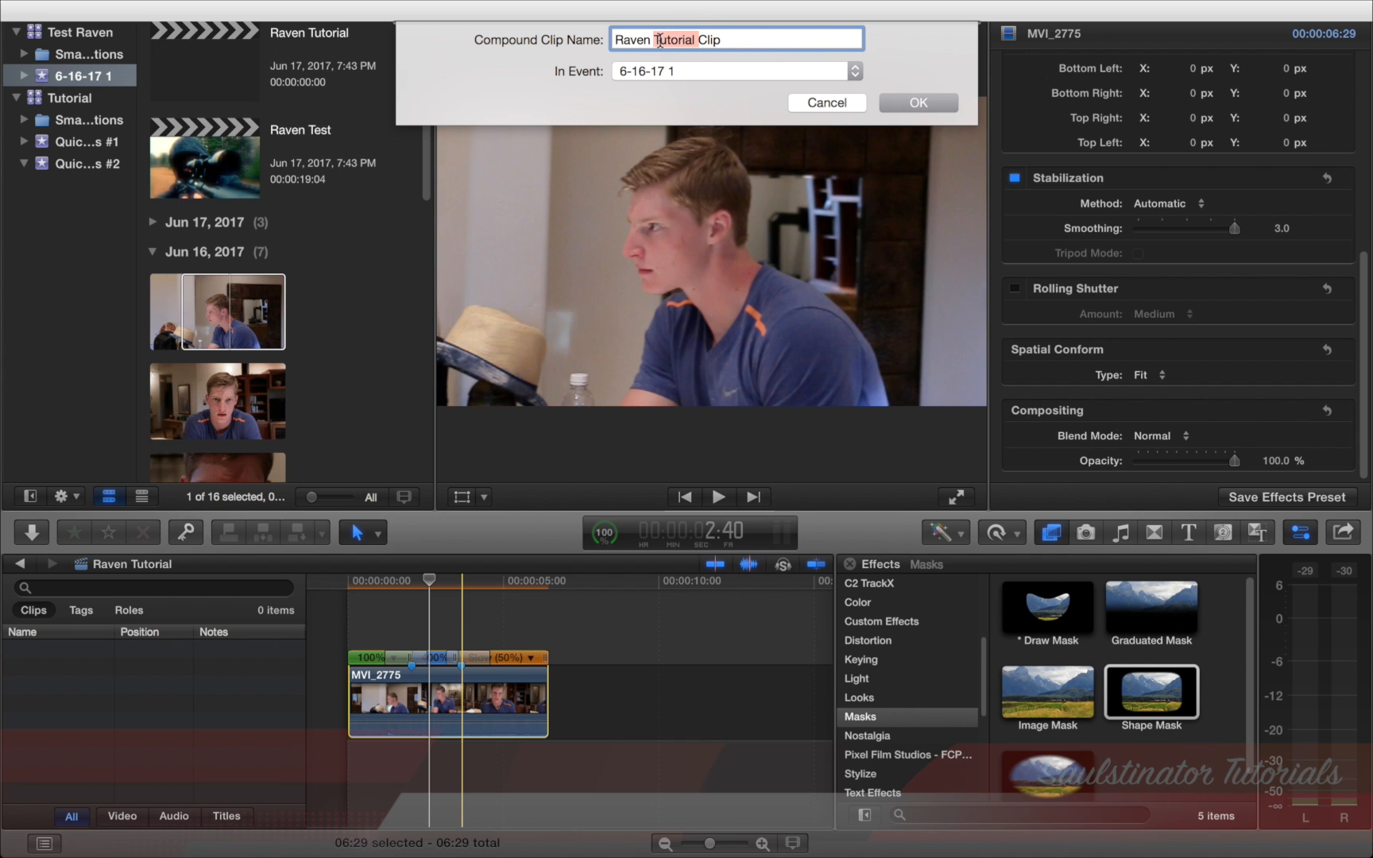
{"action": "left_click", "coordinate": [916, 103]}
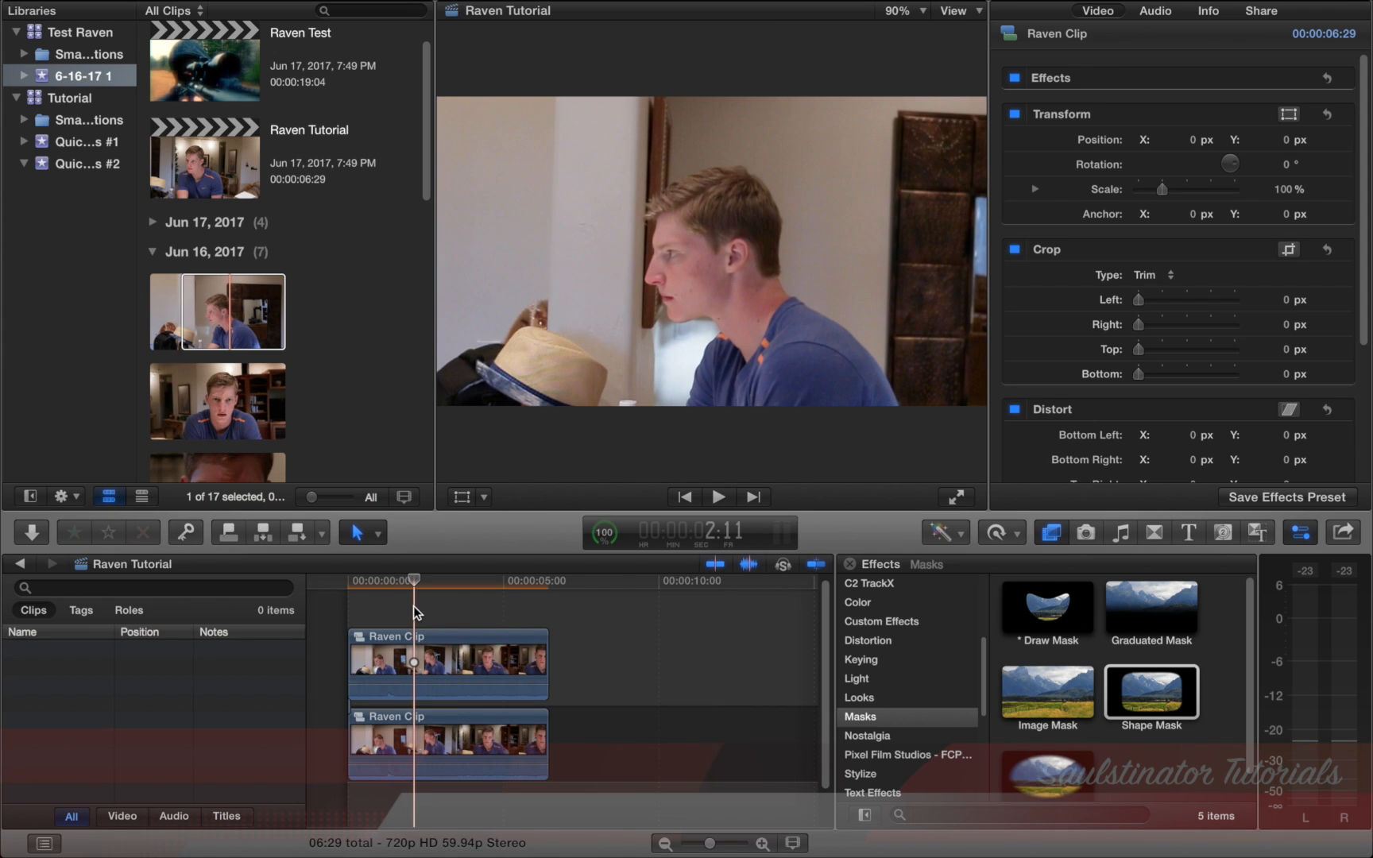
- Draw a mask around the head and shoulders on the top copy, with feather -19
{"action": "left_click", "coordinate": [1045, 609]}
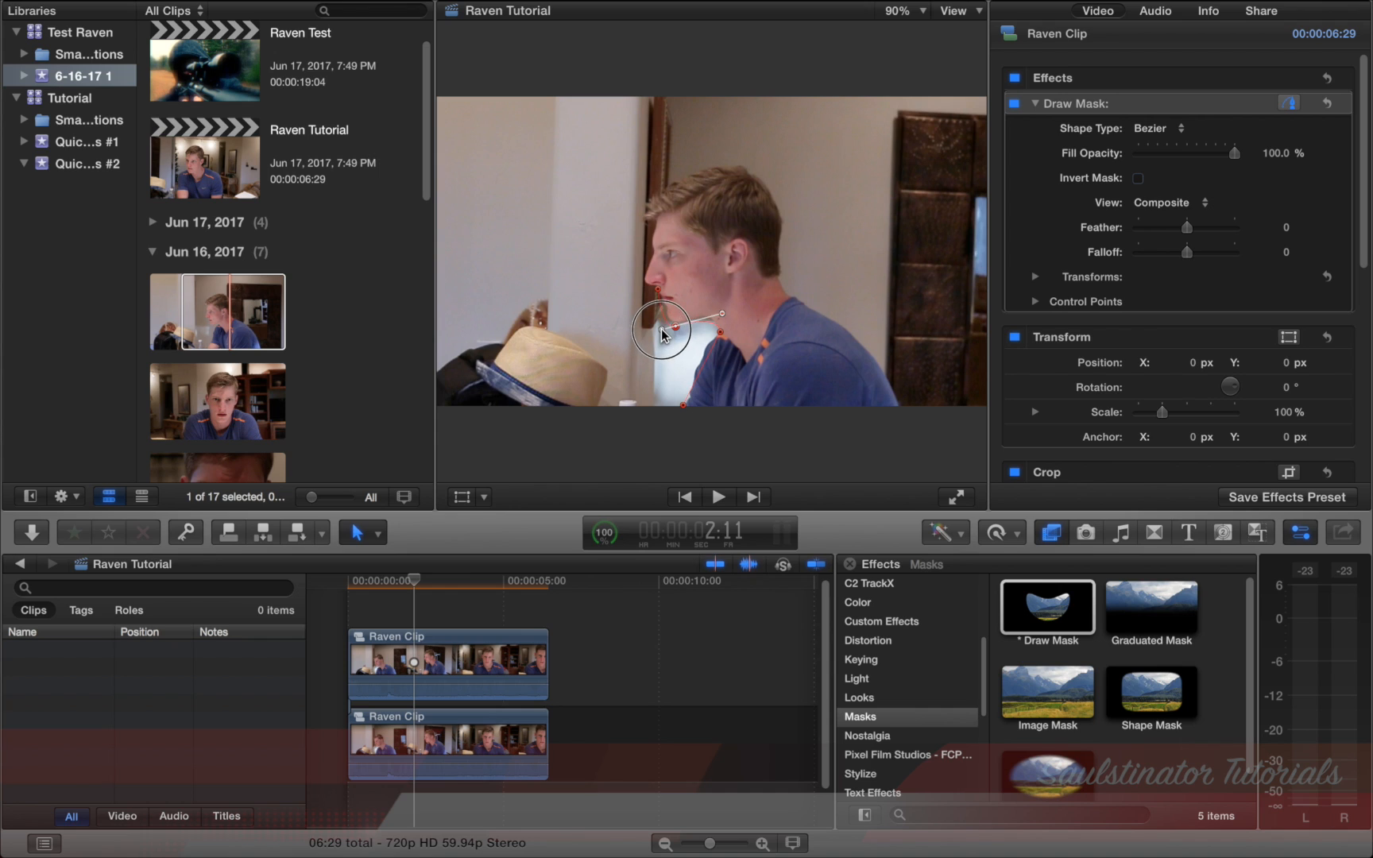
{"action": "mouse_move", "coordinate": [652, 272]}
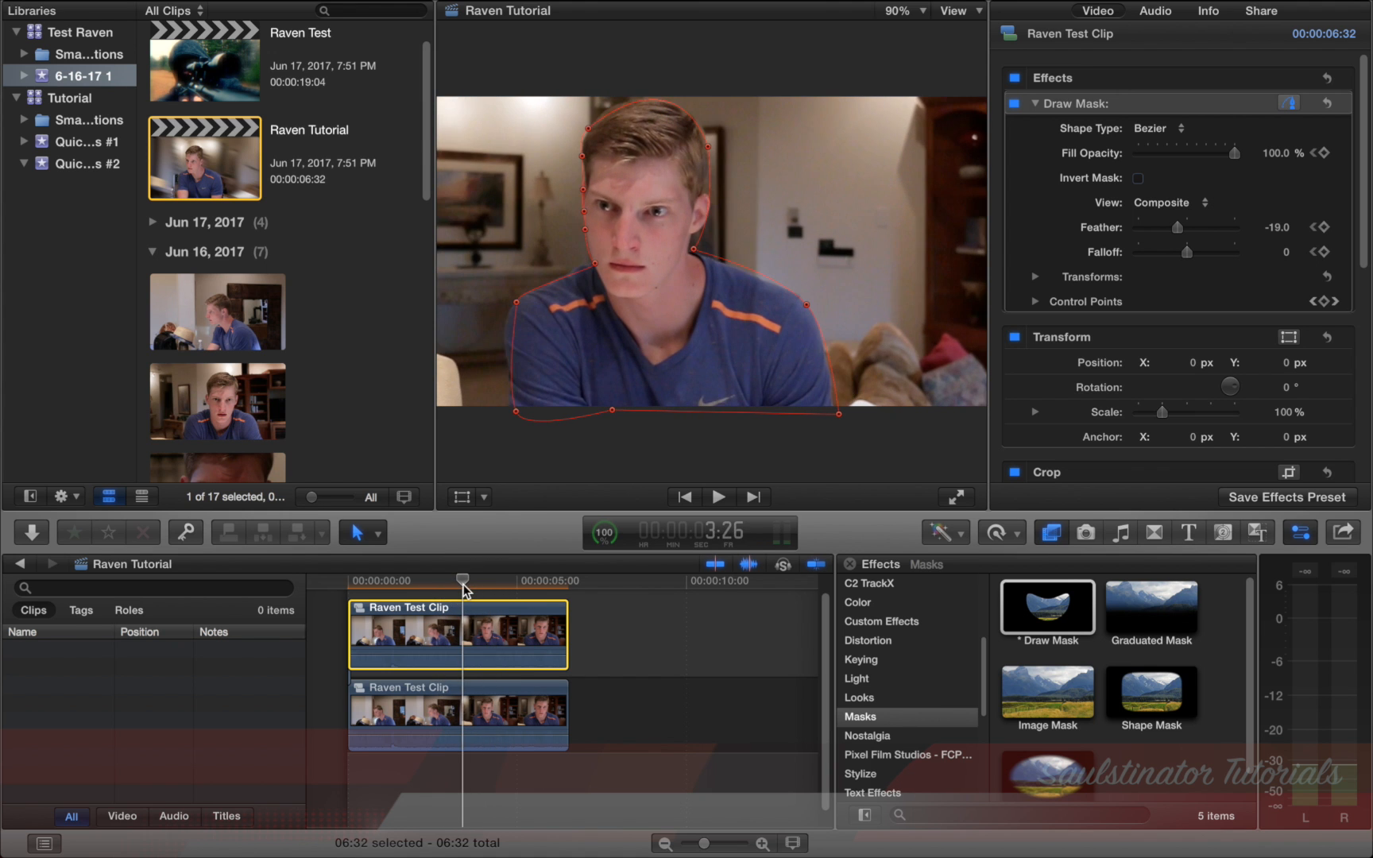
{"action": "mouse_move", "coordinate": [1276, 139]}
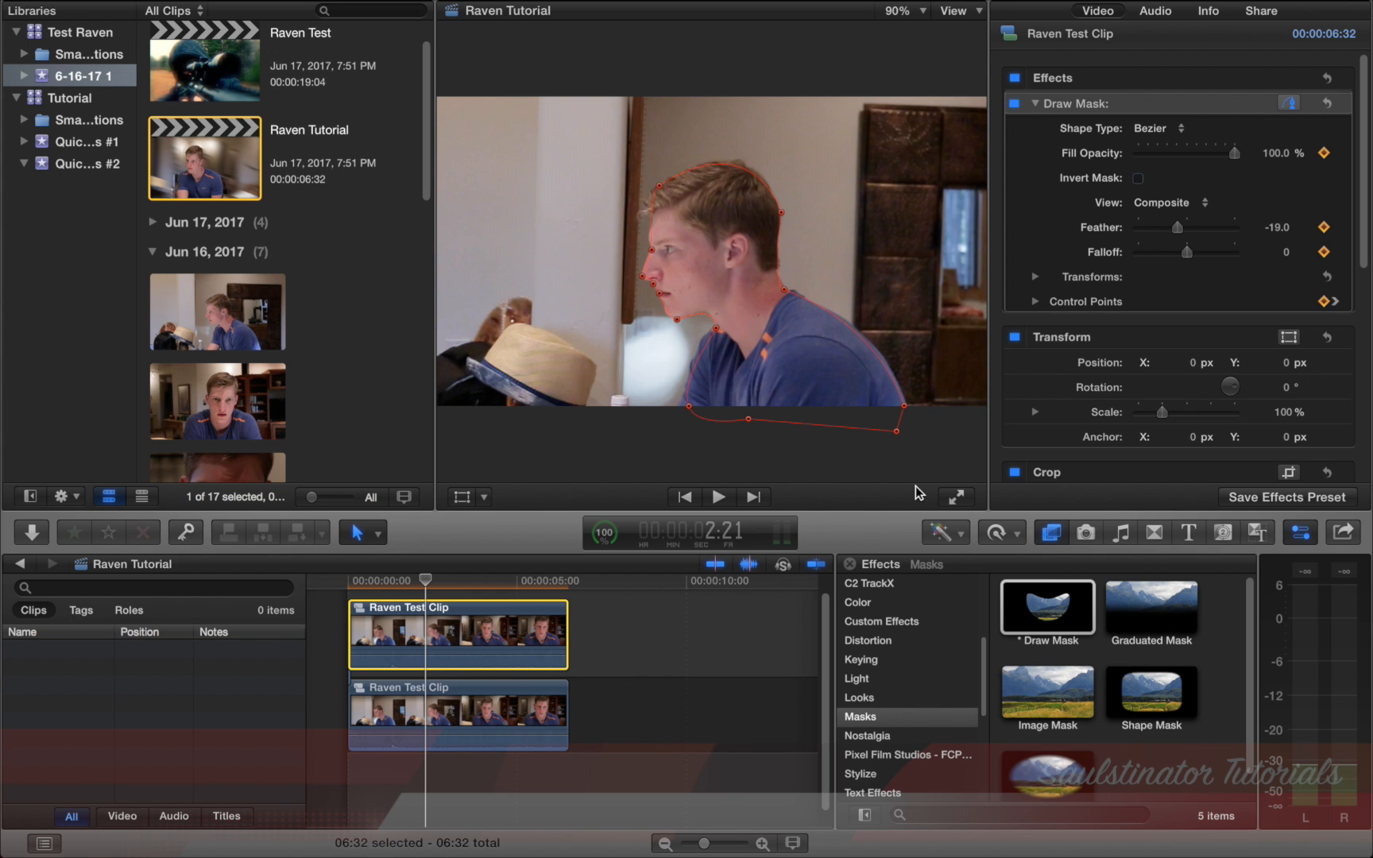
{"action": "left_click", "coordinate": [457, 713]}
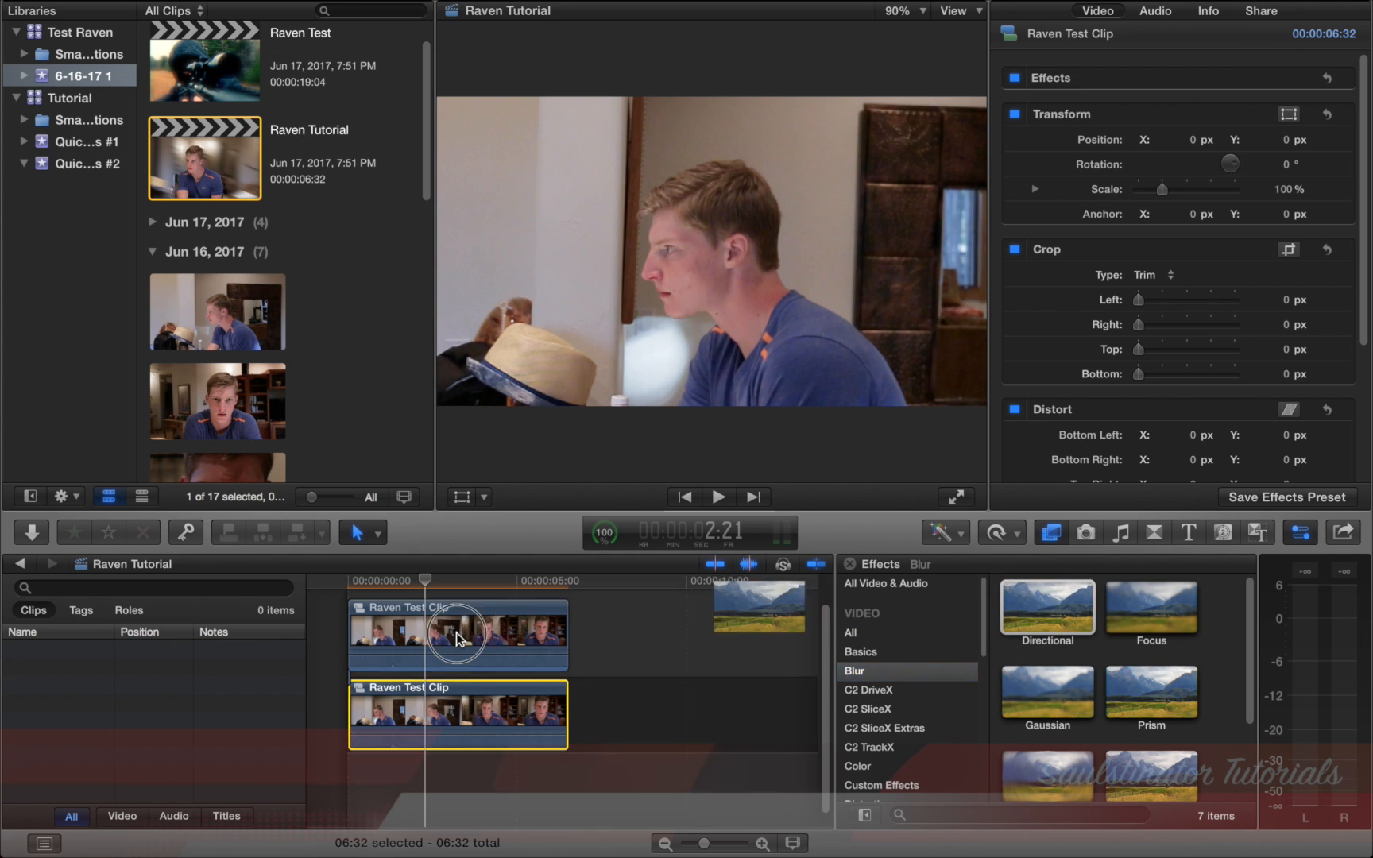
- Add Directional blur to the lower copy, keyframing Amount from 0 to about 458 and 145
{"action": "double_click", "coordinate": [1046, 608]}
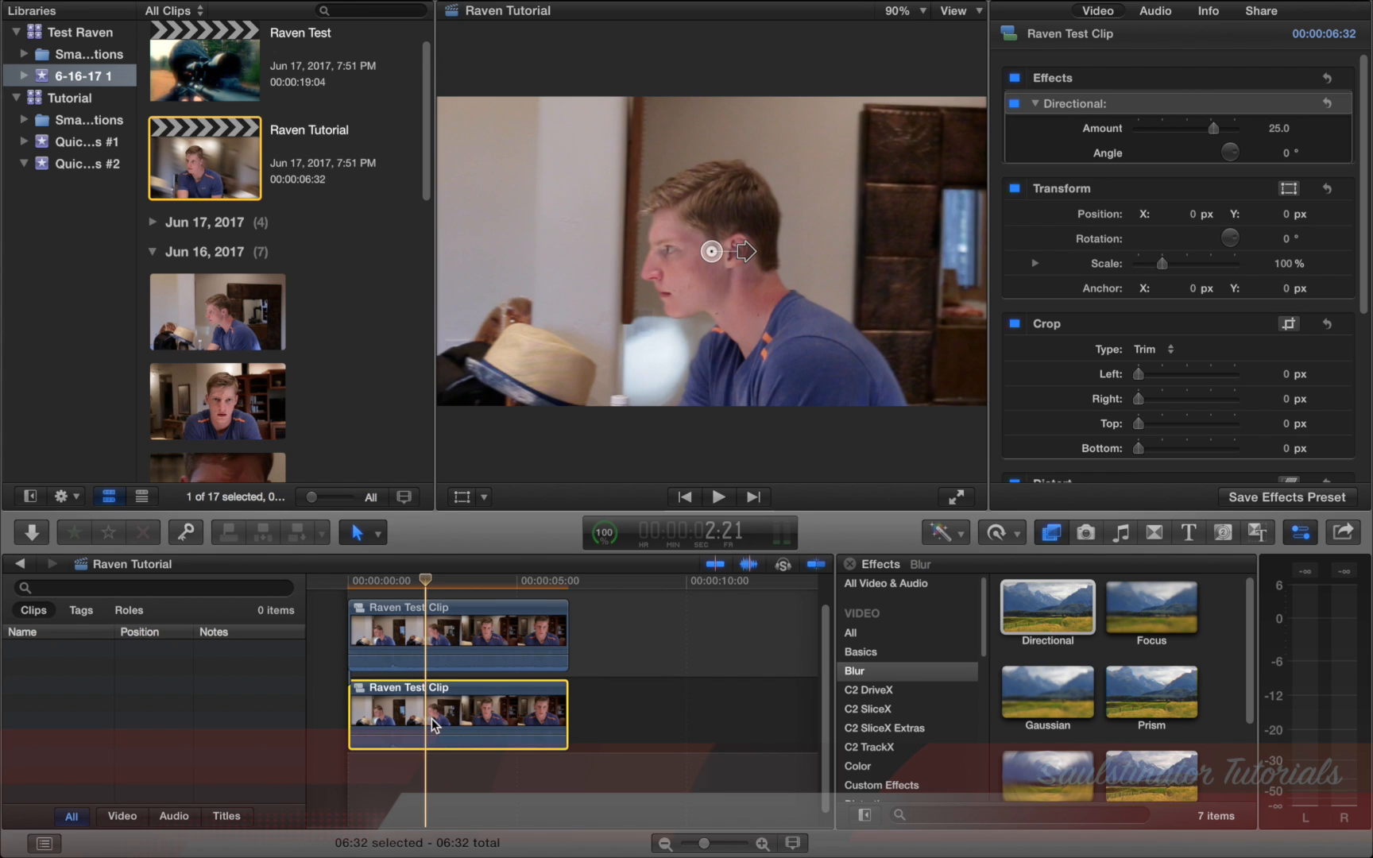
{"action": "mouse_move", "coordinate": [790, 407]}
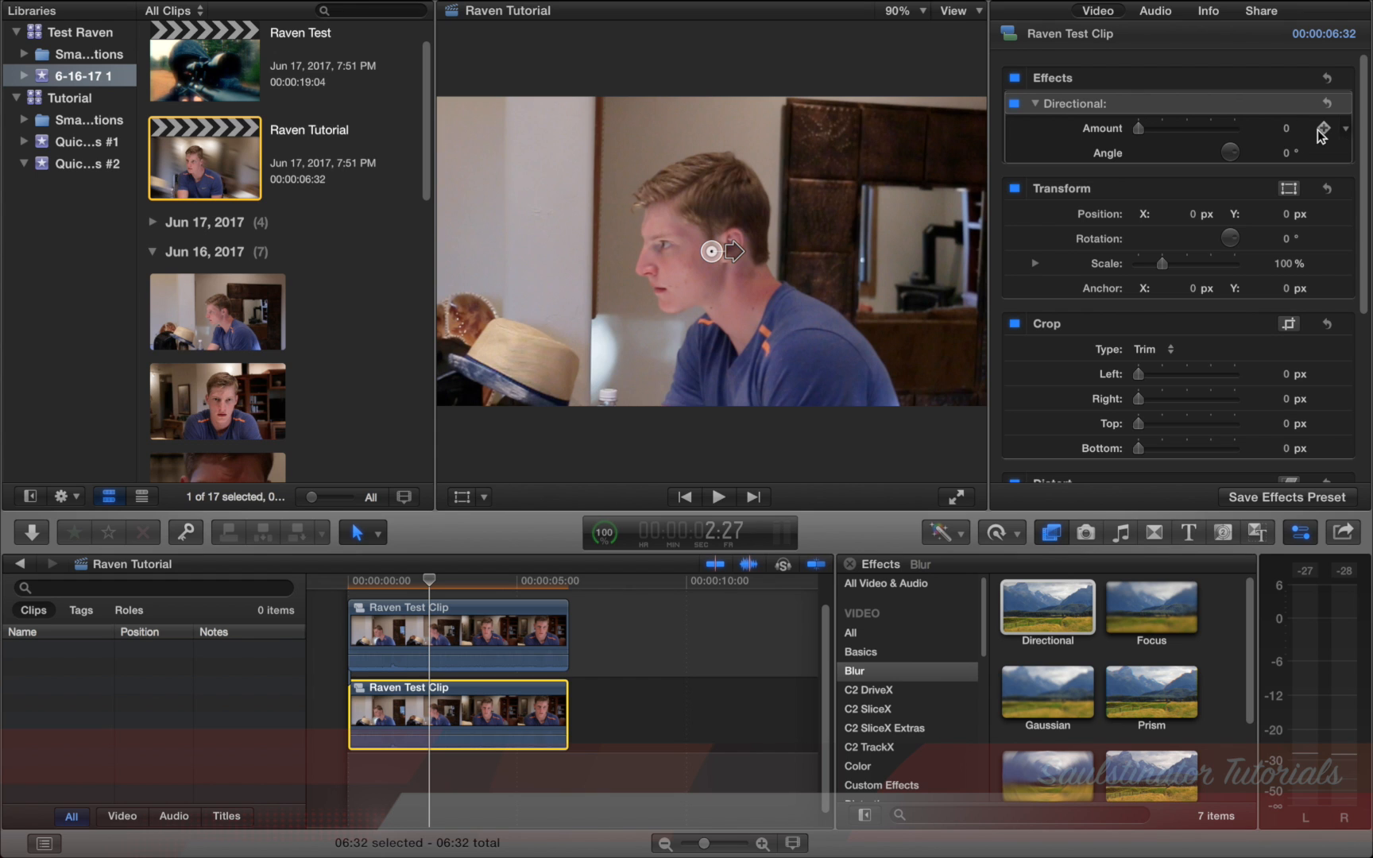
{"action": "left_click", "coordinate": [1323, 129]}
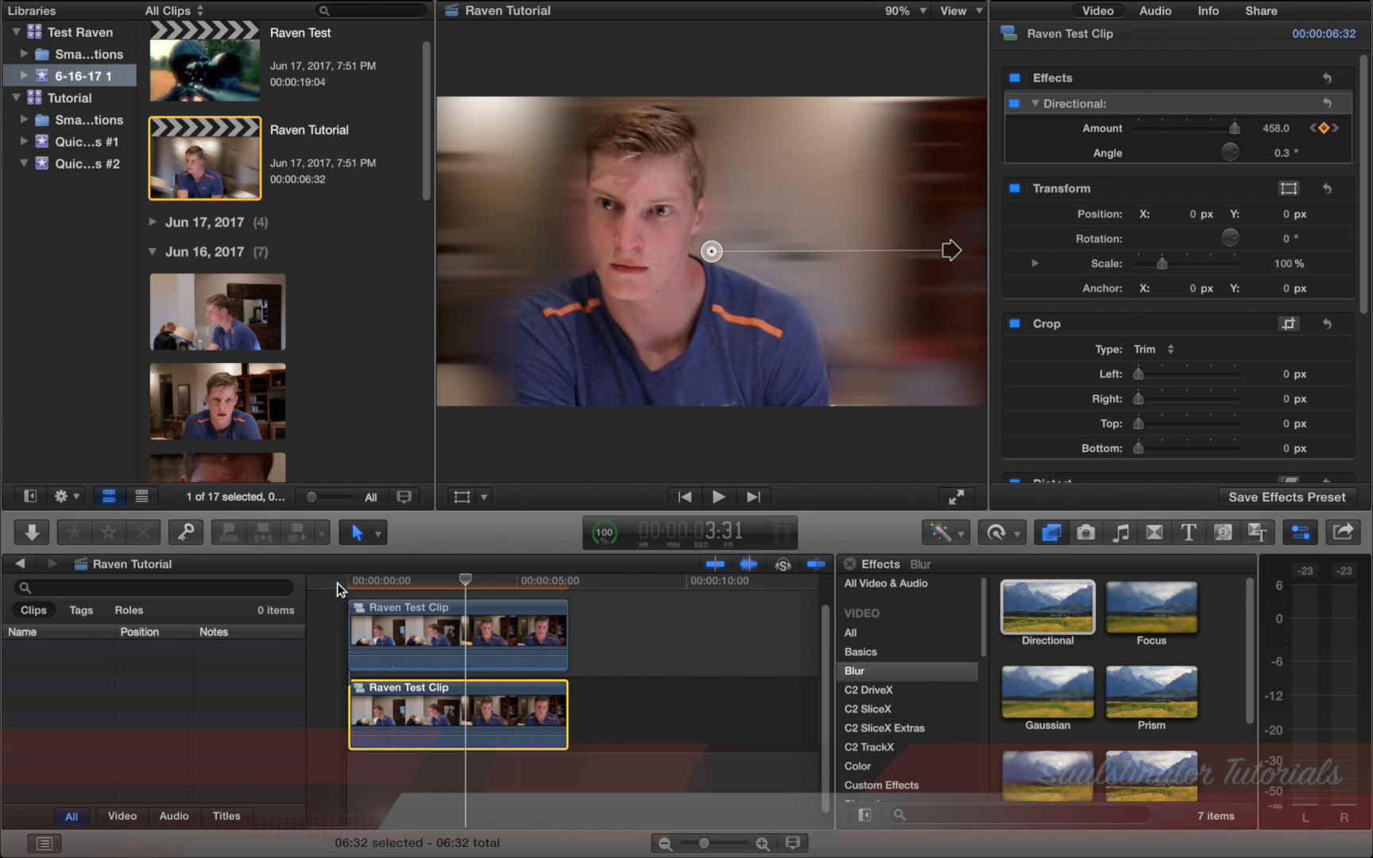
{"action": "left_click", "coordinate": [718, 496]}
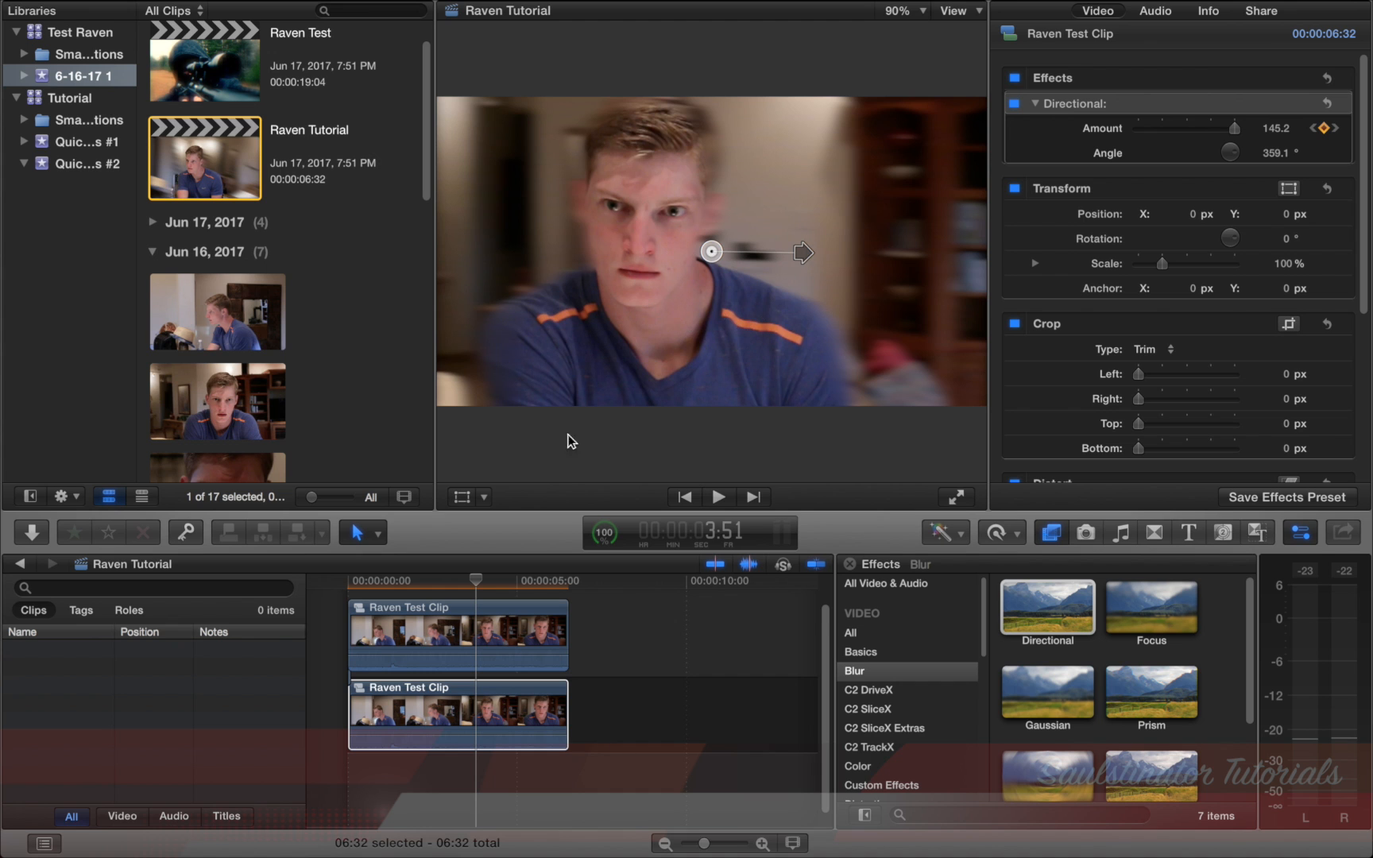
{"action": "left_click", "coordinate": [718, 496]}
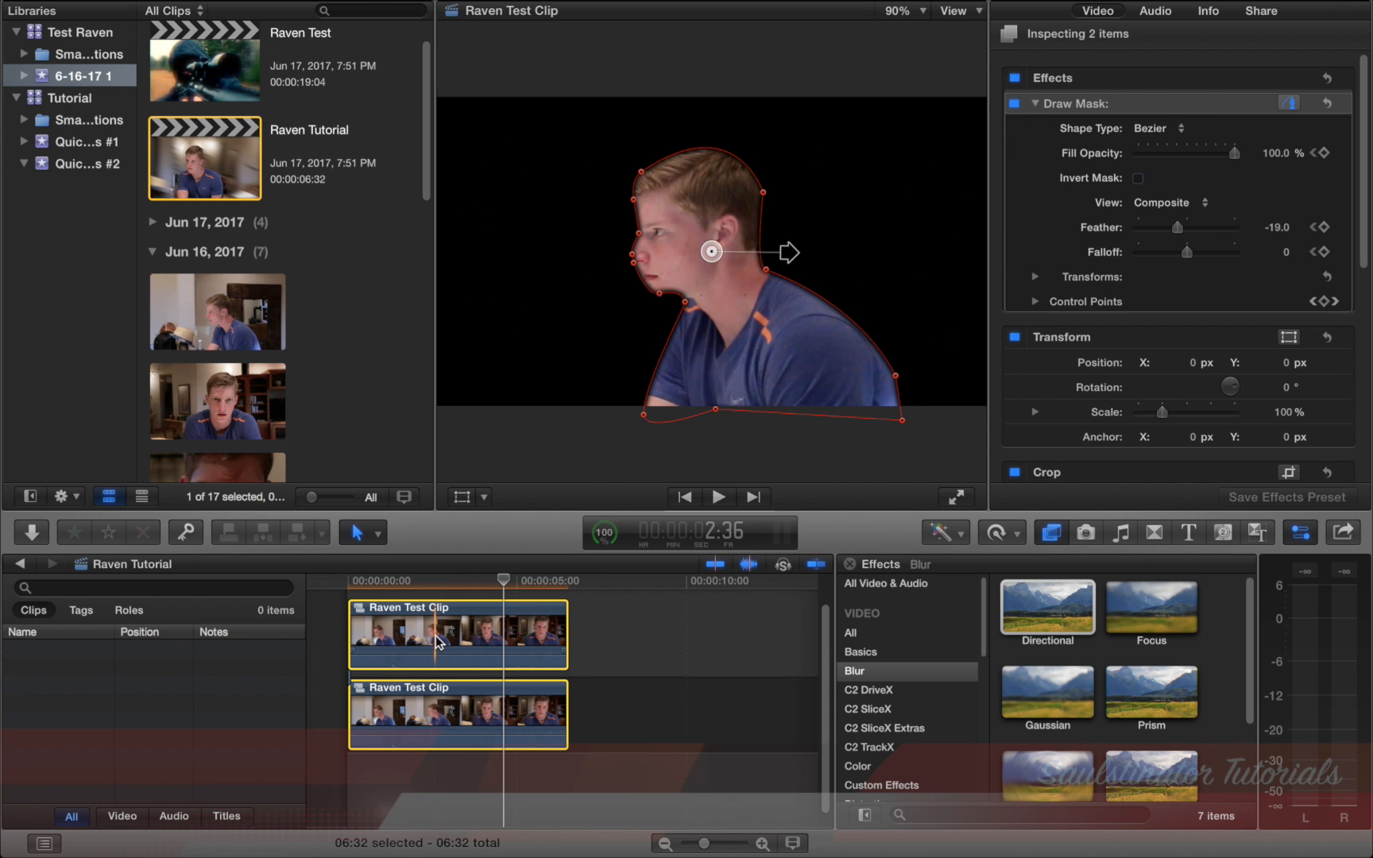
- Combine the masked and blurred copies into the compound clip Raven Tutorial Clip
{"action": "right_click", "coordinate": [438, 643]}
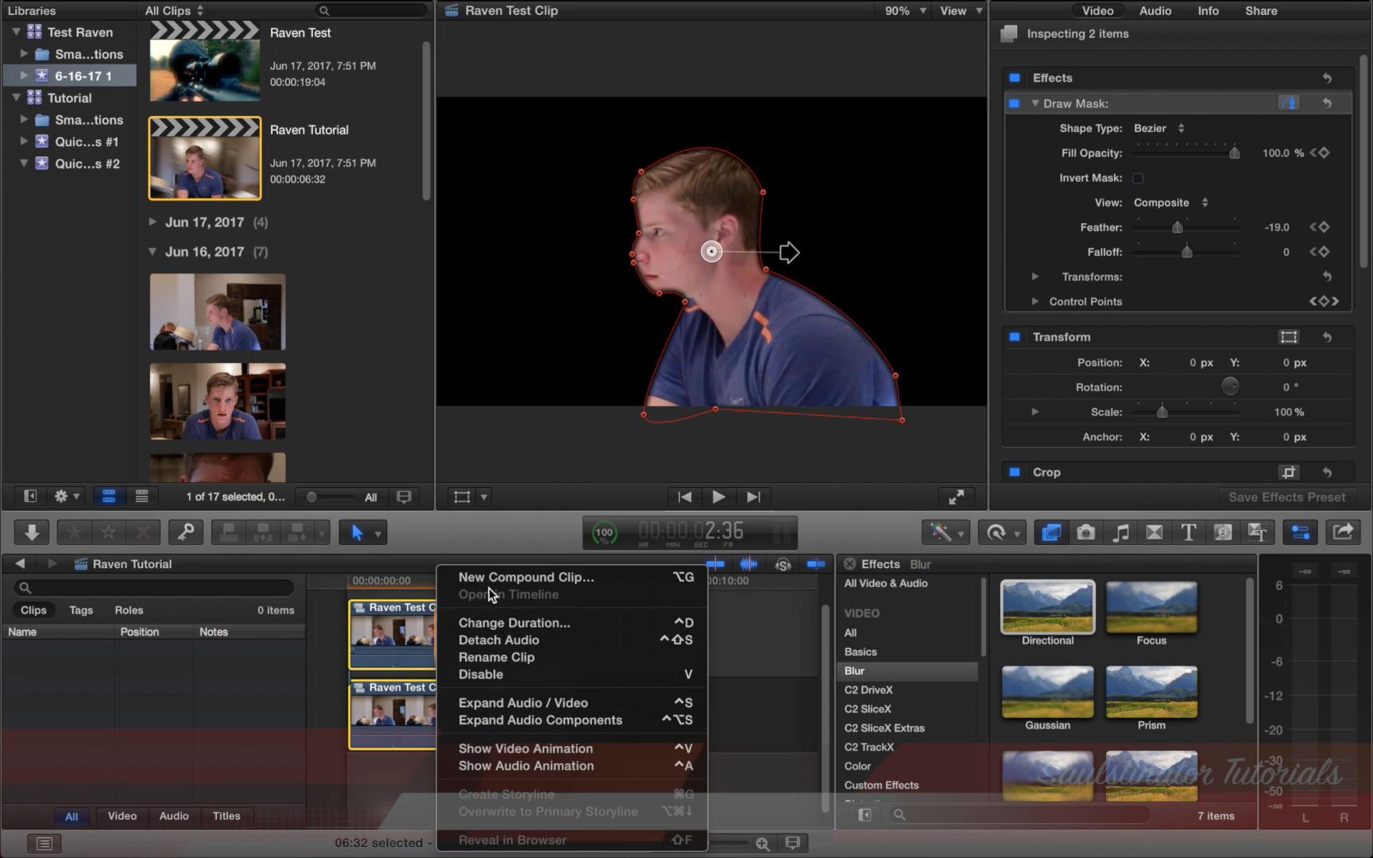
{"action": "left_click", "coordinate": [524, 576]}
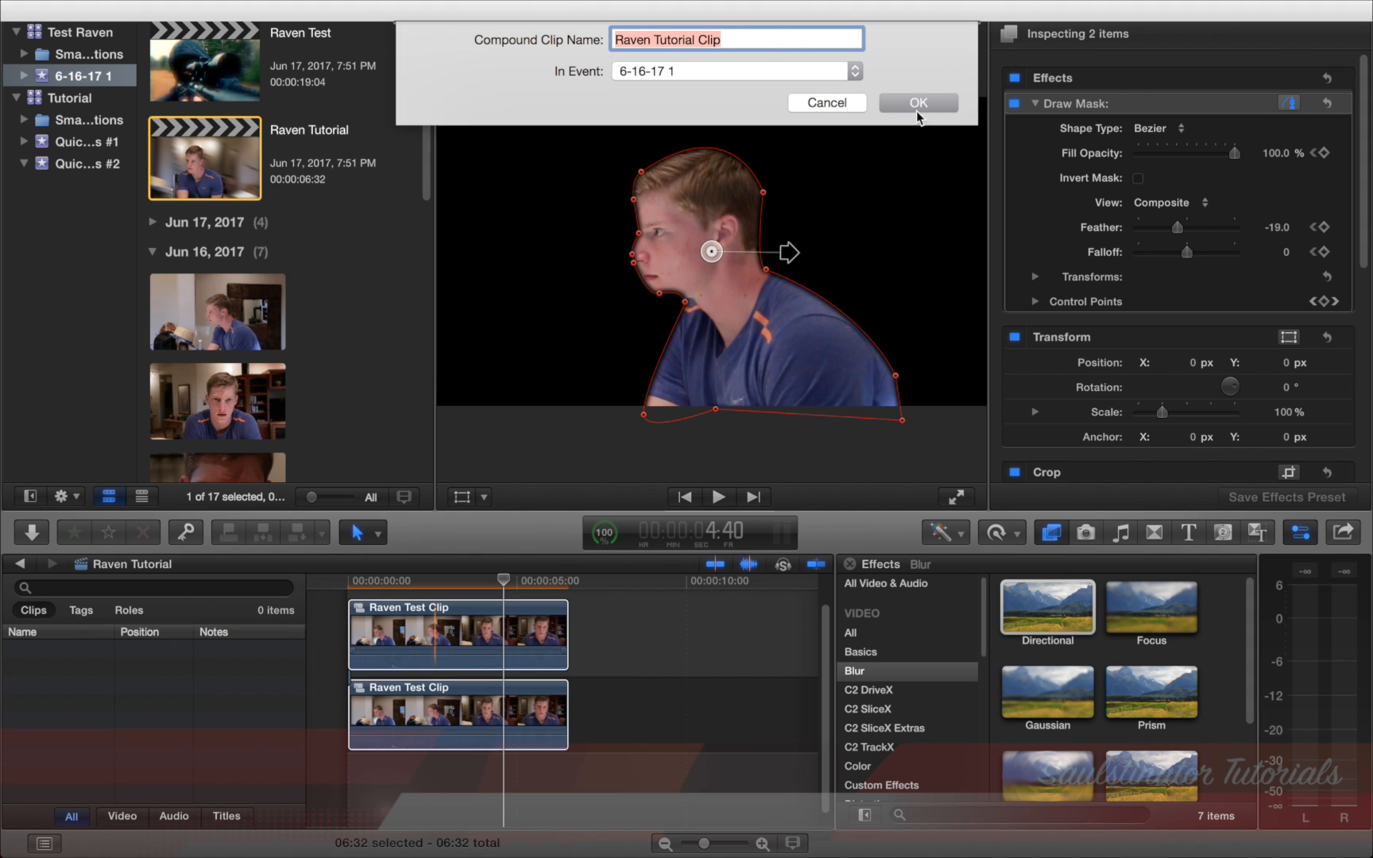
{"action": "left_click", "coordinate": [917, 103]}
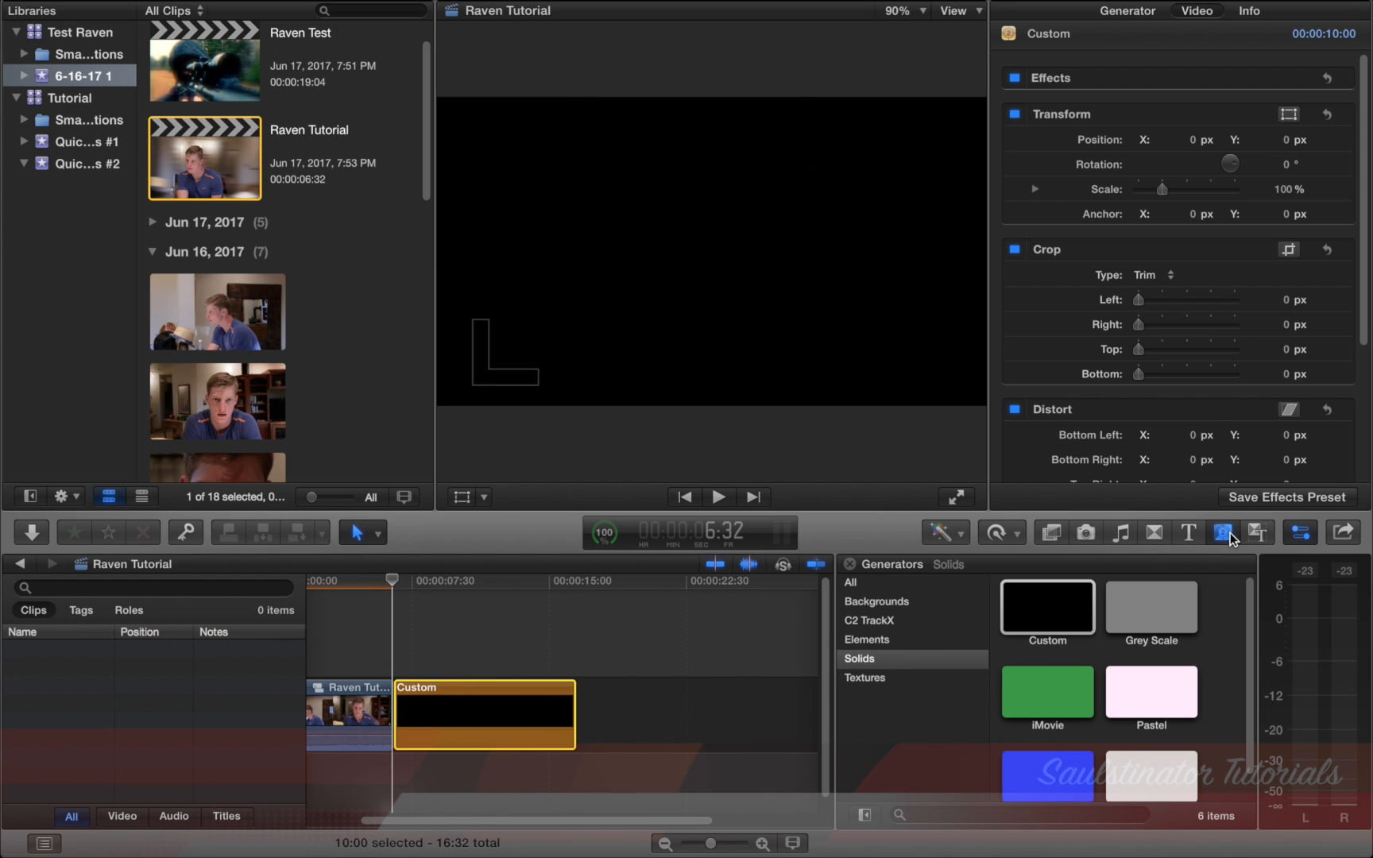
- Add a Custom solid after the clip, compound it as portal, and open it
{"action": "left_click", "coordinate": [493, 705]}
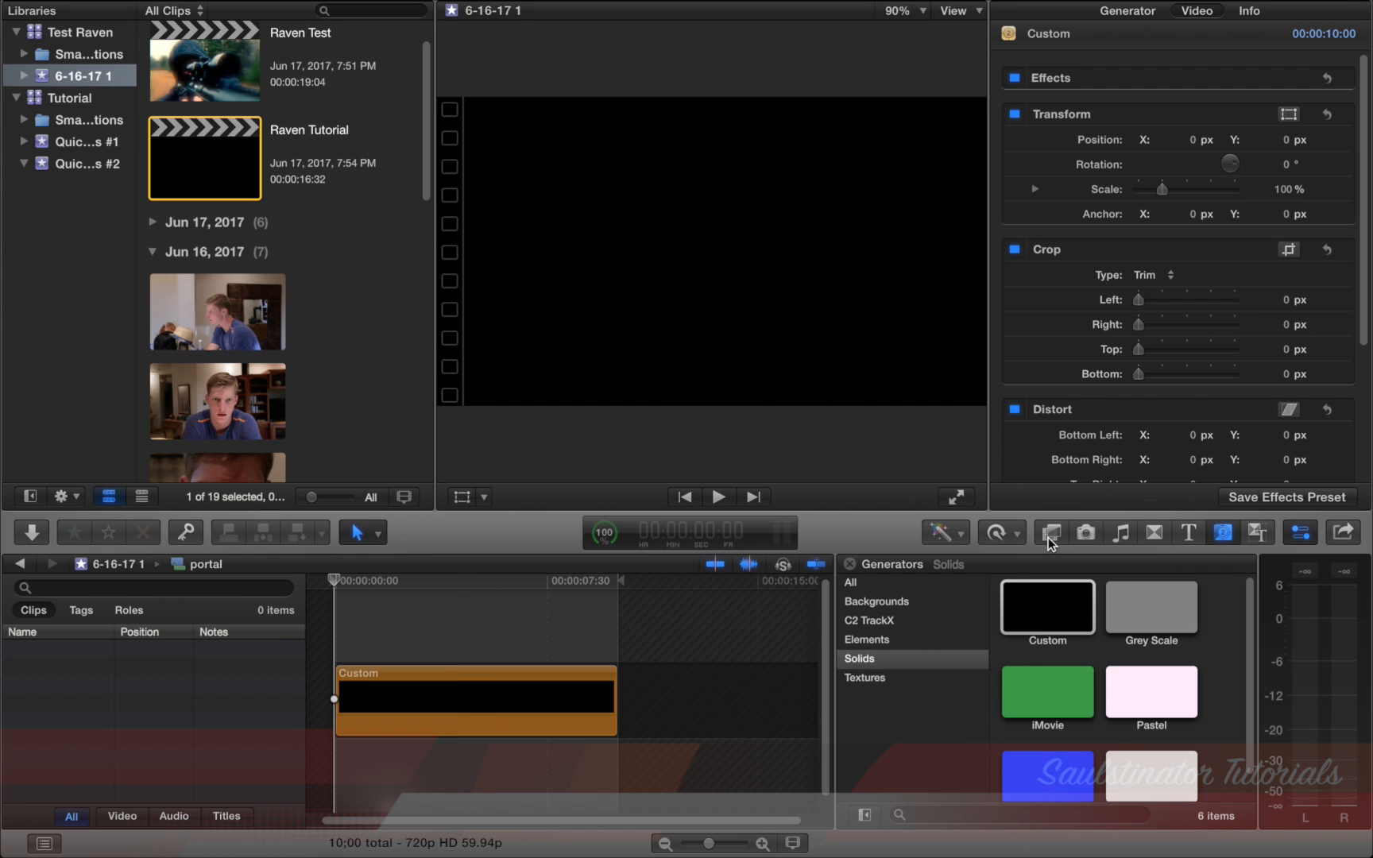
- Colour the solid red and add Shape Masks with Radius 300 and Curvature 100%
{"action": "left_click", "coordinate": [1049, 531]}
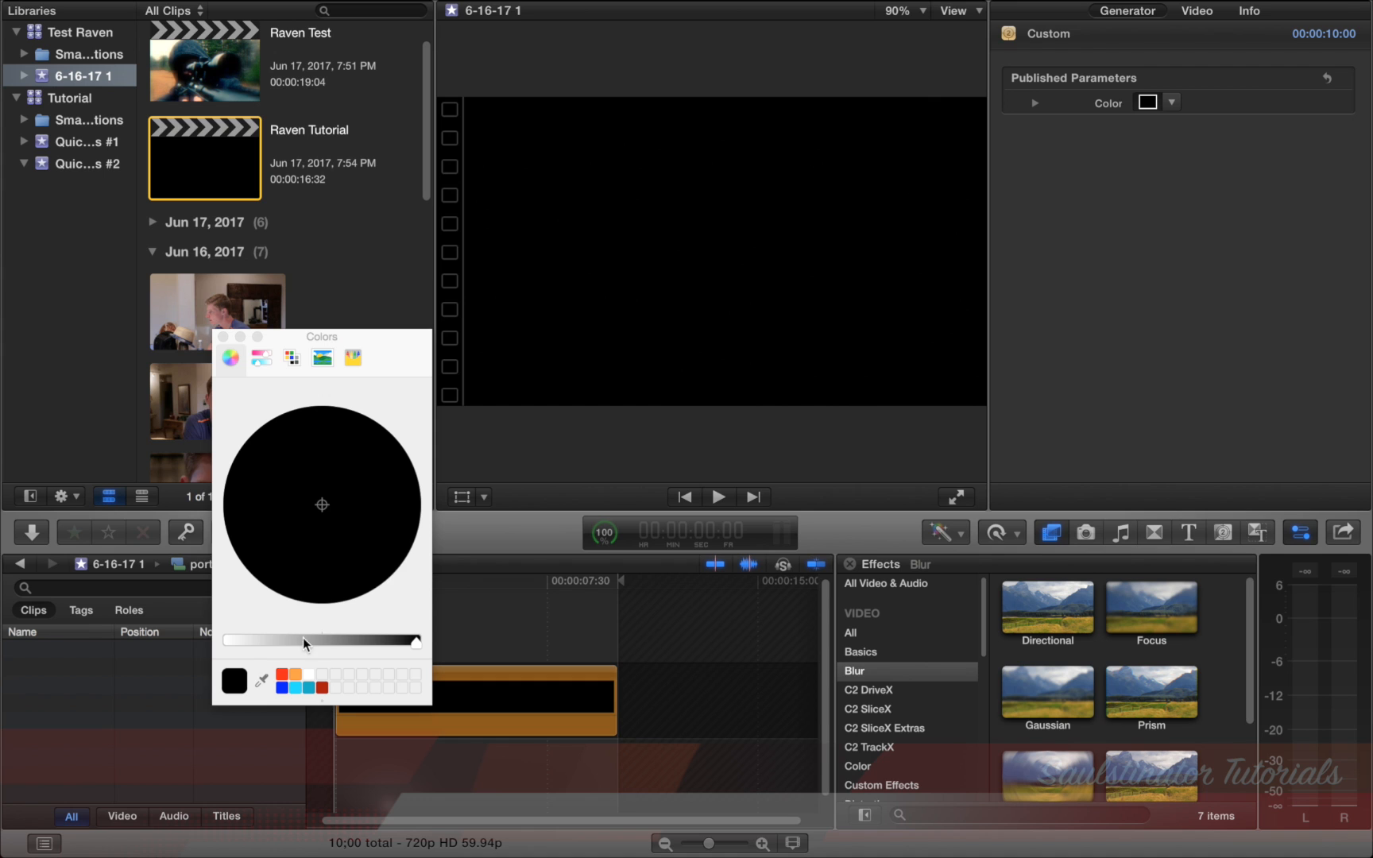
{"action": "left_click", "coordinate": [230, 357]}
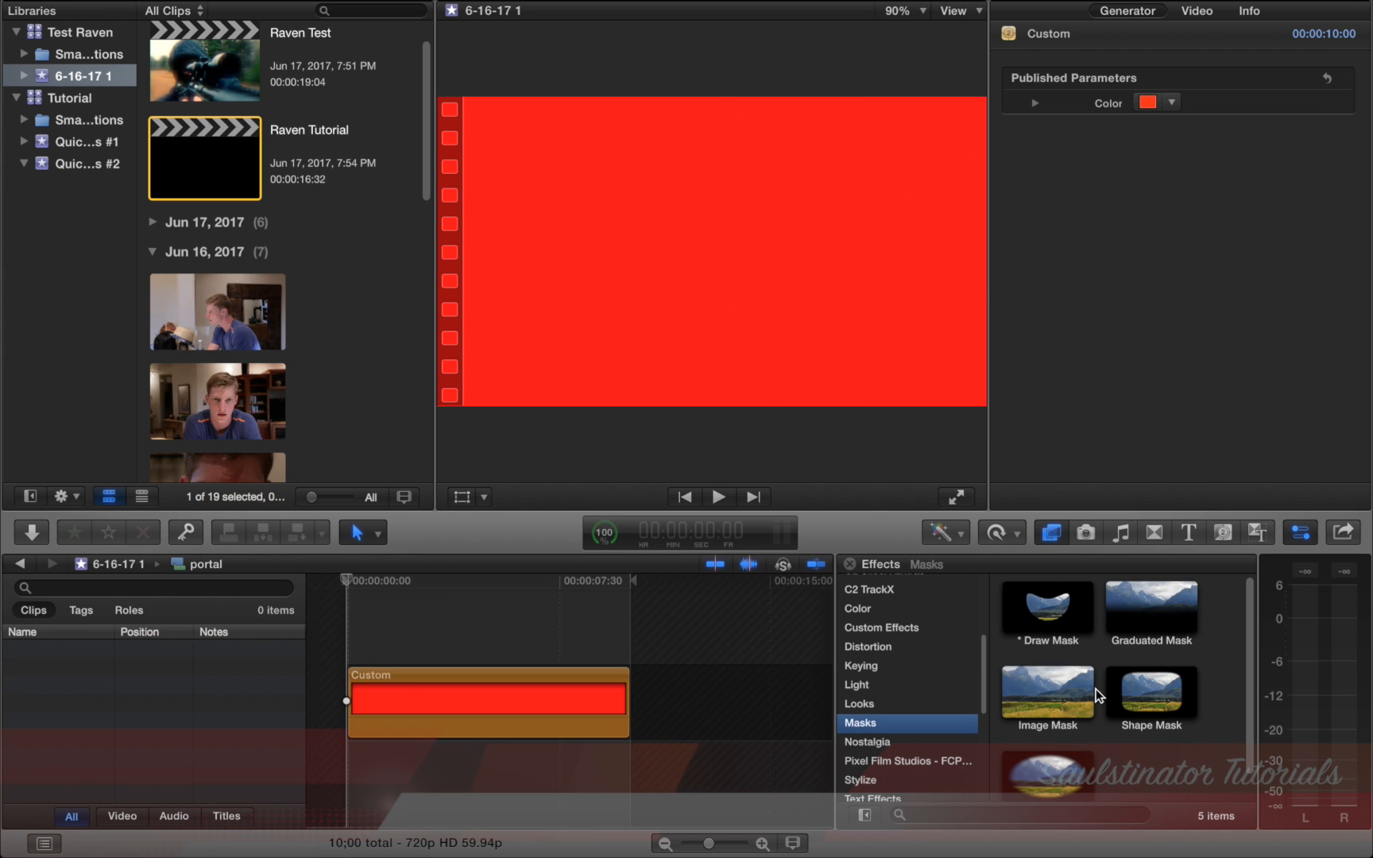
{"action": "double_click", "coordinate": [1150, 687]}
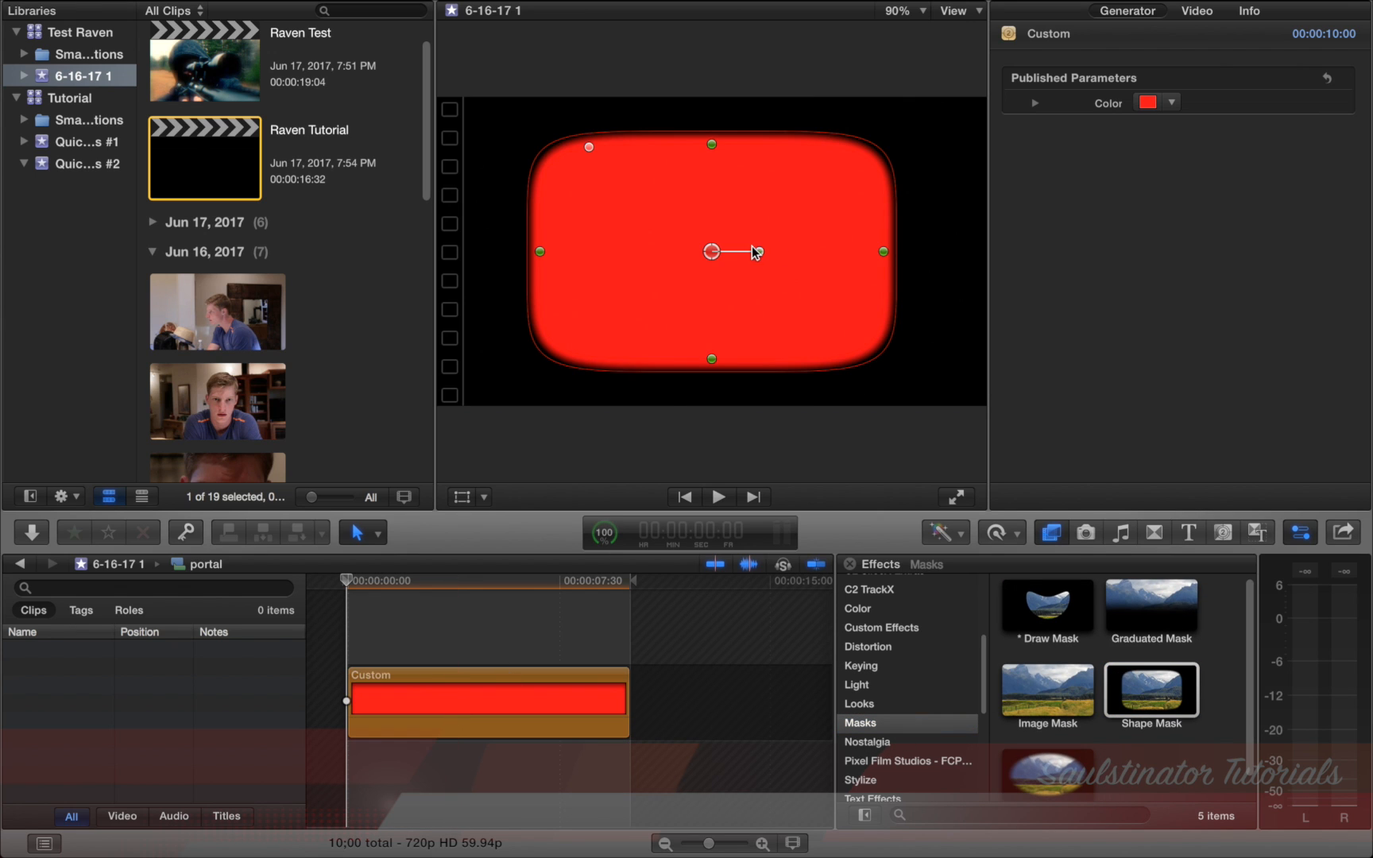
{"action": "mouse_move", "coordinate": [1124, 46]}
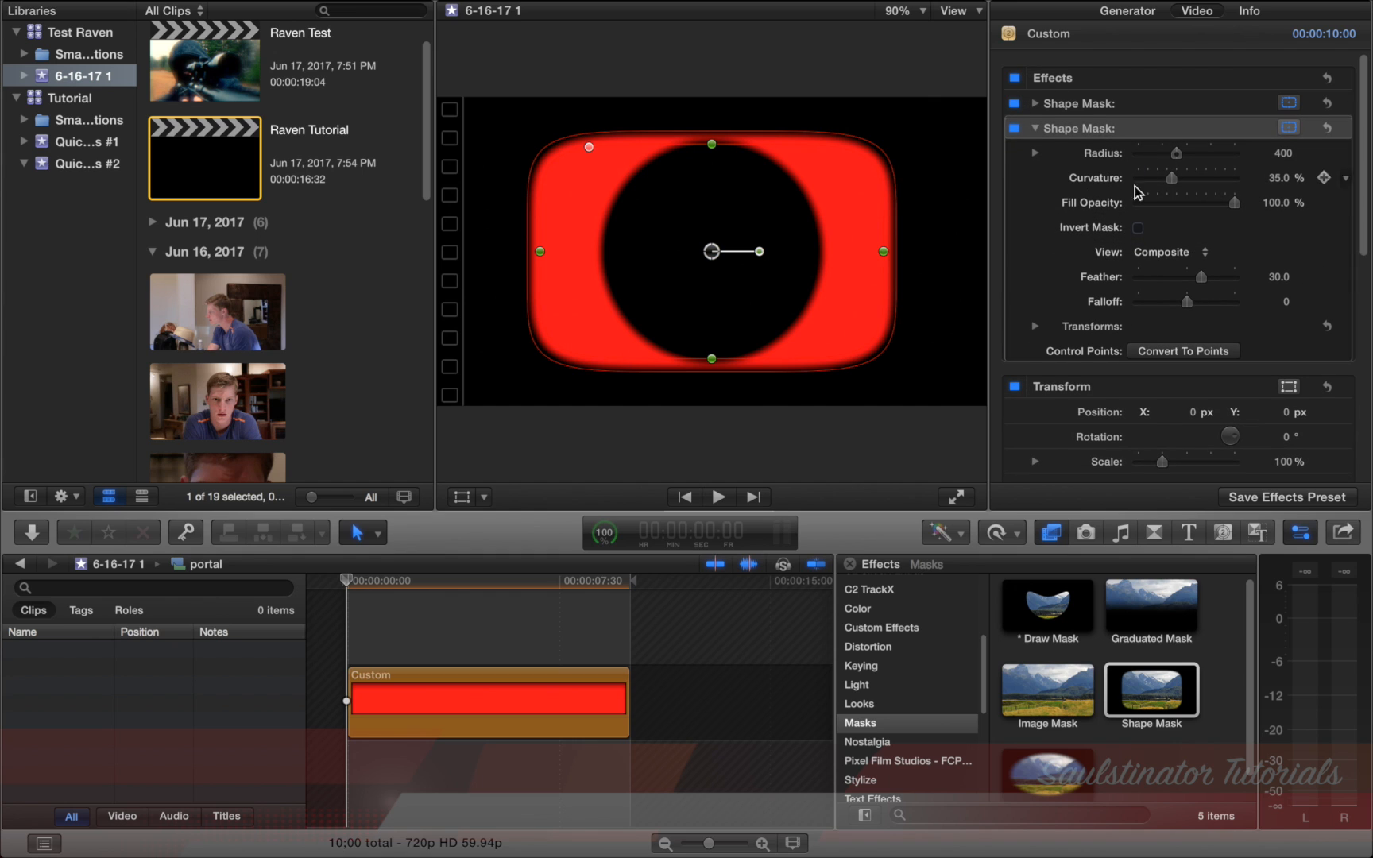
{"action": "mouse_move", "coordinate": [1151, 161]}
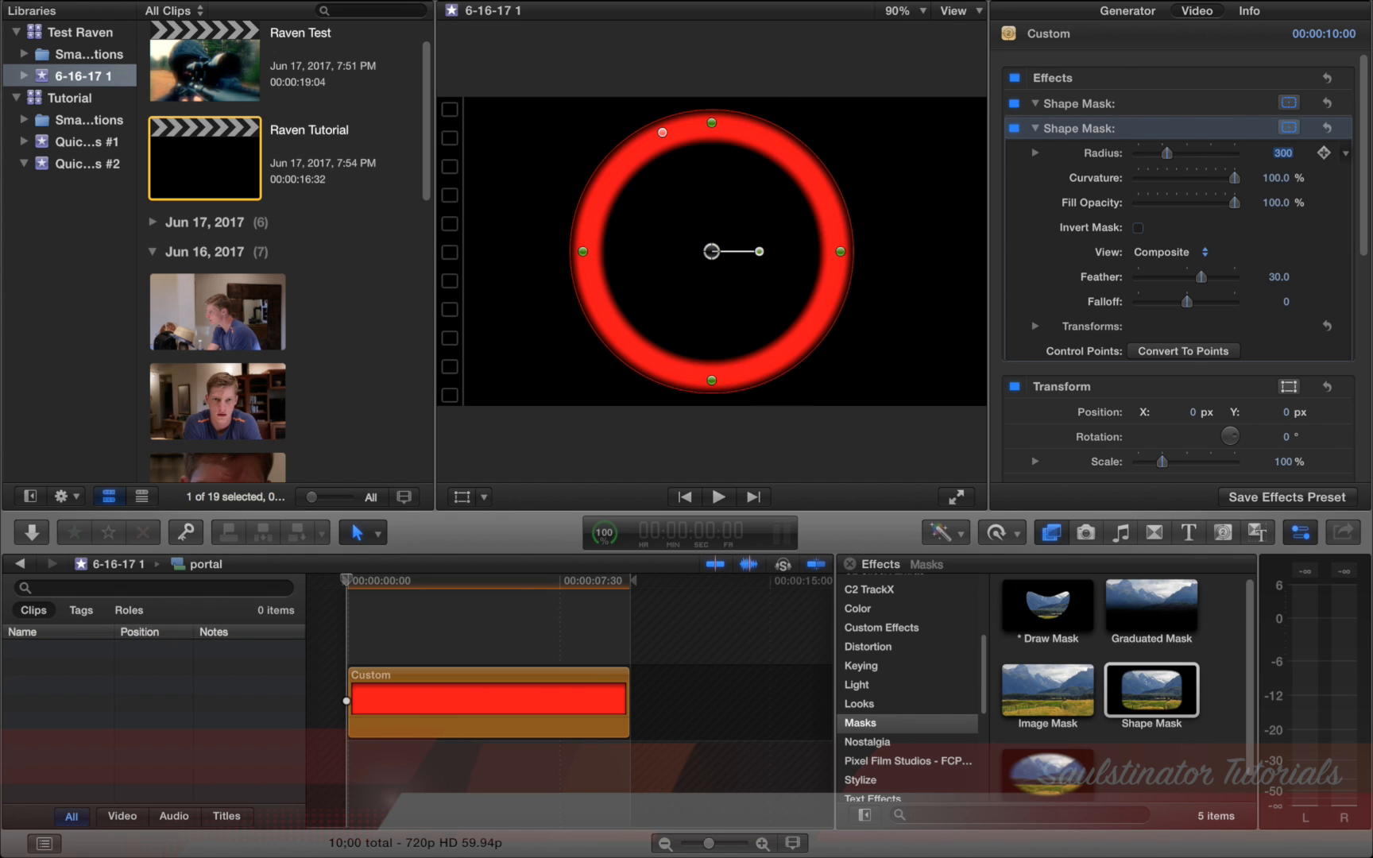
- Invert an inner Radius 250 mask into a ring, recolour scaled solid copies, and return to Raven Tutorial
{"action": "left_click", "coordinate": [1136, 202]}
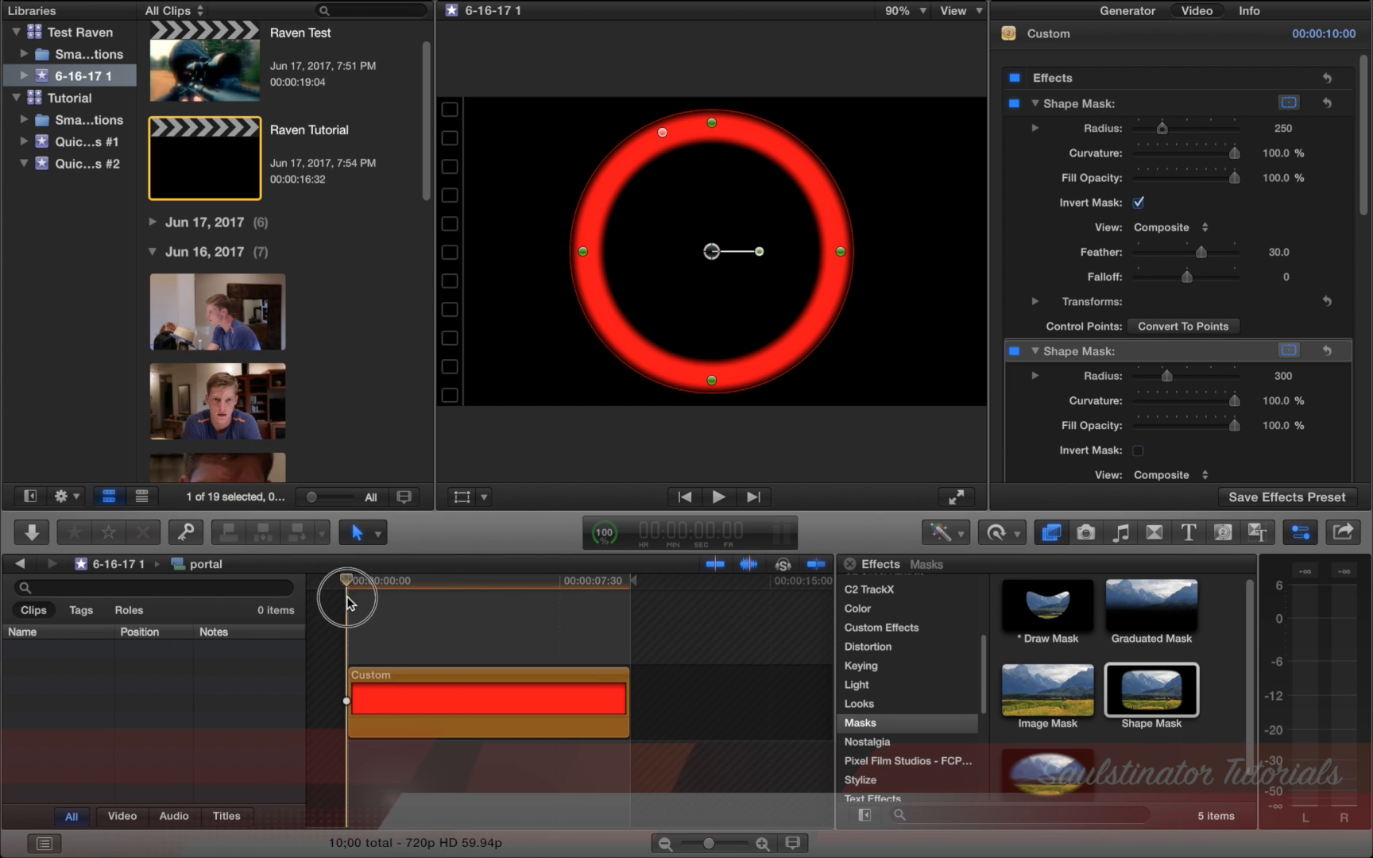
{"action": "left_click", "coordinate": [718, 496]}
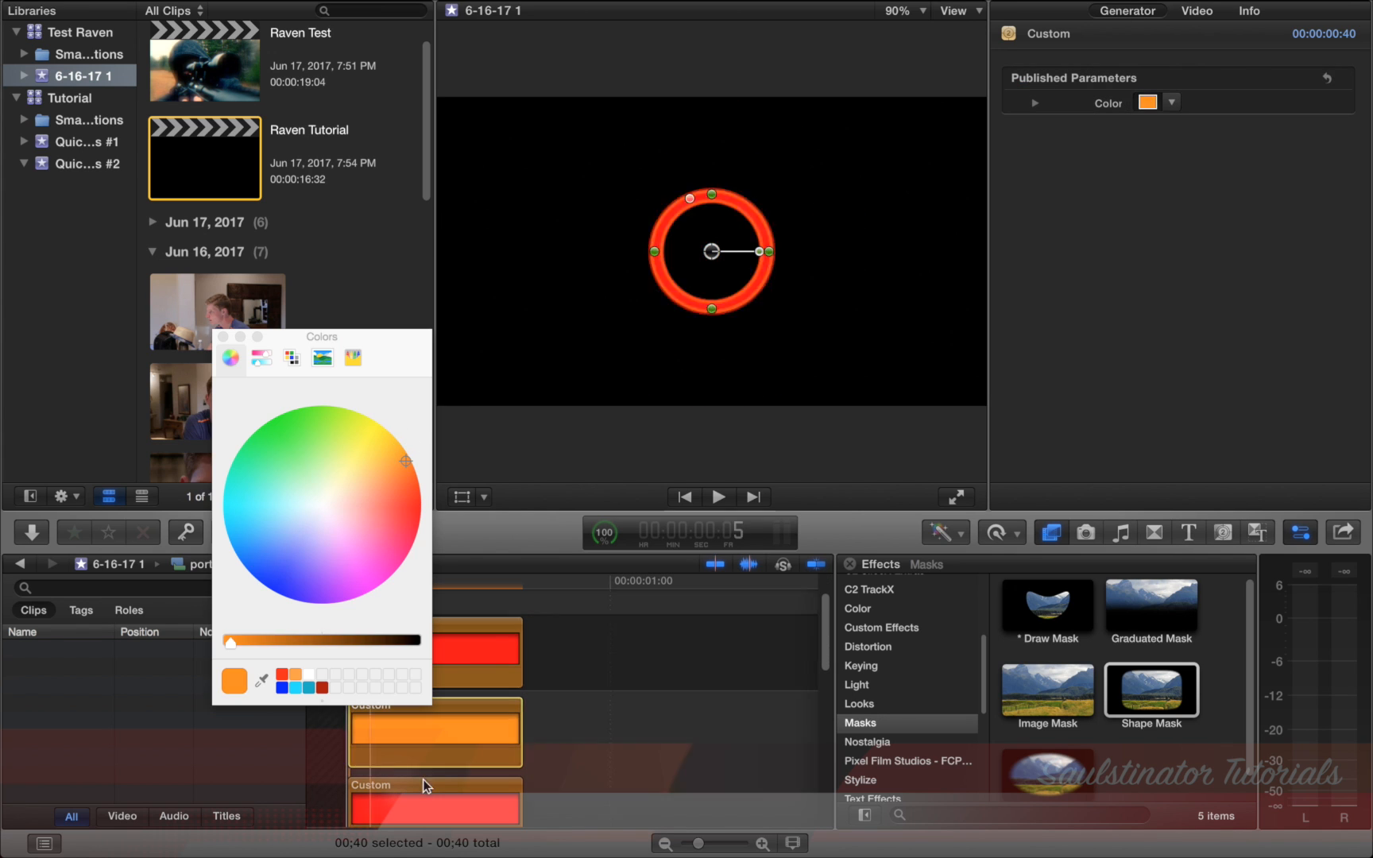
{"action": "left_click", "coordinate": [283, 420]}
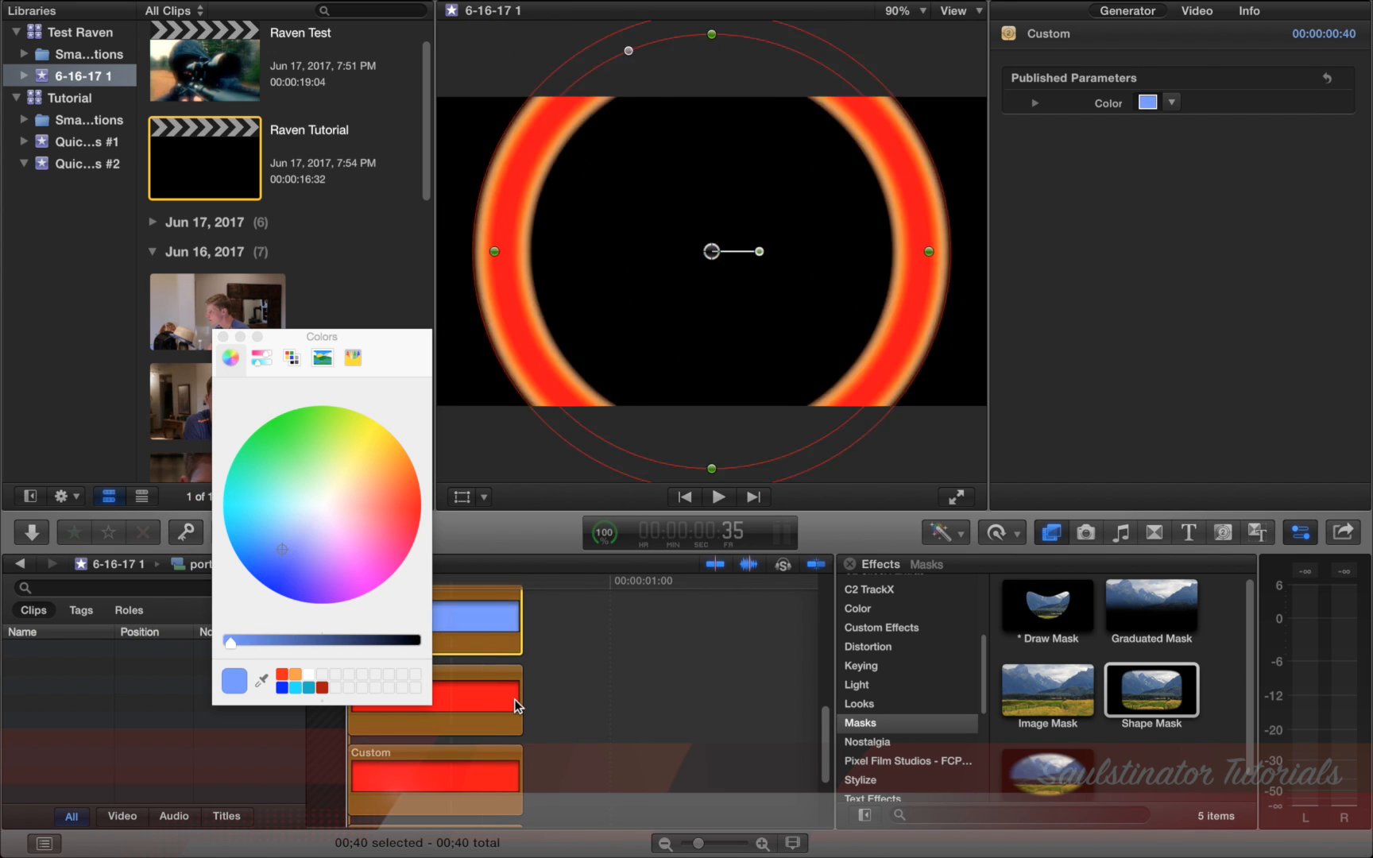
{"action": "left_click", "coordinate": [370, 556]}
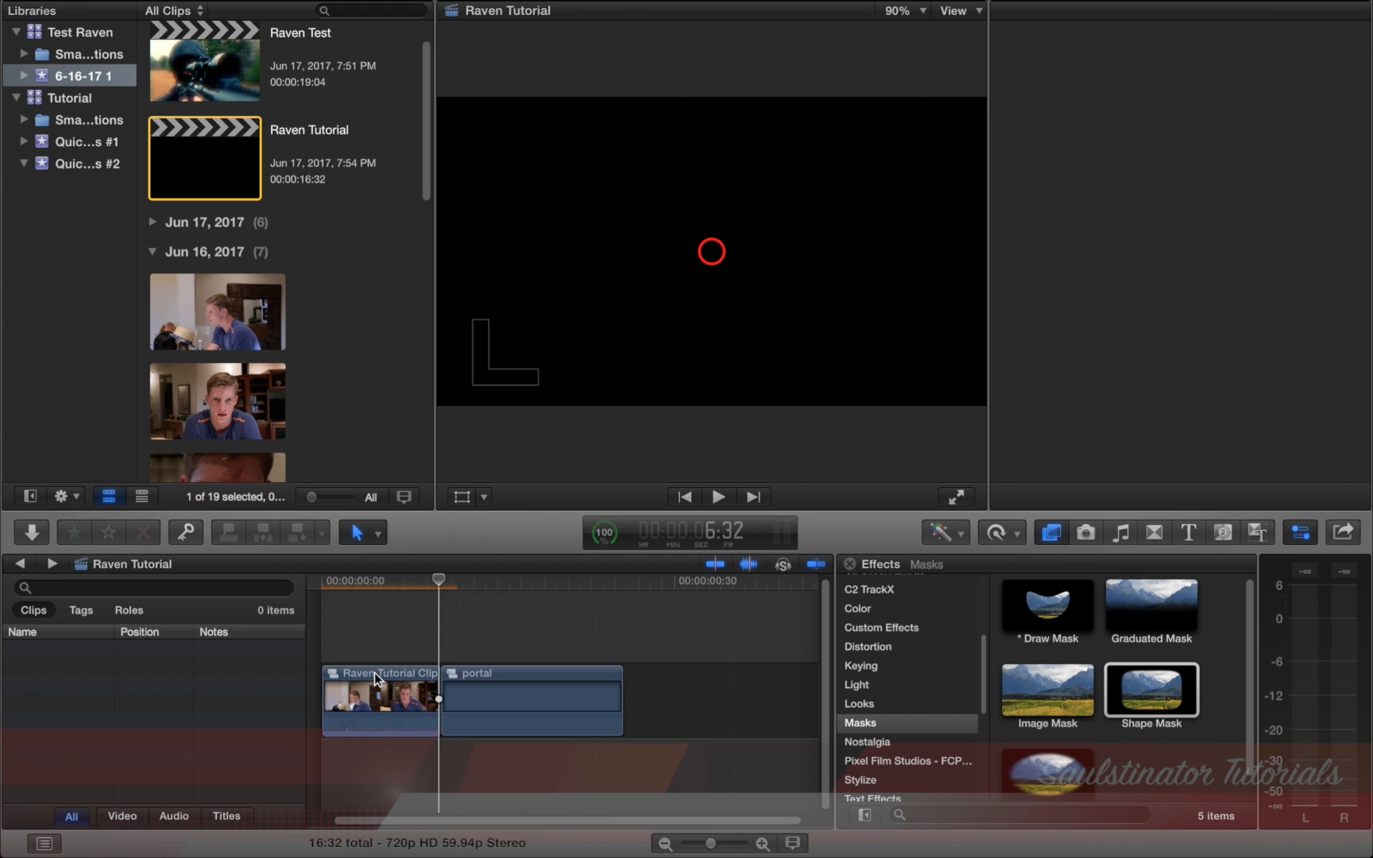
- Make a compound clip named 'portal' and stack staggered portal duplicates inside it
{"action": "left_click", "coordinate": [718, 496]}
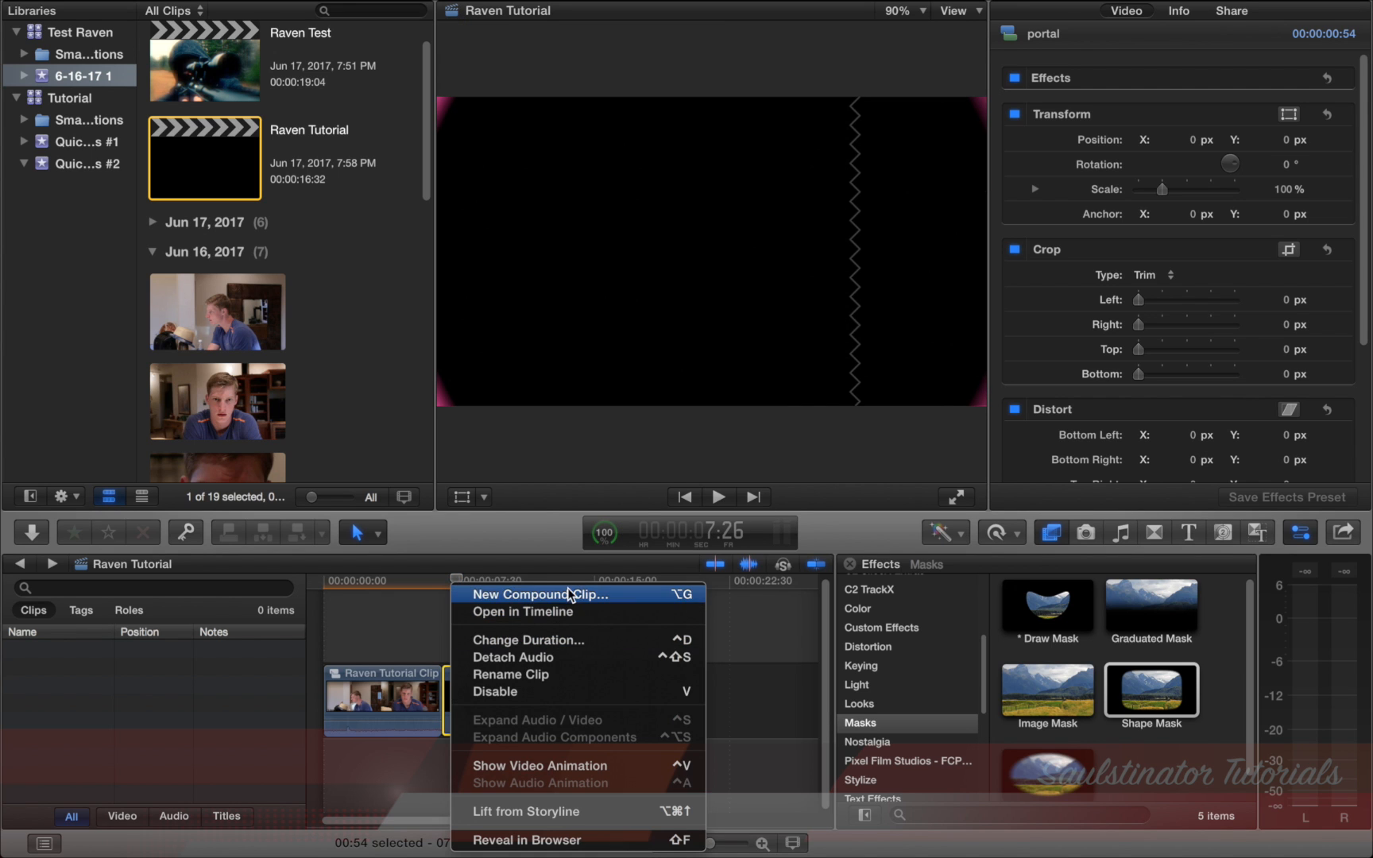
{"action": "left_click", "coordinate": [539, 594]}
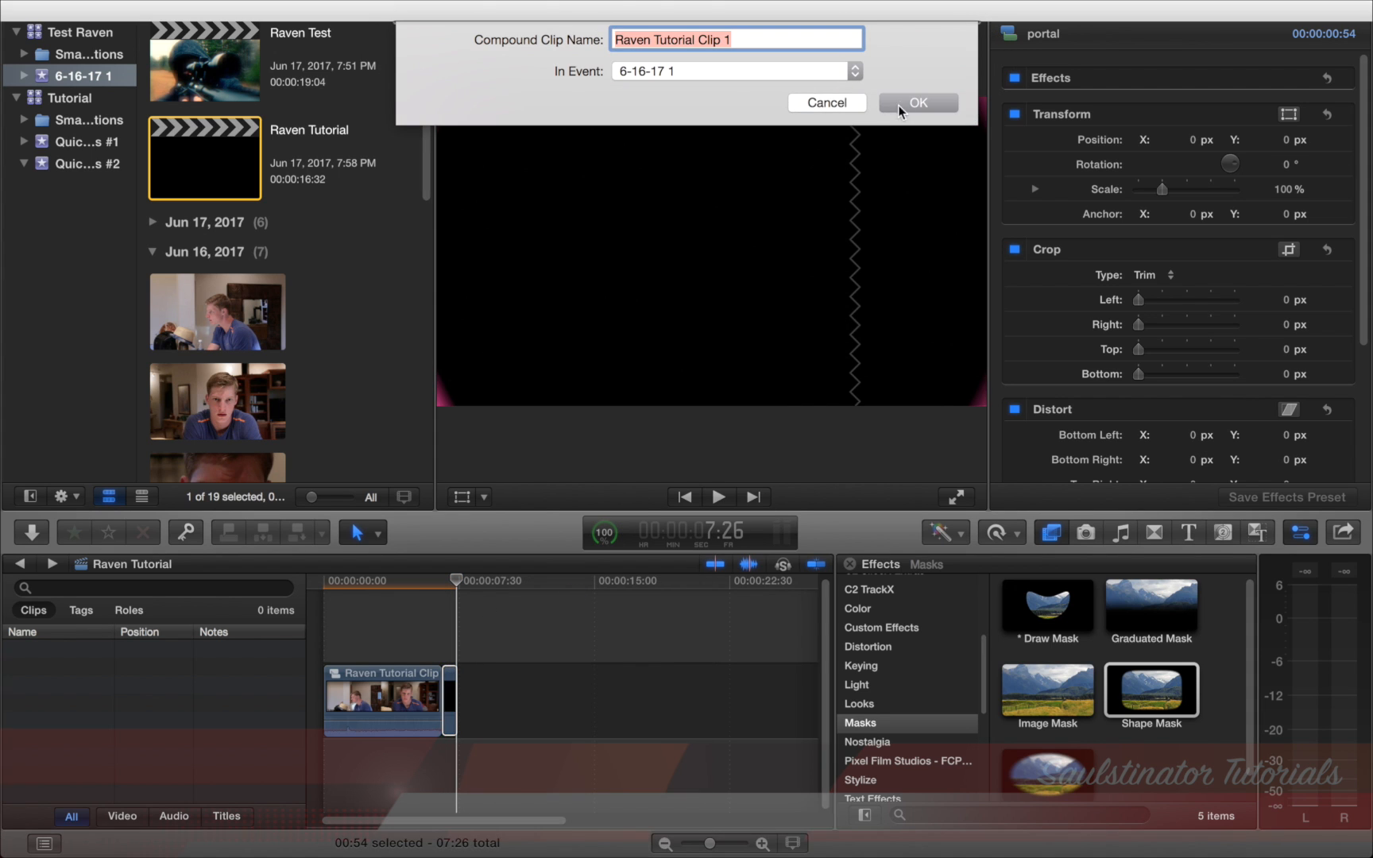
{"action": "mouse_move", "coordinate": [488, 43]}
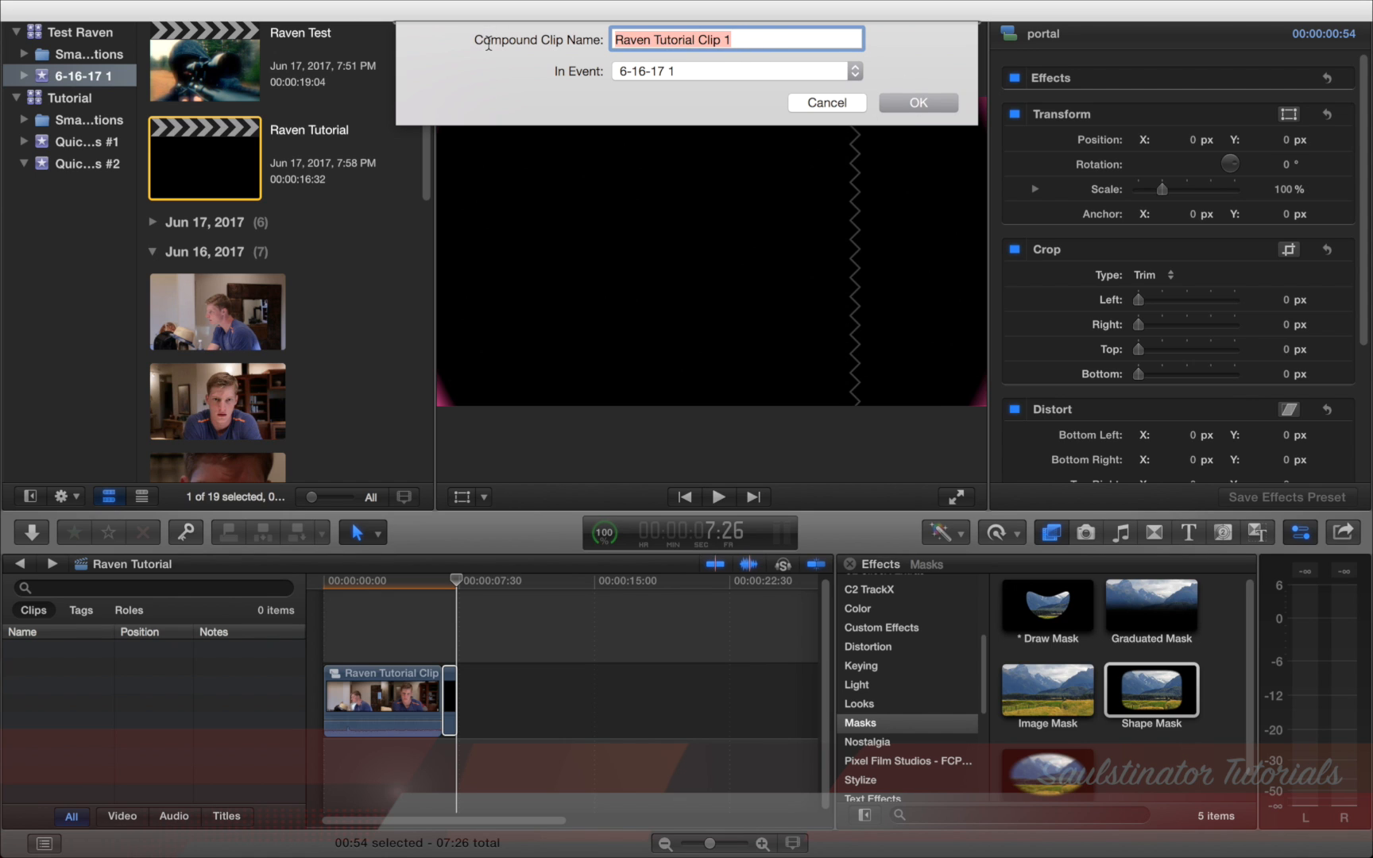
{"action": "type", "text": "portal"}
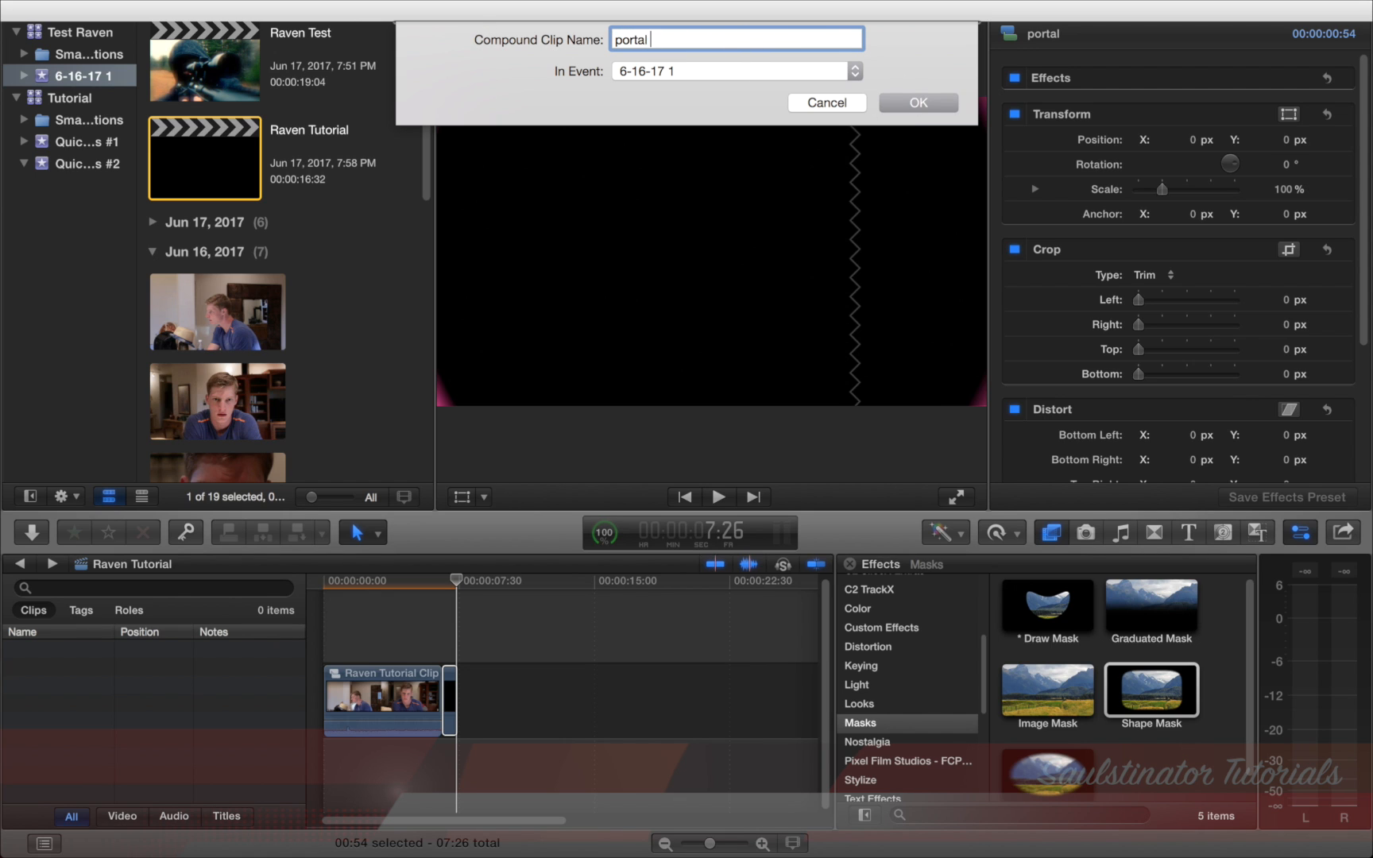
{"action": "left_click", "coordinate": [917, 103]}
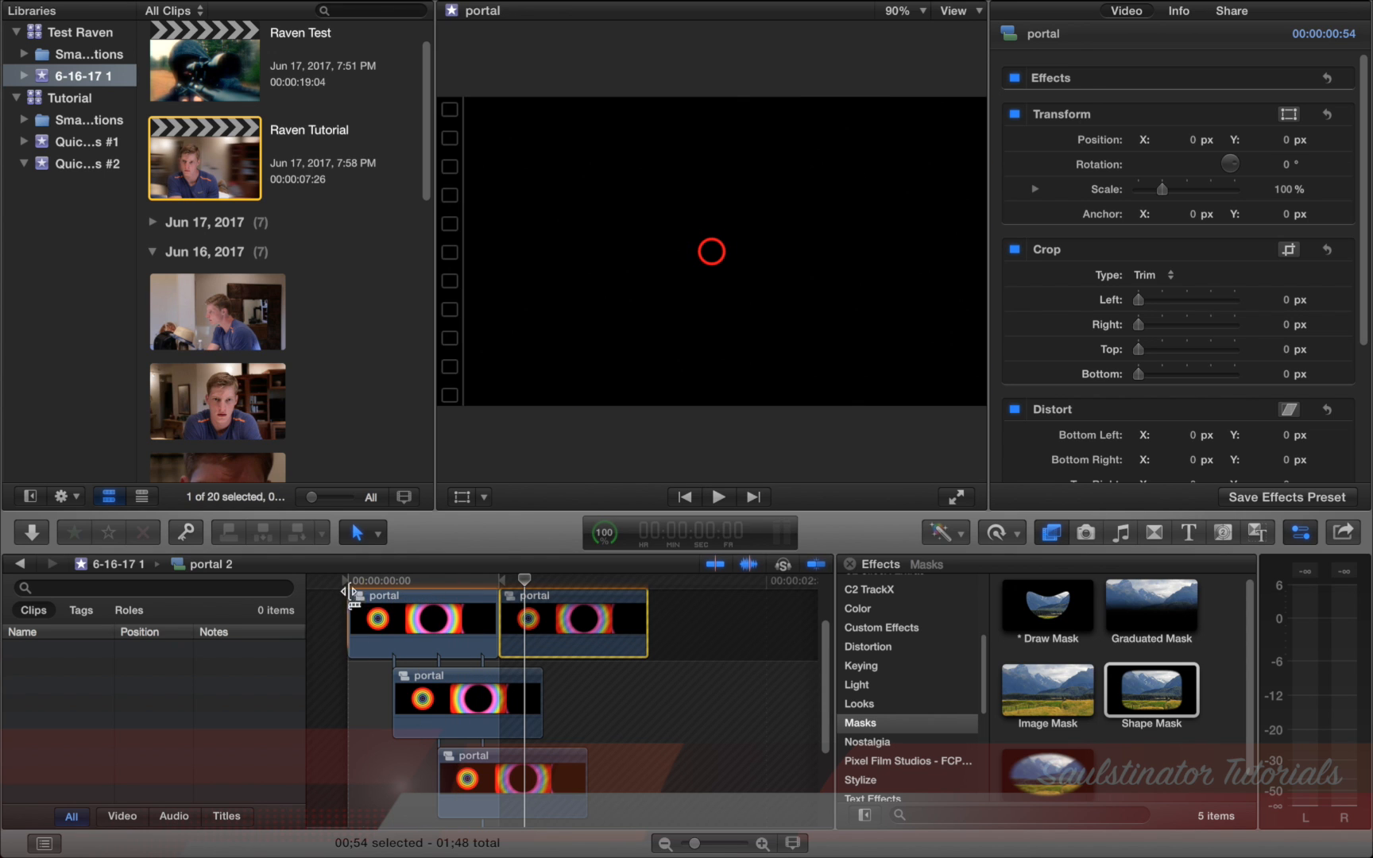
{"action": "left_click", "coordinate": [499, 581]}
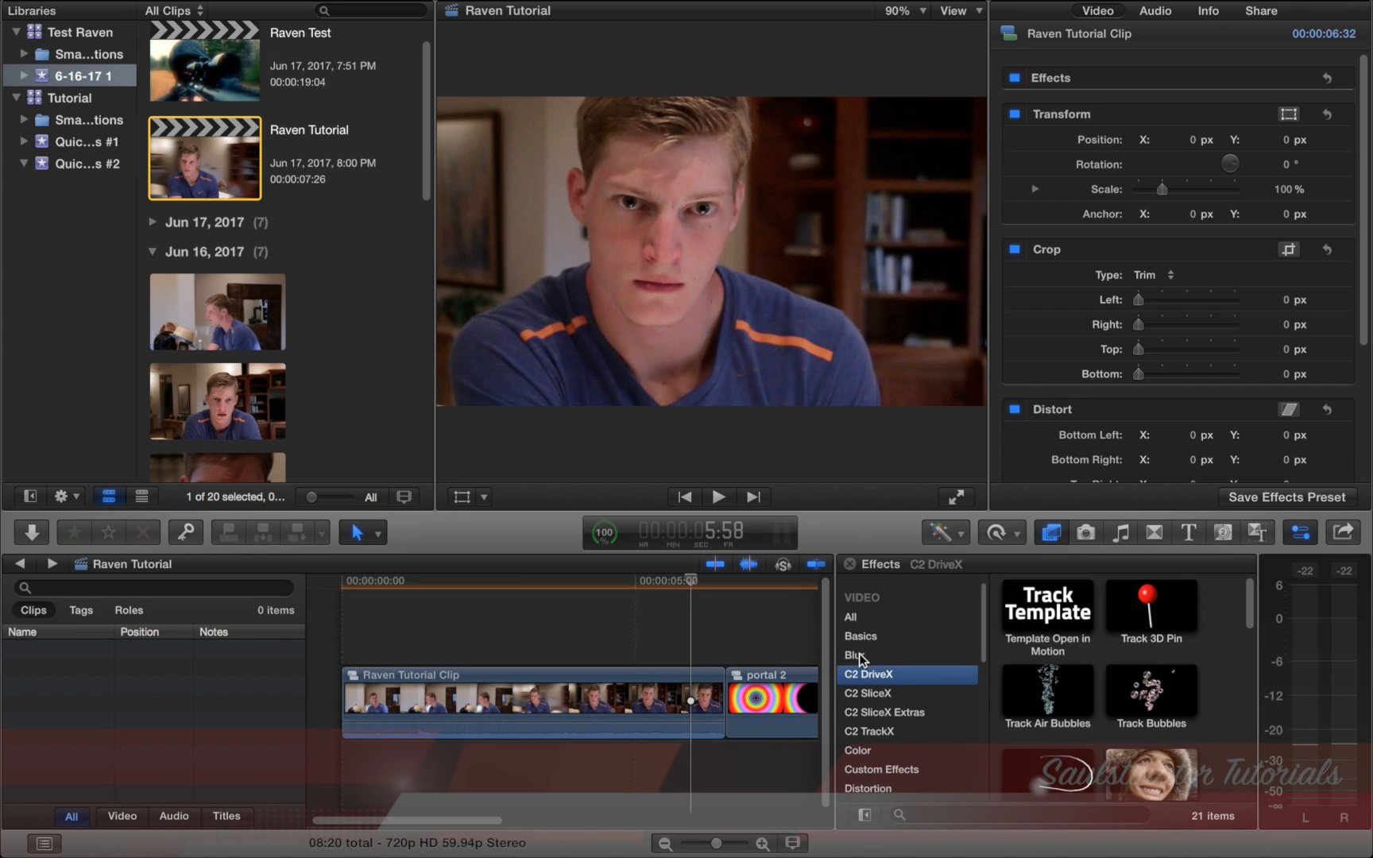
- Apply Focus blur to Raven Tutorial Clip, enter its focus value, and set Sharpen Amount
{"action": "left_click", "coordinate": [855, 654]}
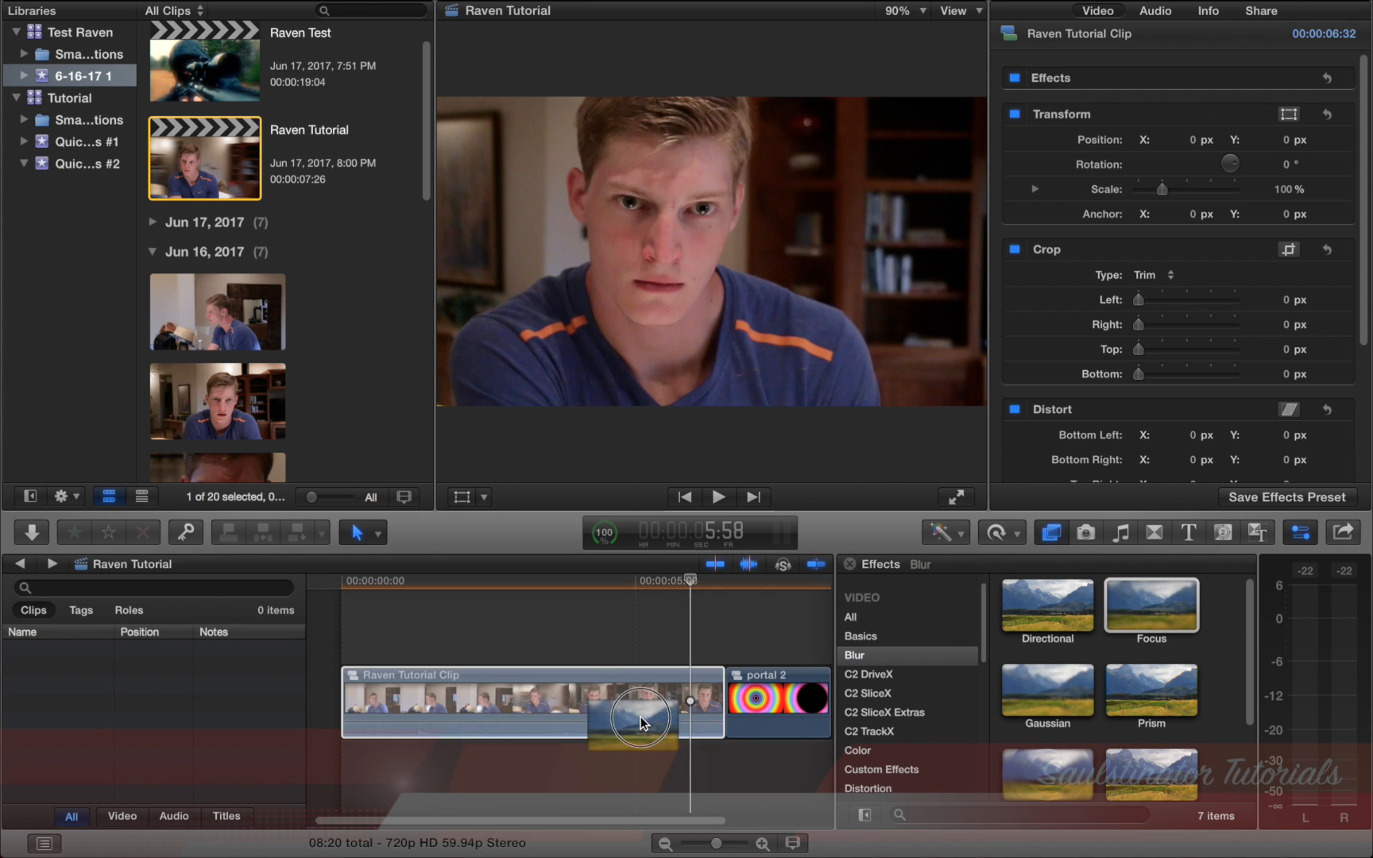
{"action": "double_click", "coordinate": [1150, 604]}
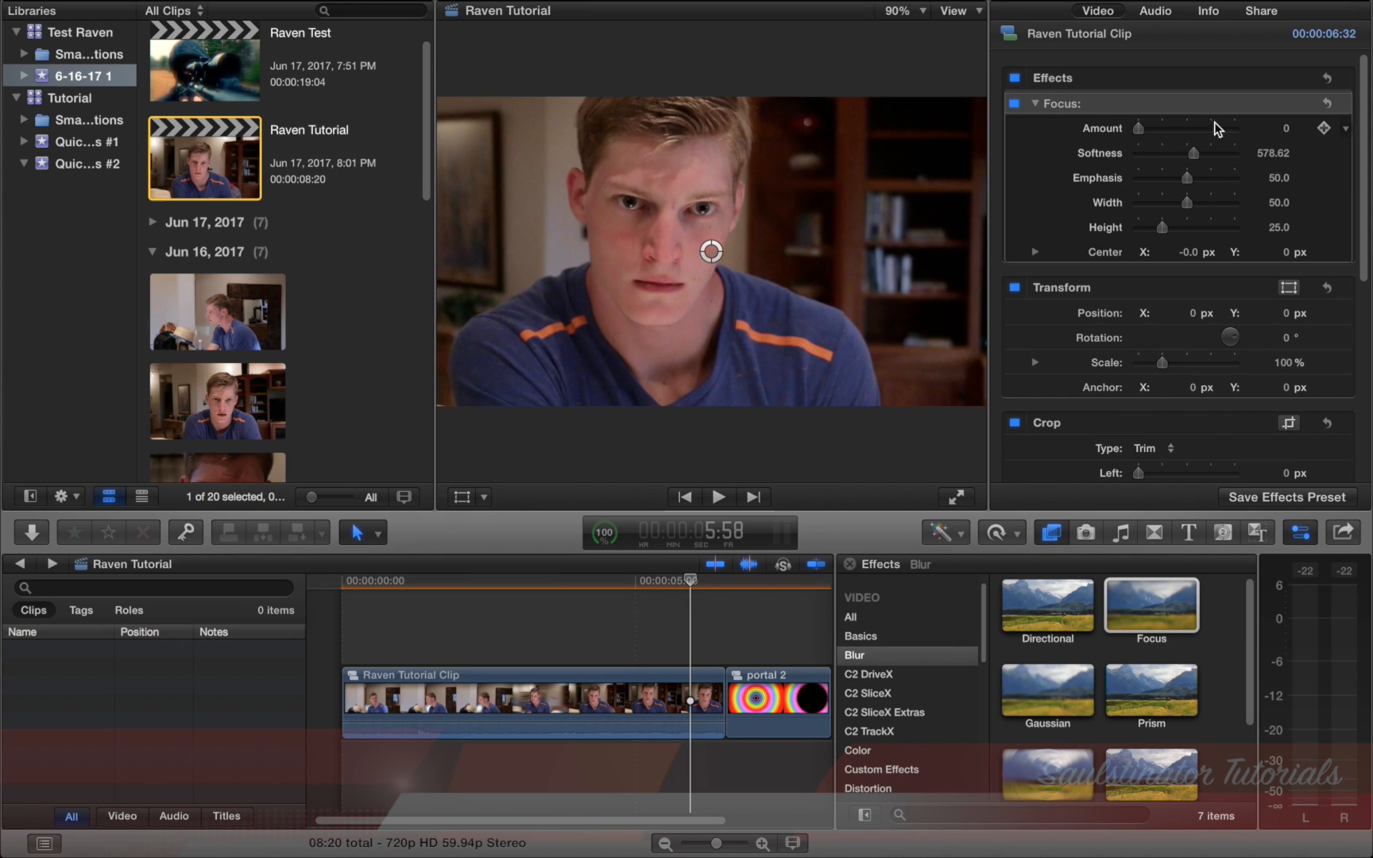
{"action": "mouse_move", "coordinate": [1261, 170]}
{"action": "type", "text": "30"}
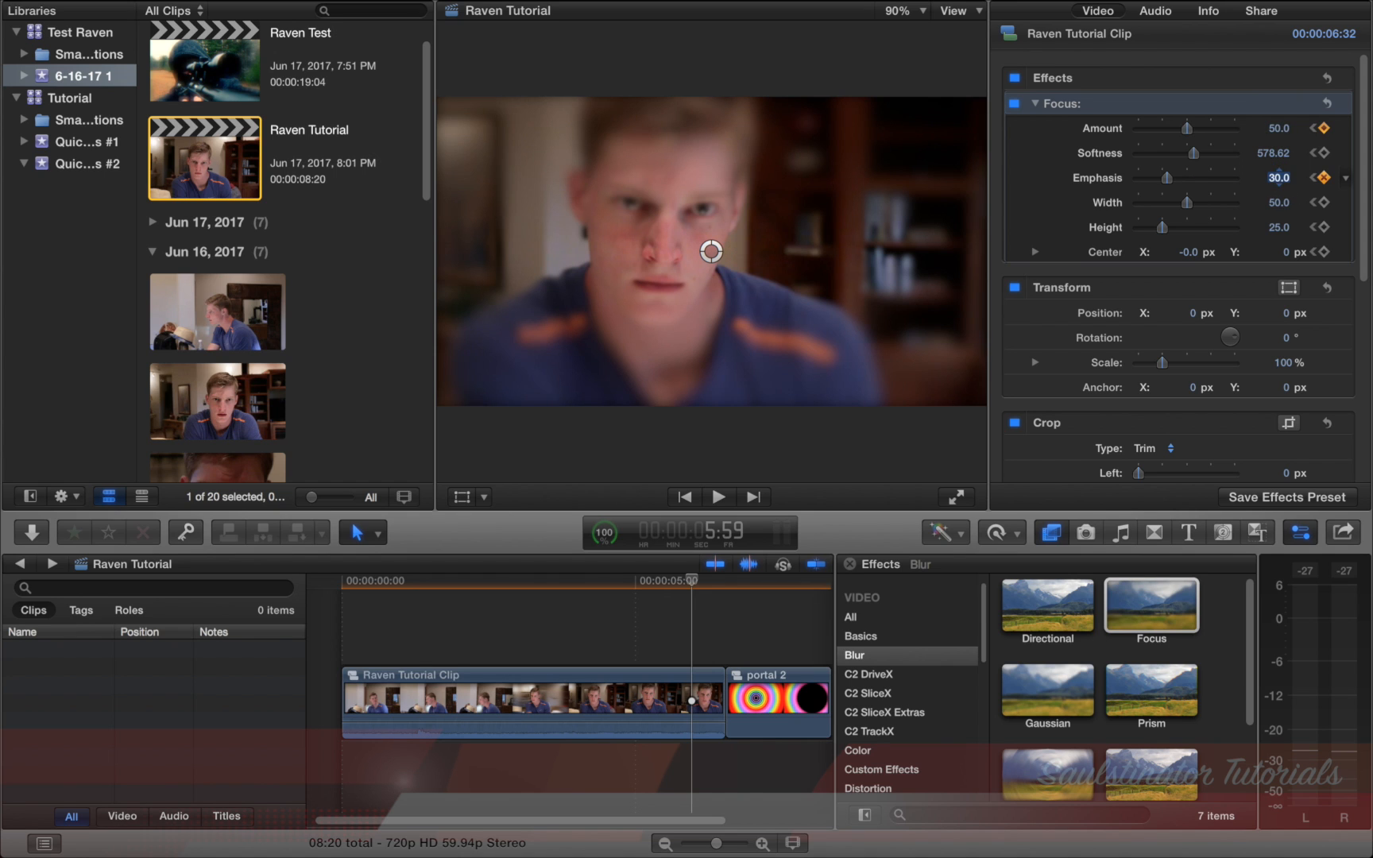
{"action": "triple_click", "coordinate": [1275, 153]}
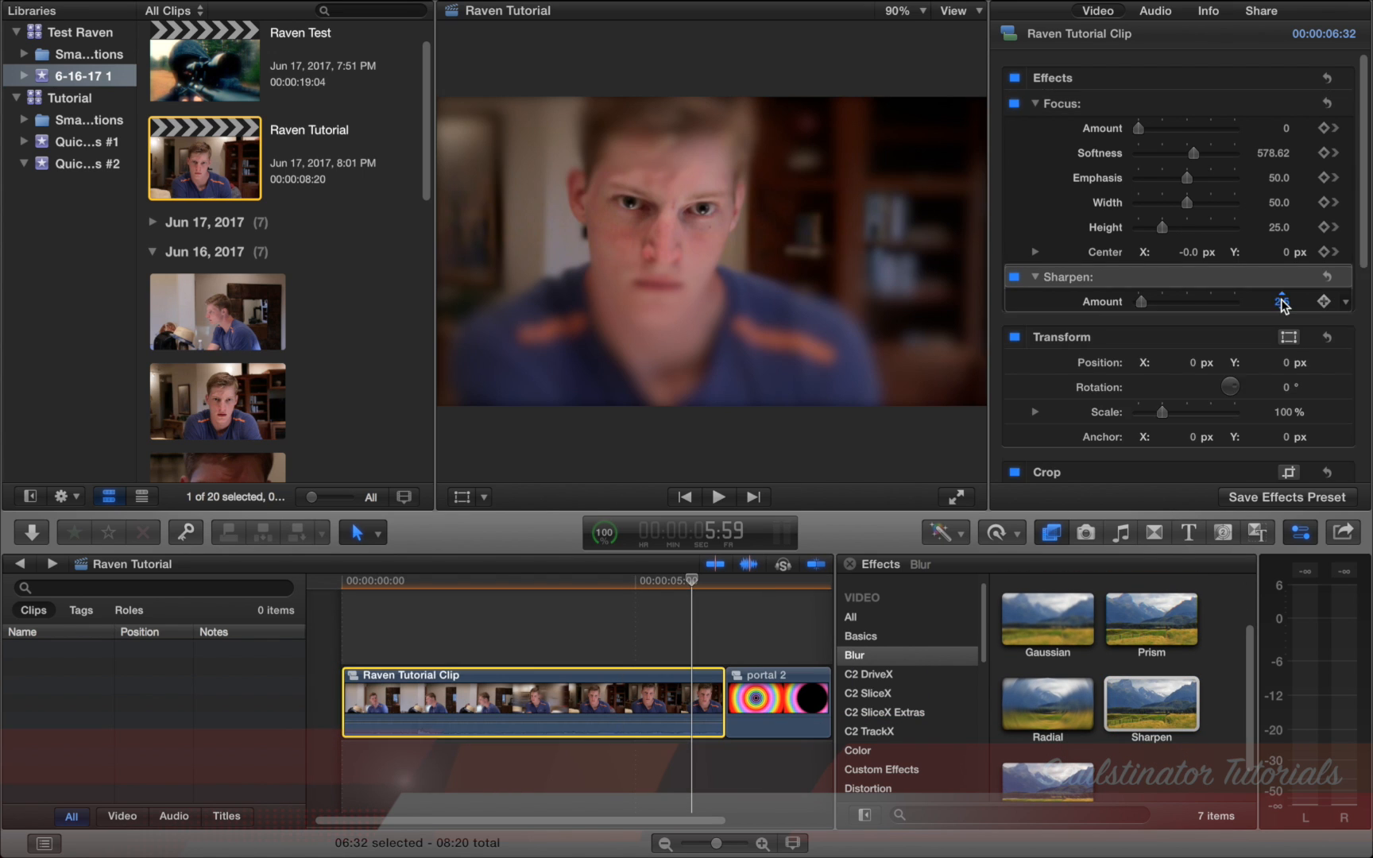
{"action": "left_click", "coordinate": [1035, 103]}
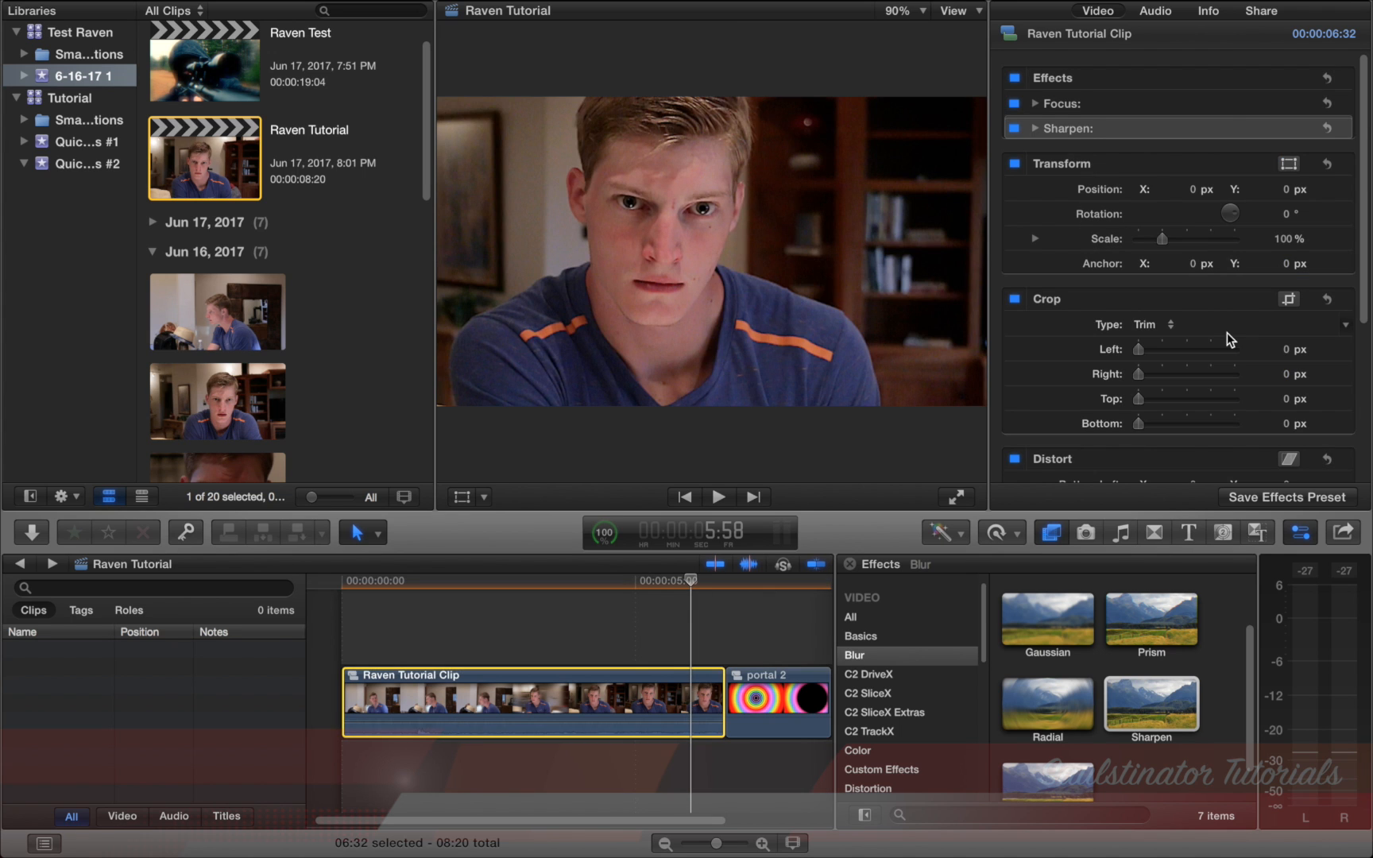
{"action": "mouse_move", "coordinate": [1285, 163]}
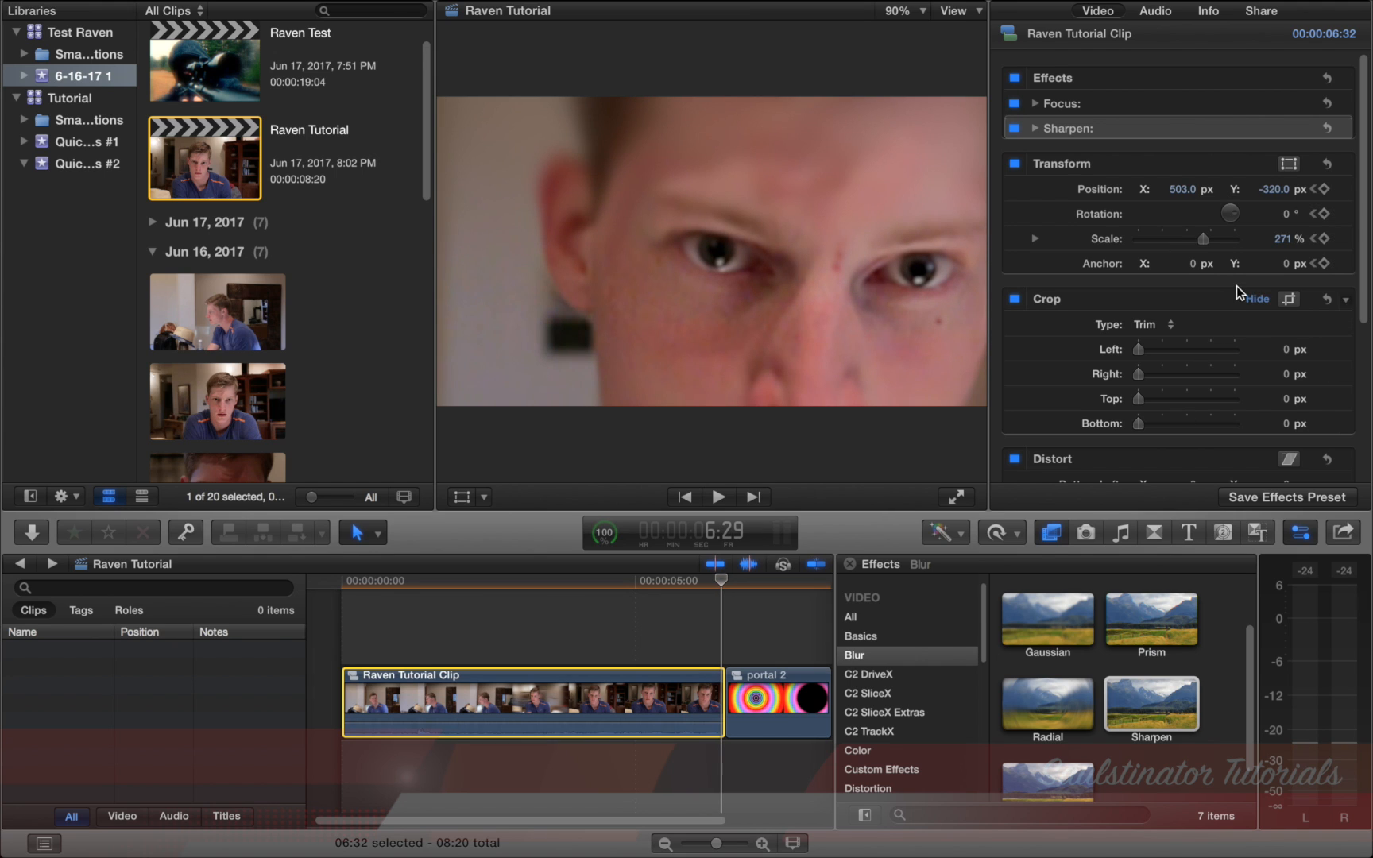
- Keyframe Position X 1480, Y -920 and Scale 800% on Raven Tutorial Clip
{"action": "triple_click", "coordinate": [1191, 189]}
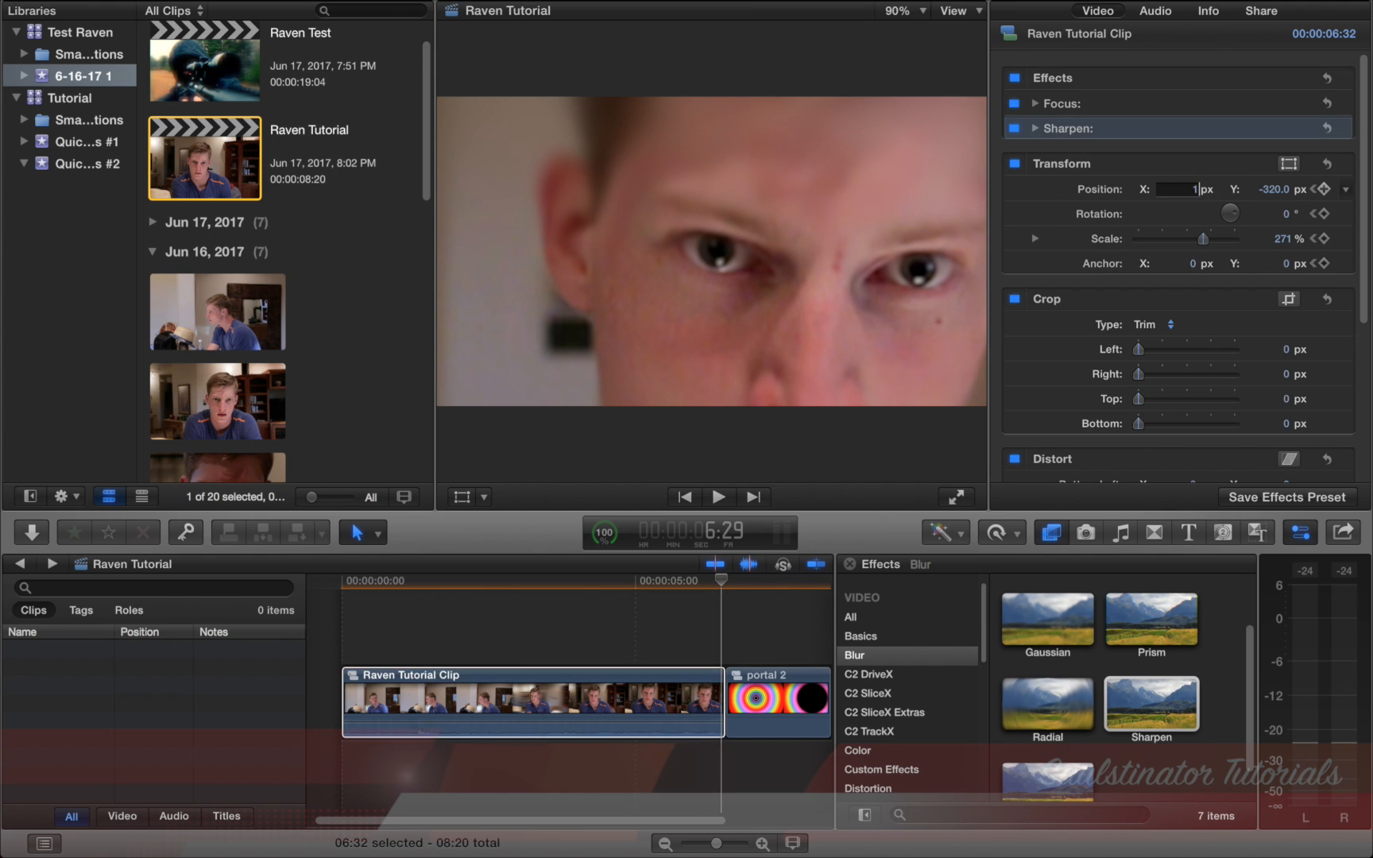
{"action": "type", "text": "147"}
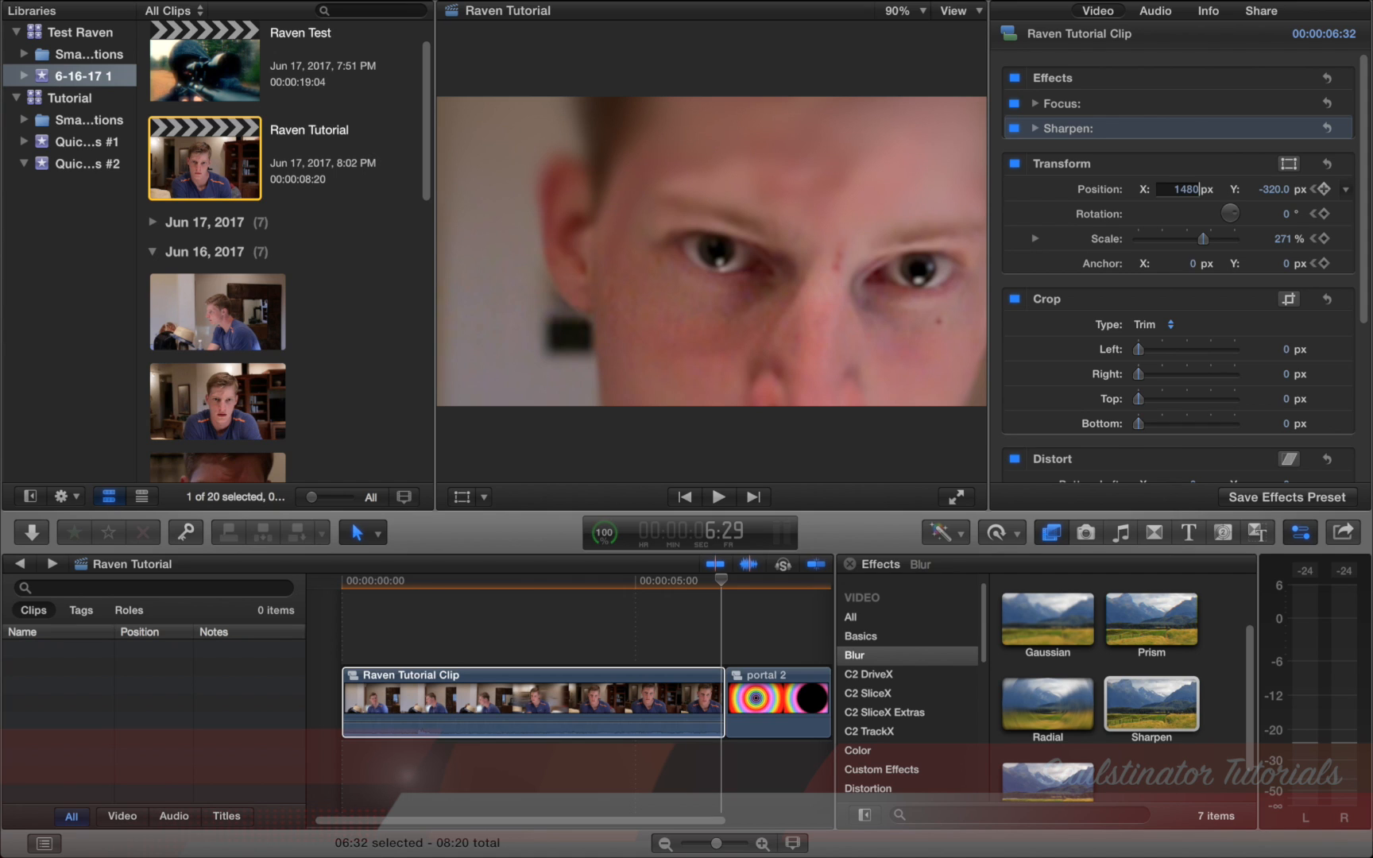
{"action": "left_click", "coordinate": [1278, 188]}
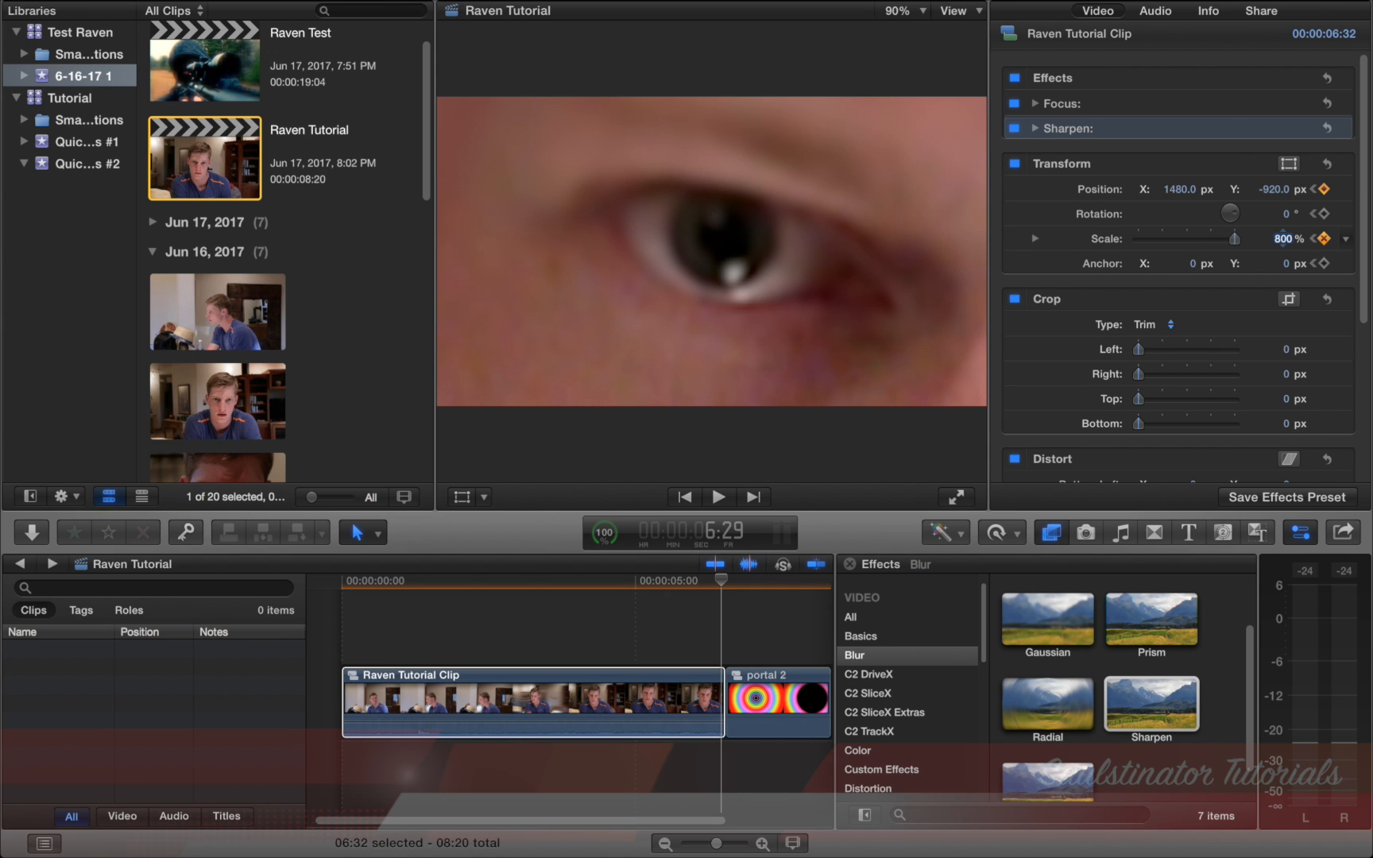
{"action": "left_click", "coordinate": [1327, 164]}
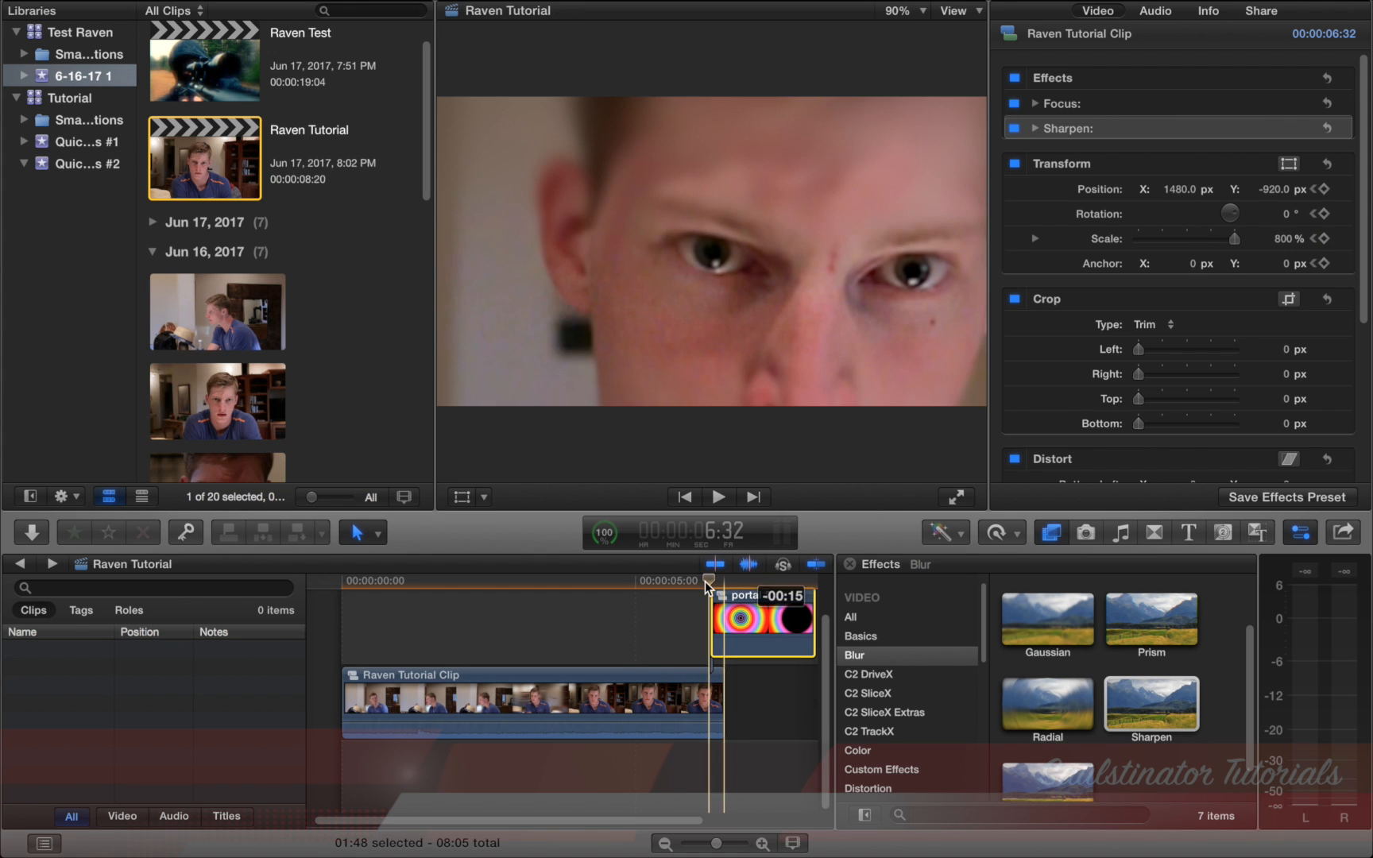
- Apply a Focus blur to portal 2 with Amount 75, Width 18, Height 17
{"action": "left_click", "coordinate": [761, 622]}
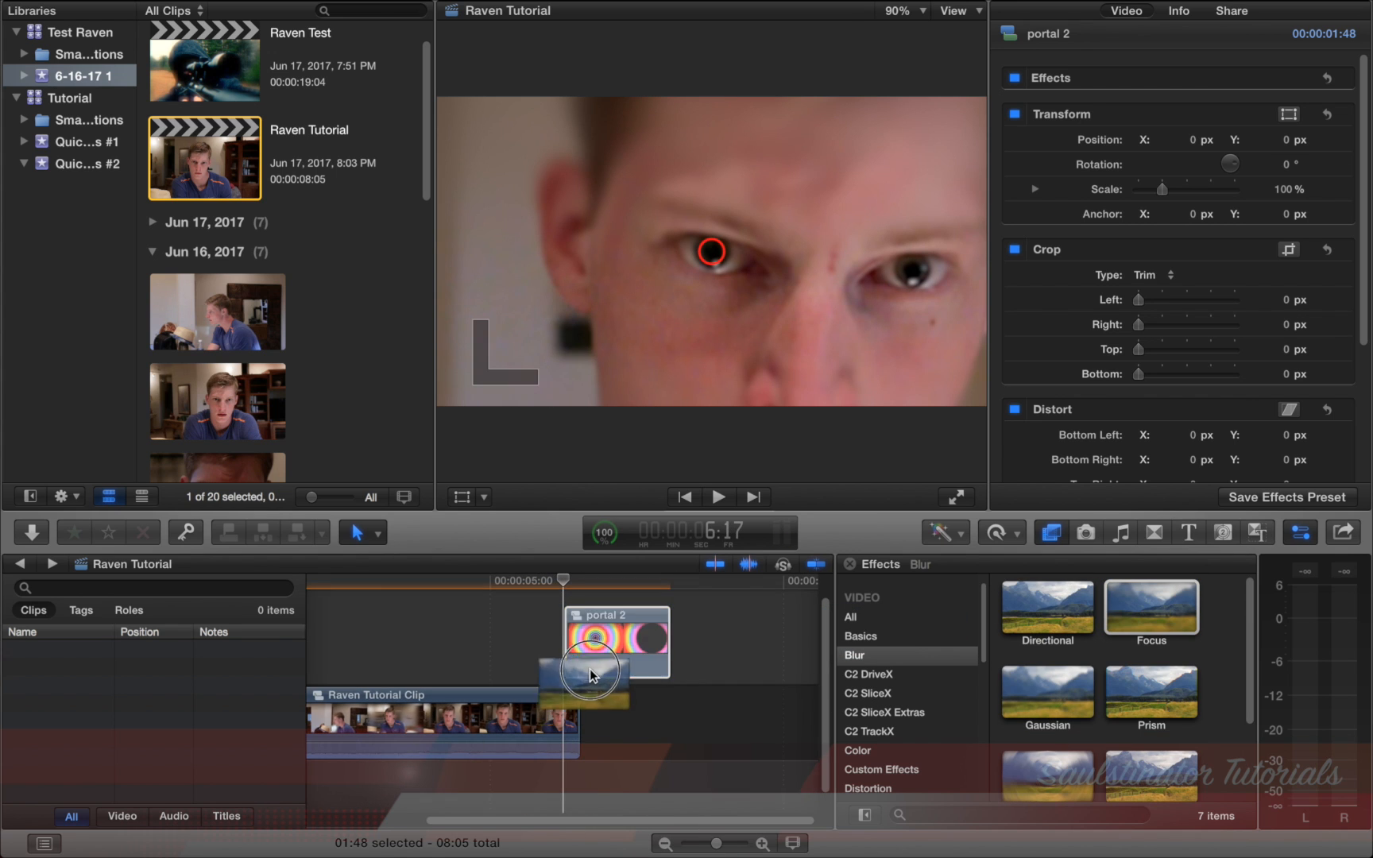
{"action": "double_click", "coordinate": [1150, 608]}
{"action": "type", "text": "18"}
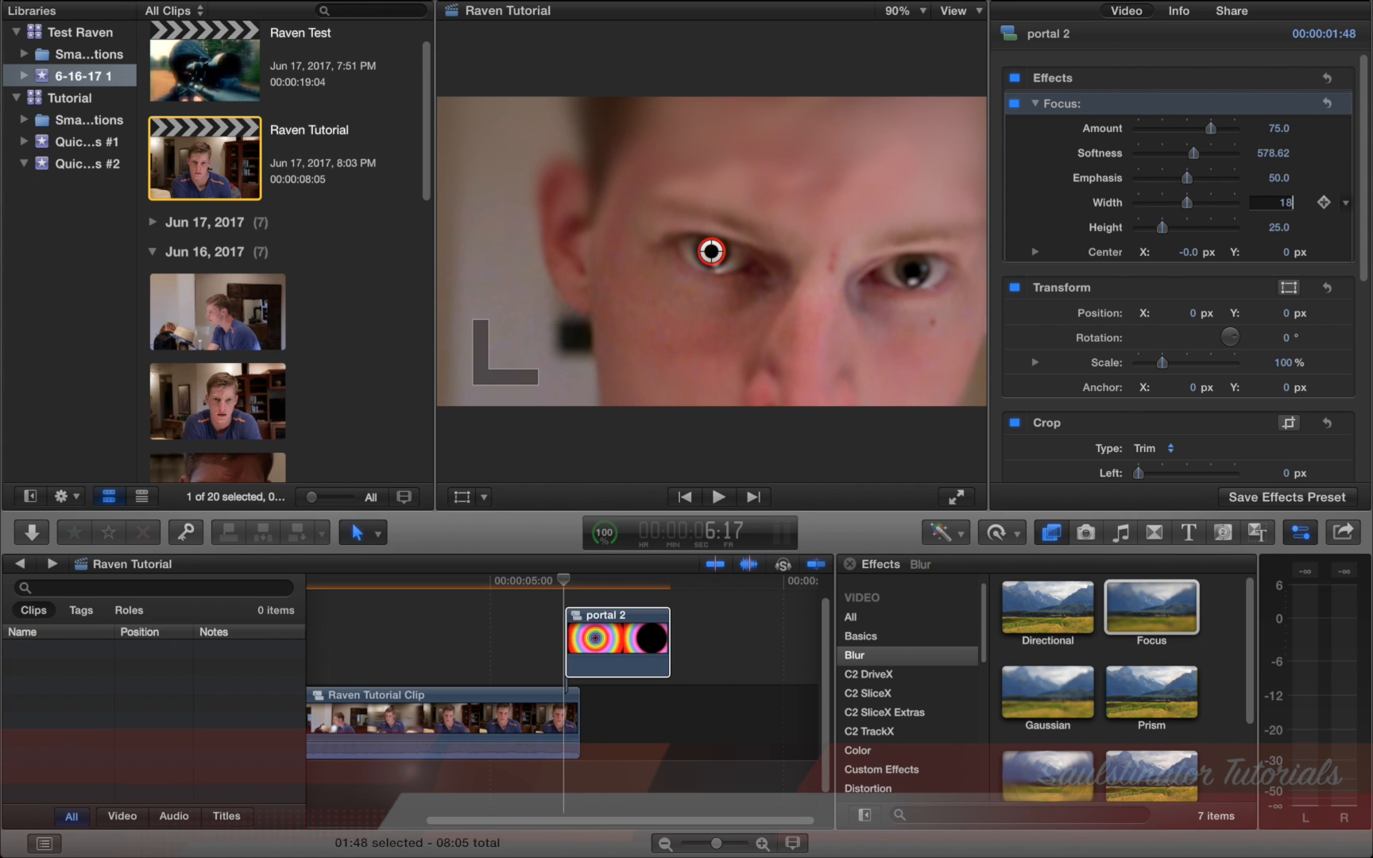
{"action": "left_click", "coordinate": [1277, 226]}
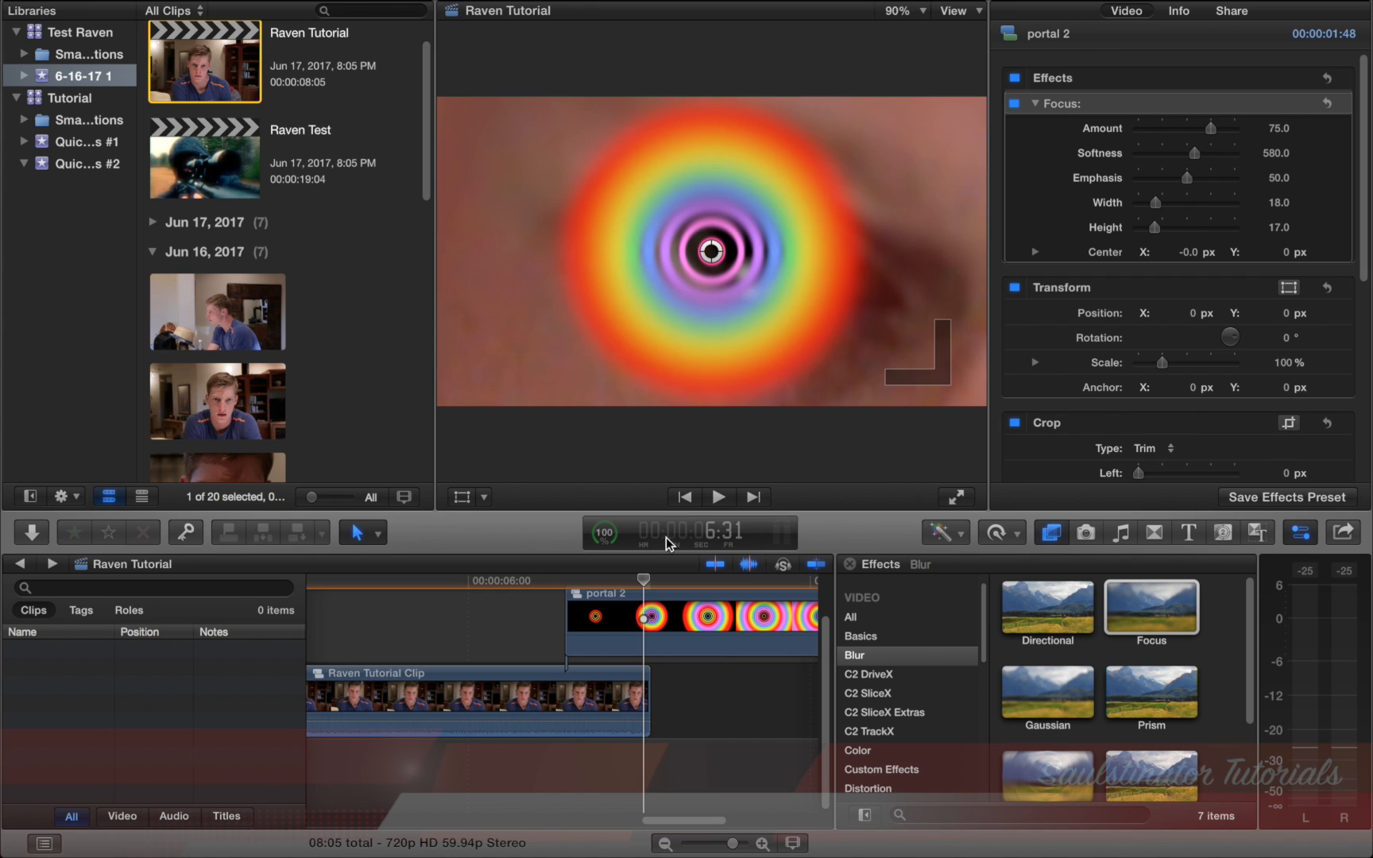
{"action": "left_click", "coordinate": [472, 701]}
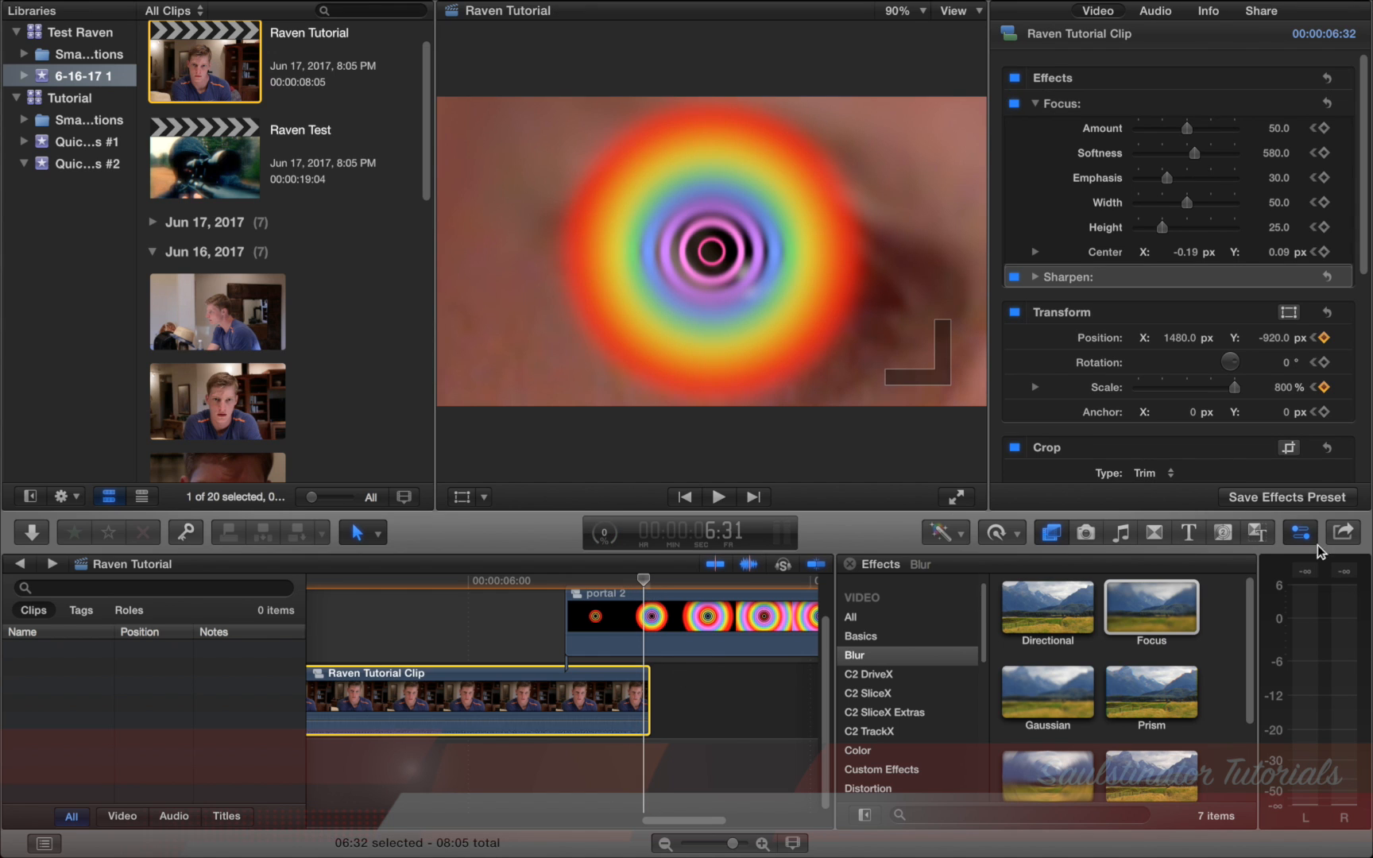
- Add a Retime Hold to the clip's end and connect a black Custom solid
{"action": "left_click", "coordinate": [994, 533]}
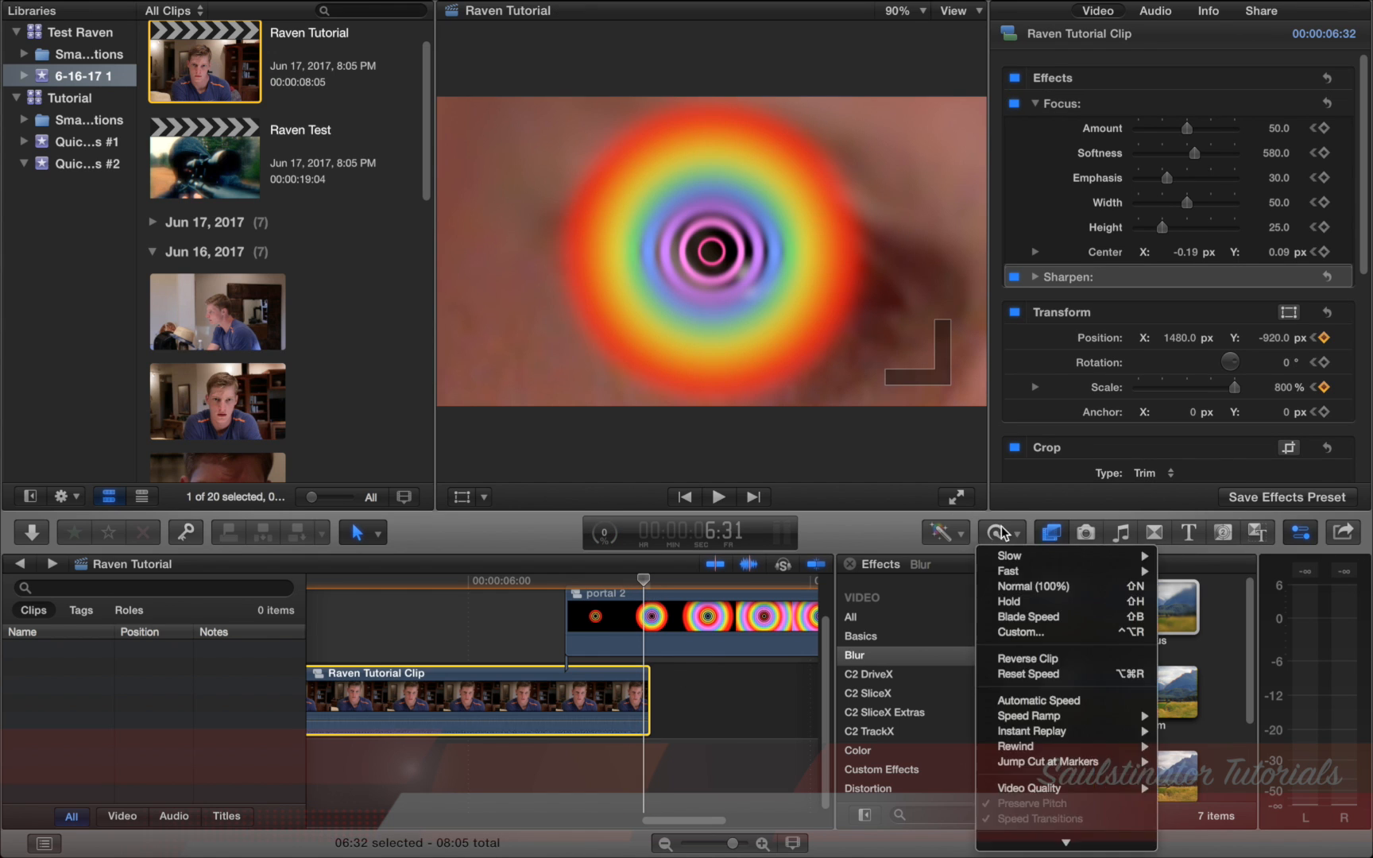
{"action": "mouse_move", "coordinate": [1020, 632]}
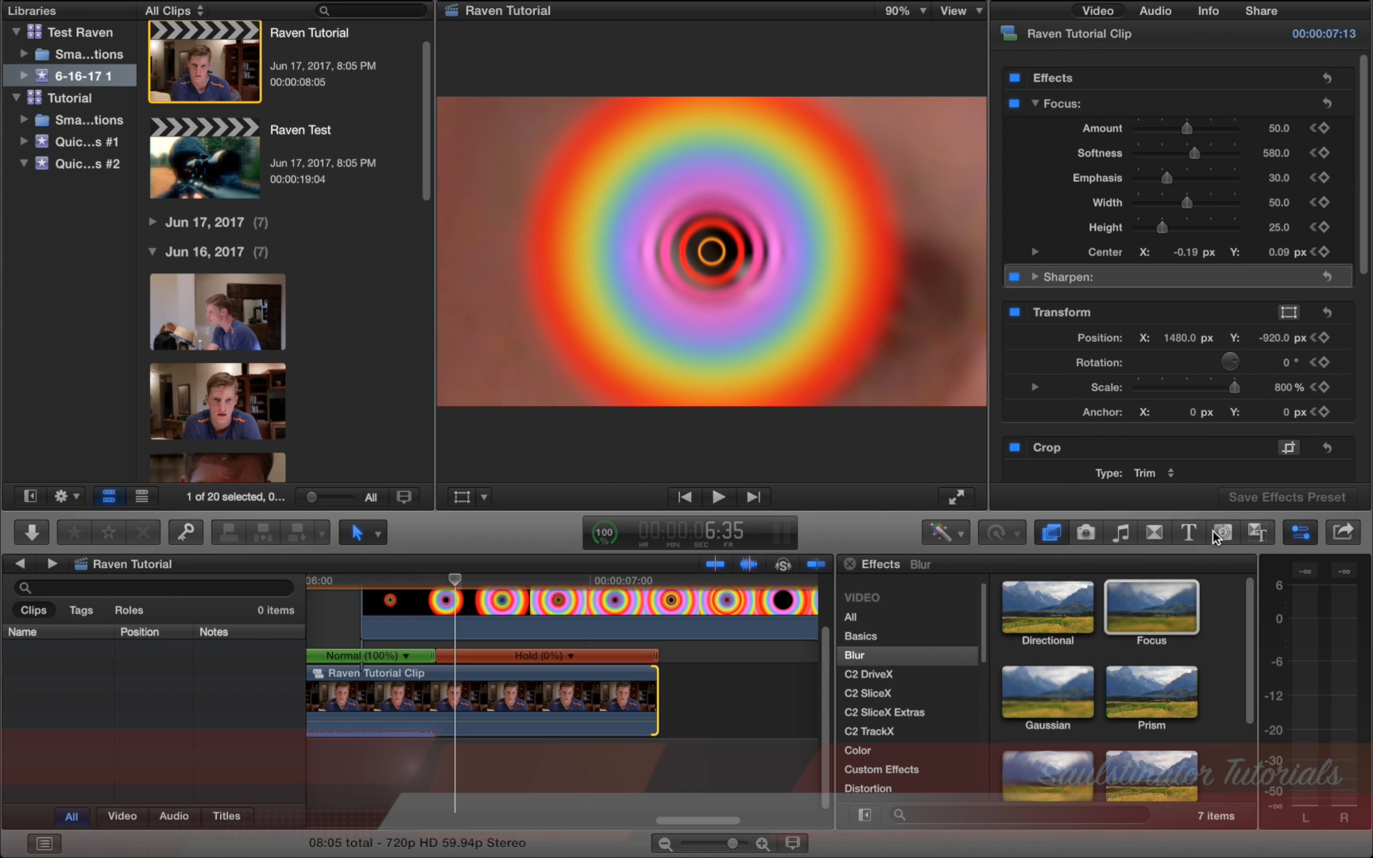
{"action": "left_click", "coordinate": [1222, 532]}
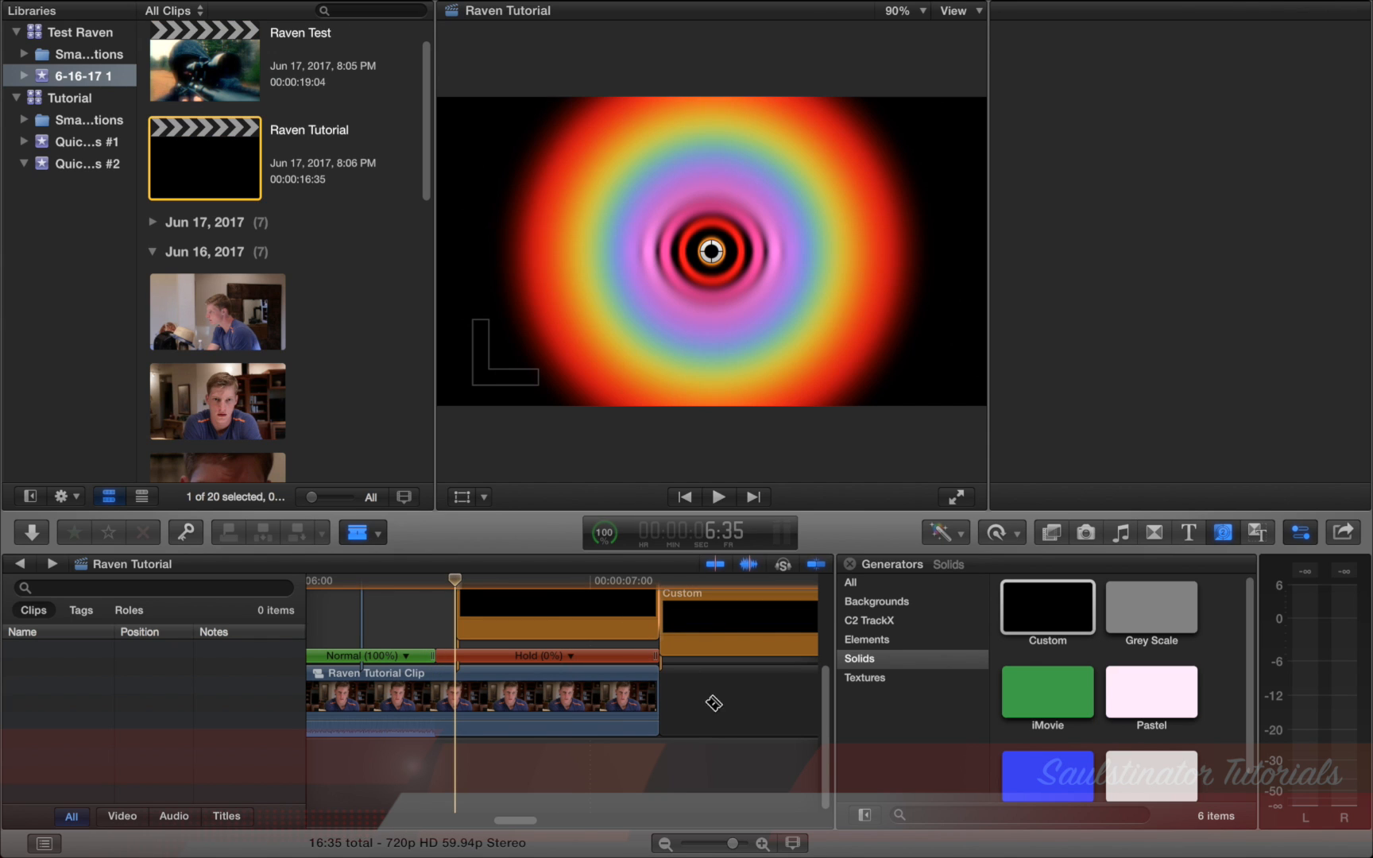
- Place Sphynx Trailer after portal 2 and trim it to the sniper shot (14:28 total)
{"action": "left_click", "coordinate": [738, 621]}
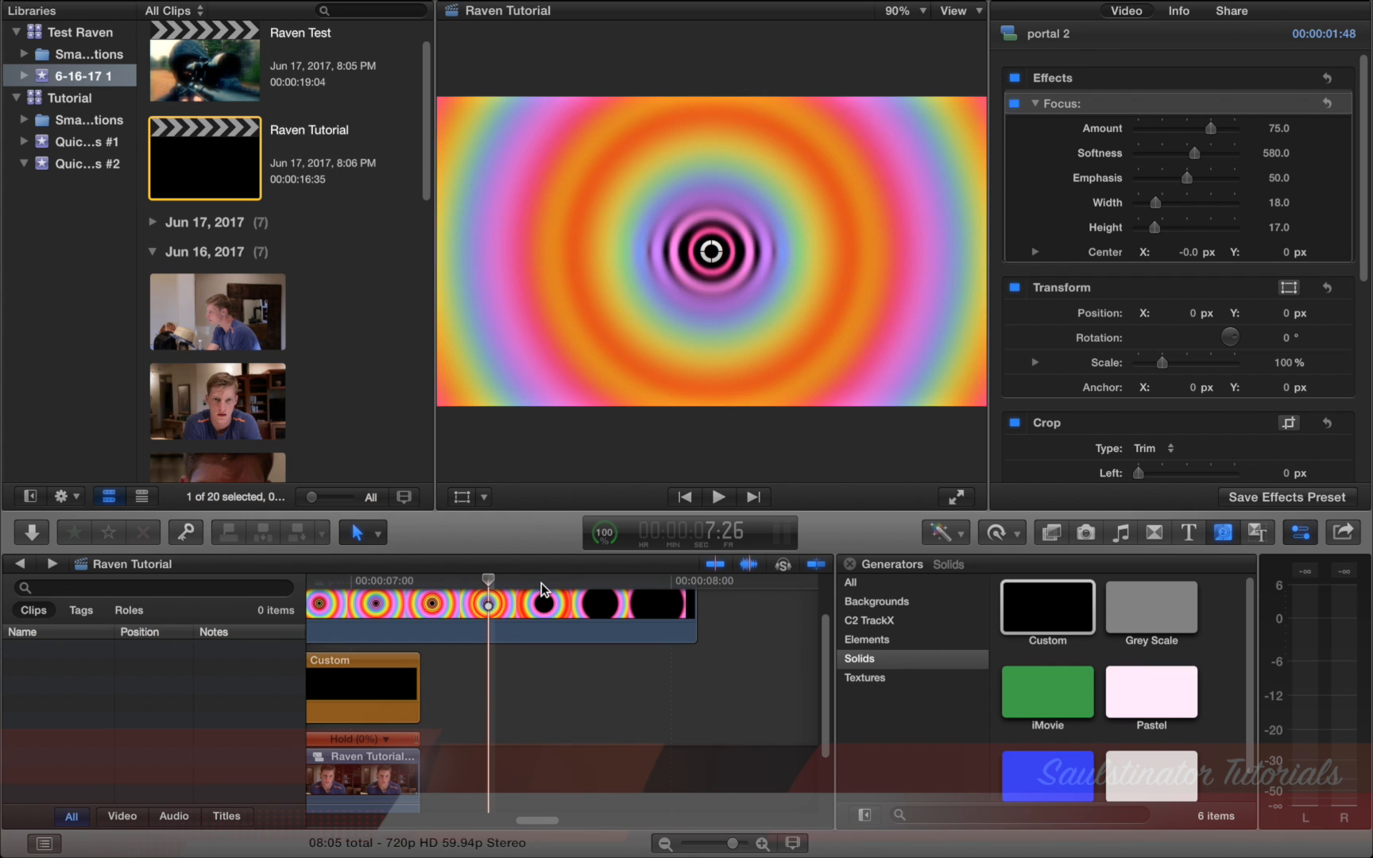
{"action": "scroll", "scroll_direction": "down", "scroll_amount": 3}
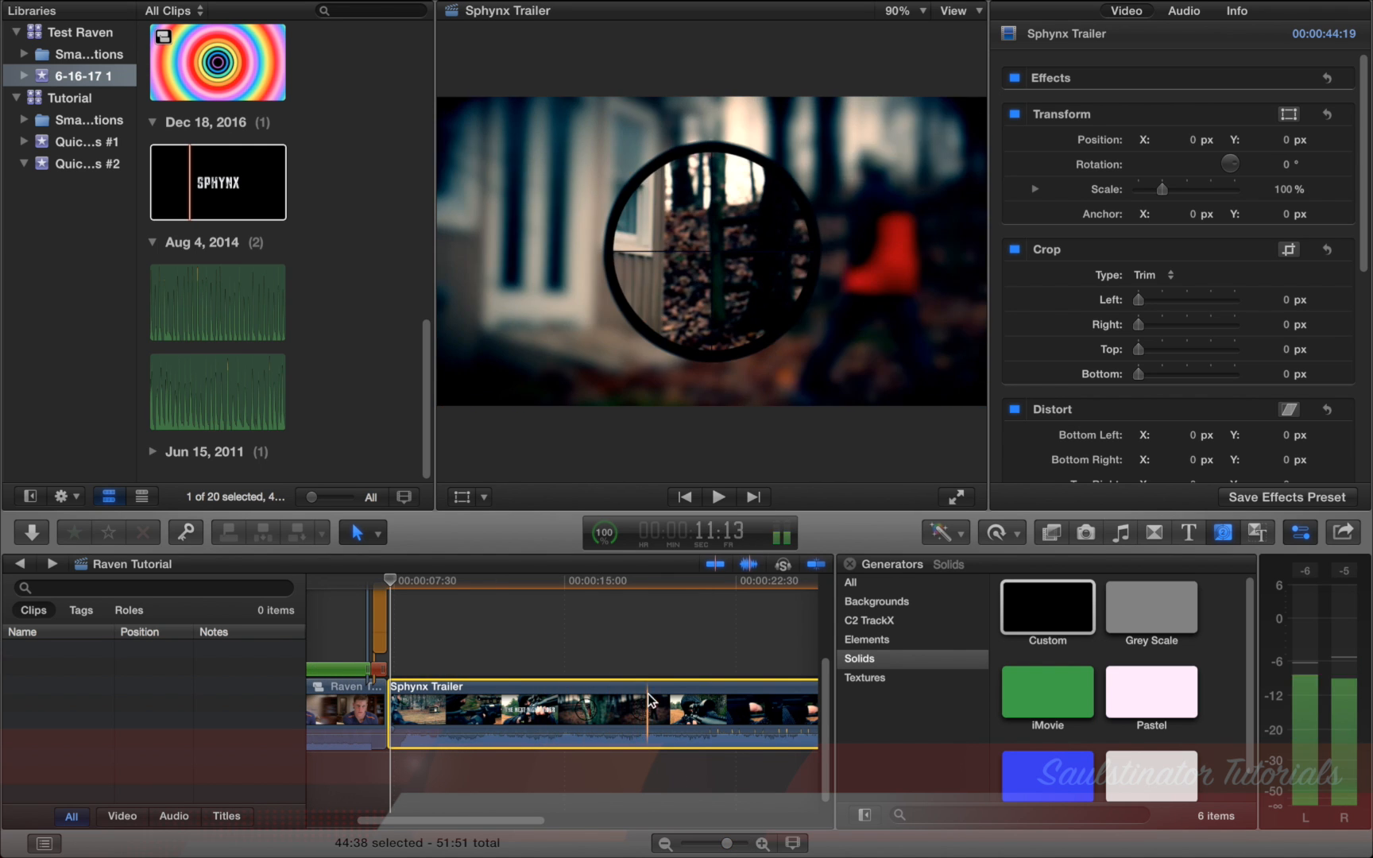
{"action": "left_click", "coordinate": [662, 581]}
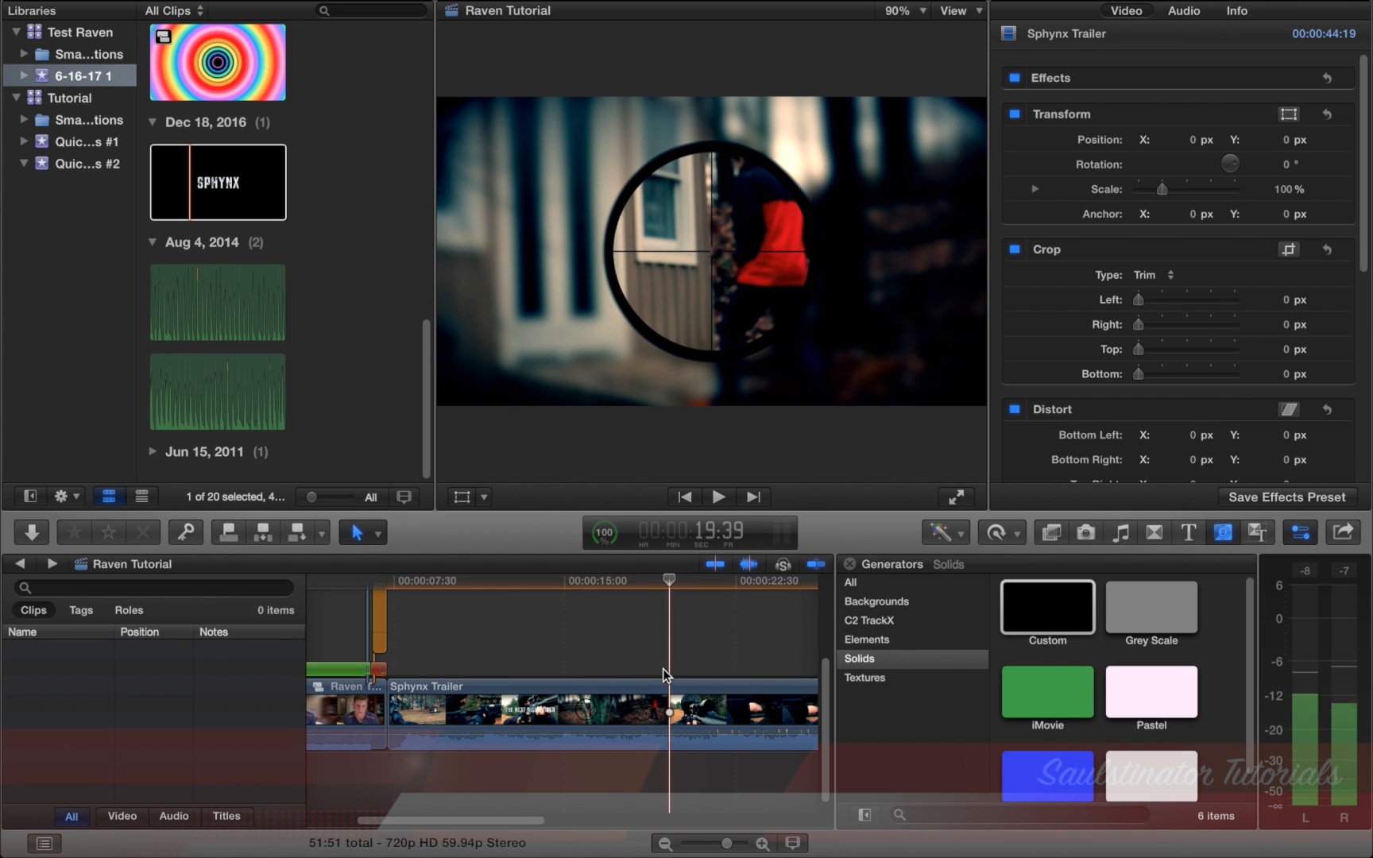
{"action": "left_click", "coordinate": [717, 497]}
{"action": "type", "text": "roman"}
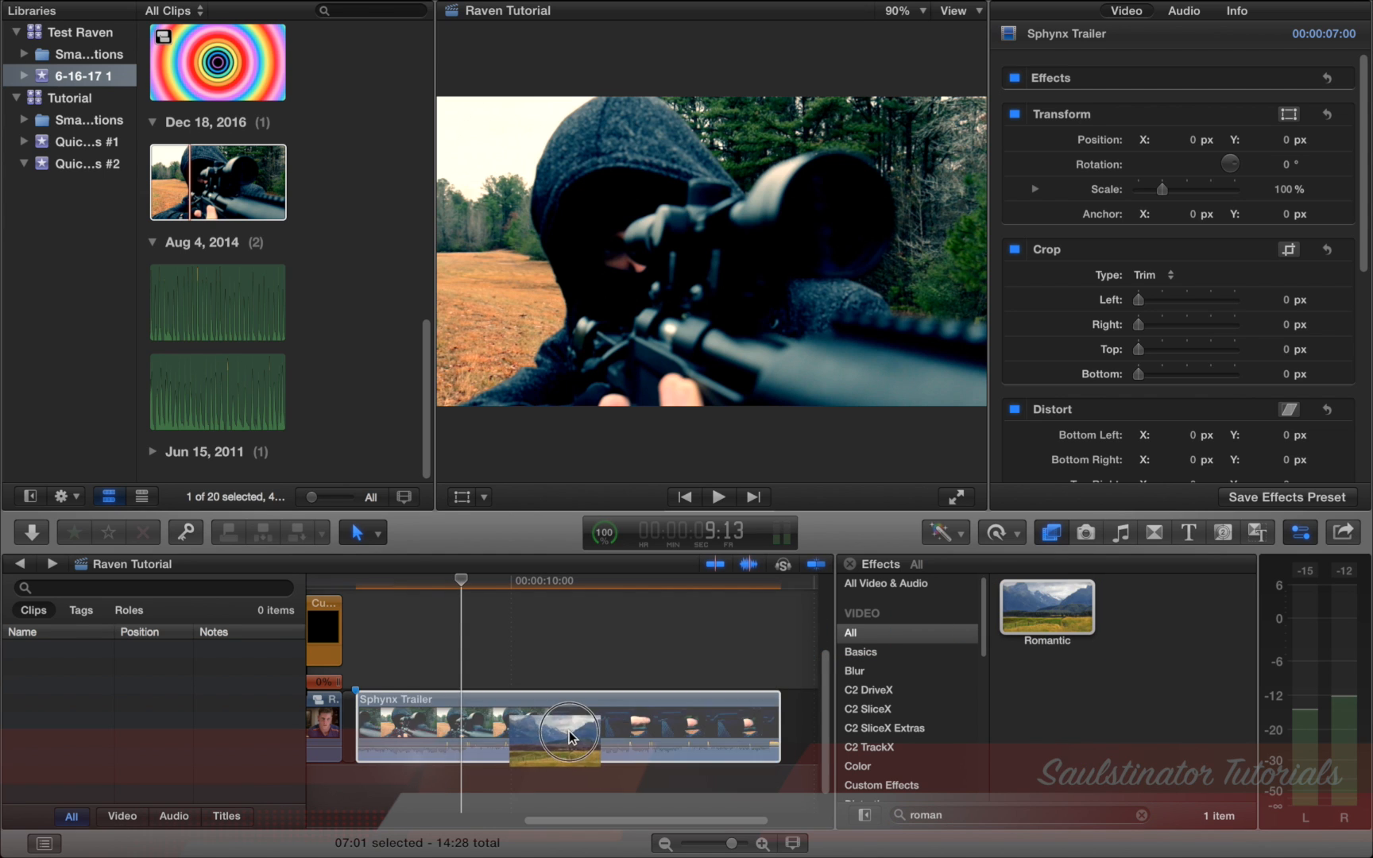
- Apply Romantic, Trails (Duration 0.05, Echoes 3) and Prism (Amount 7), then collapse the effects
{"action": "double_click", "coordinate": [1047, 610]}
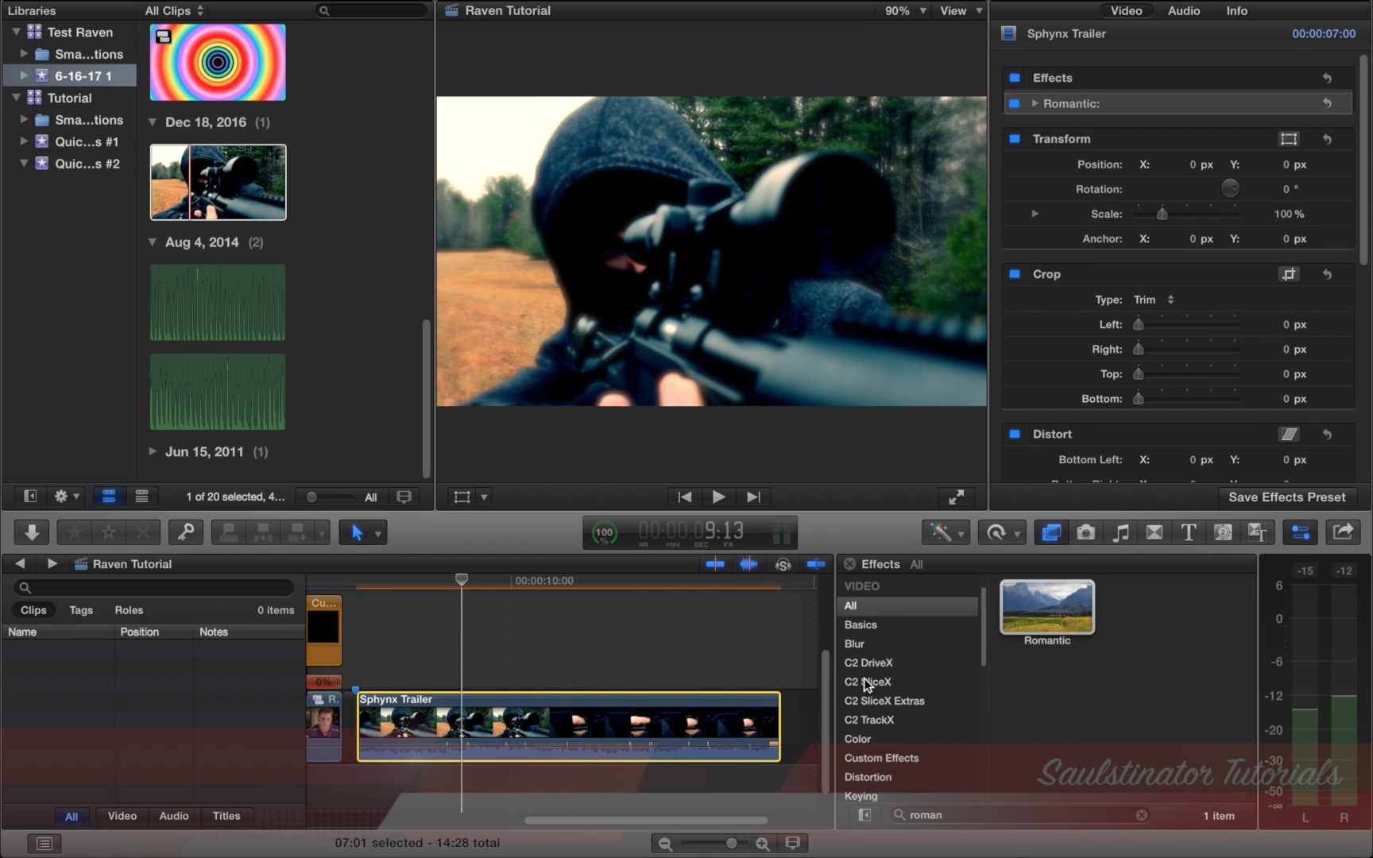
{"action": "scroll", "scroll_direction": "up", "scroll_amount": 3}
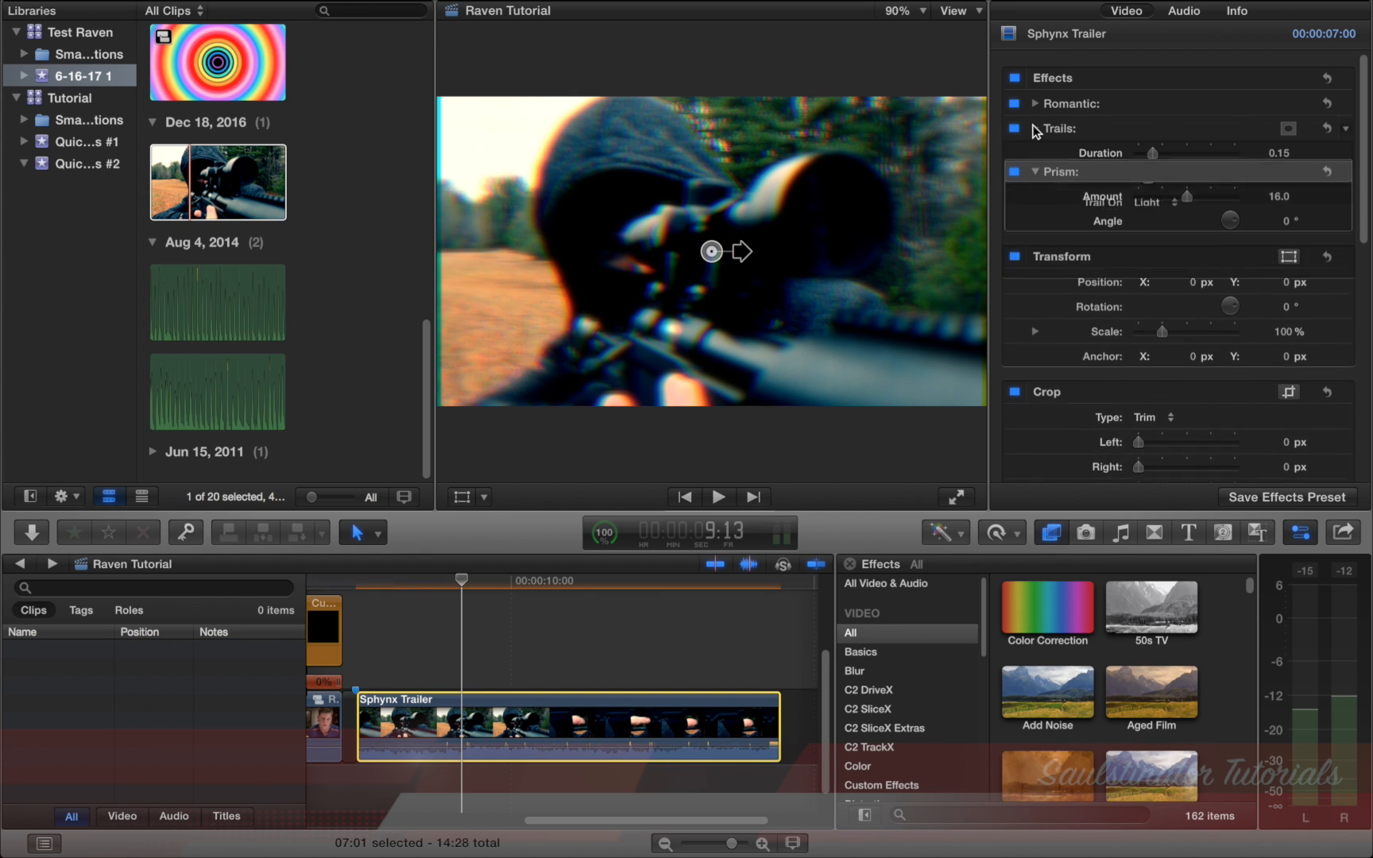
{"action": "left_click", "coordinate": [1034, 103]}
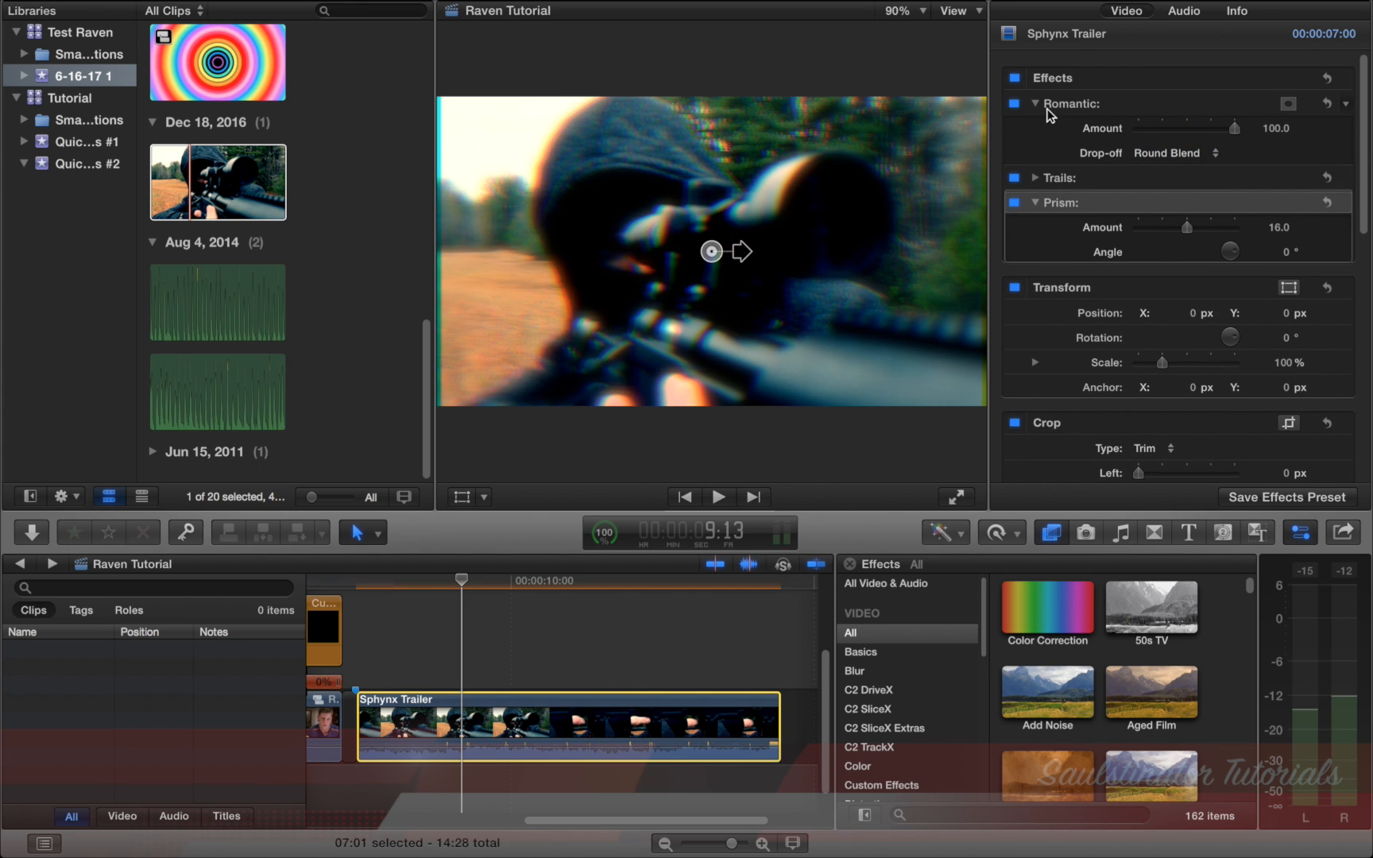
{"action": "left_click", "coordinate": [1036, 178]}
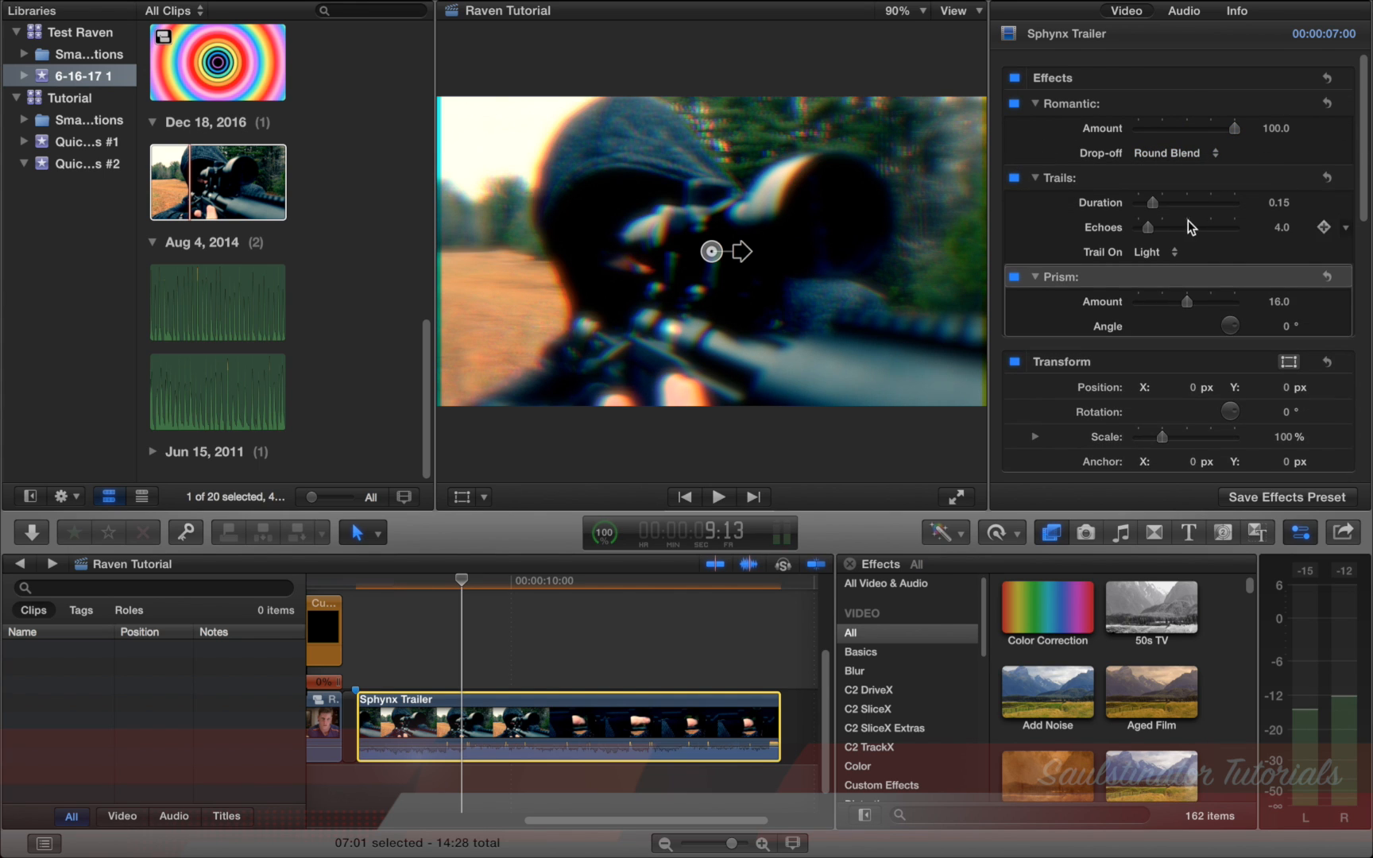
{"action": "mouse_move", "coordinate": [1258, 226]}
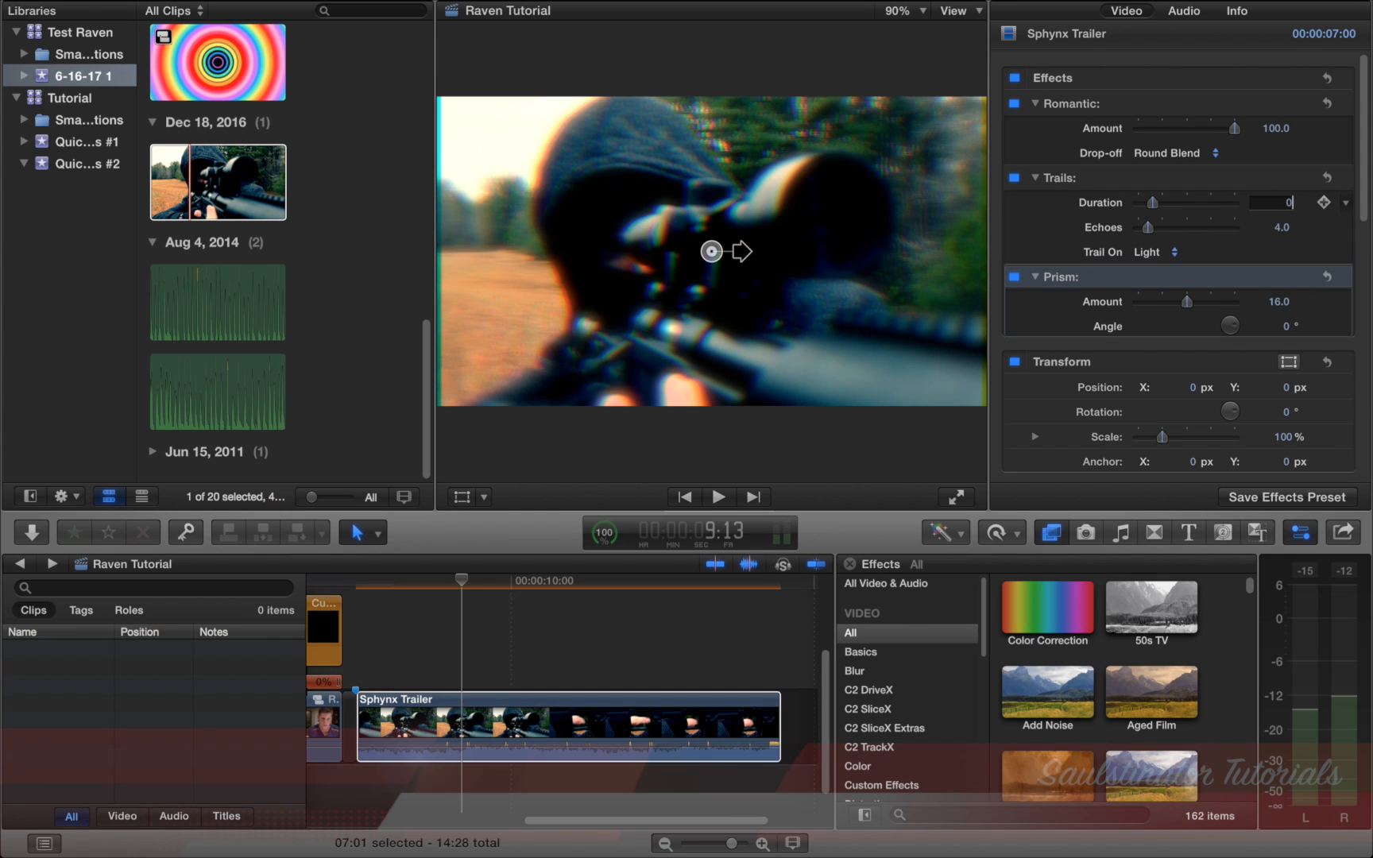
{"action": "type", "text": "0.05"}
{"action": "left_click", "coordinate": [1265, 301]}
{"action": "type", "text": "7"}
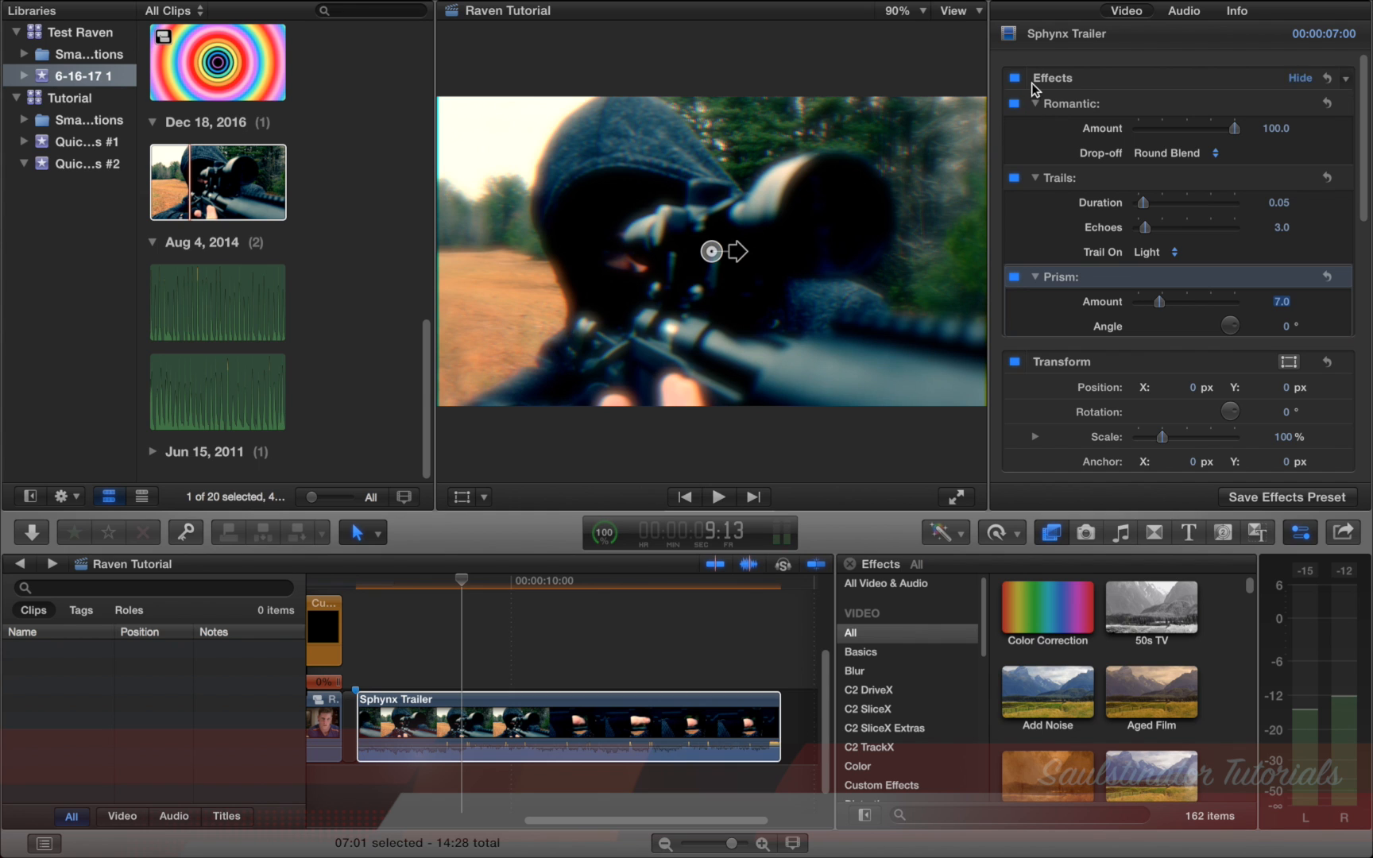
{"action": "left_click", "coordinate": [1035, 104]}
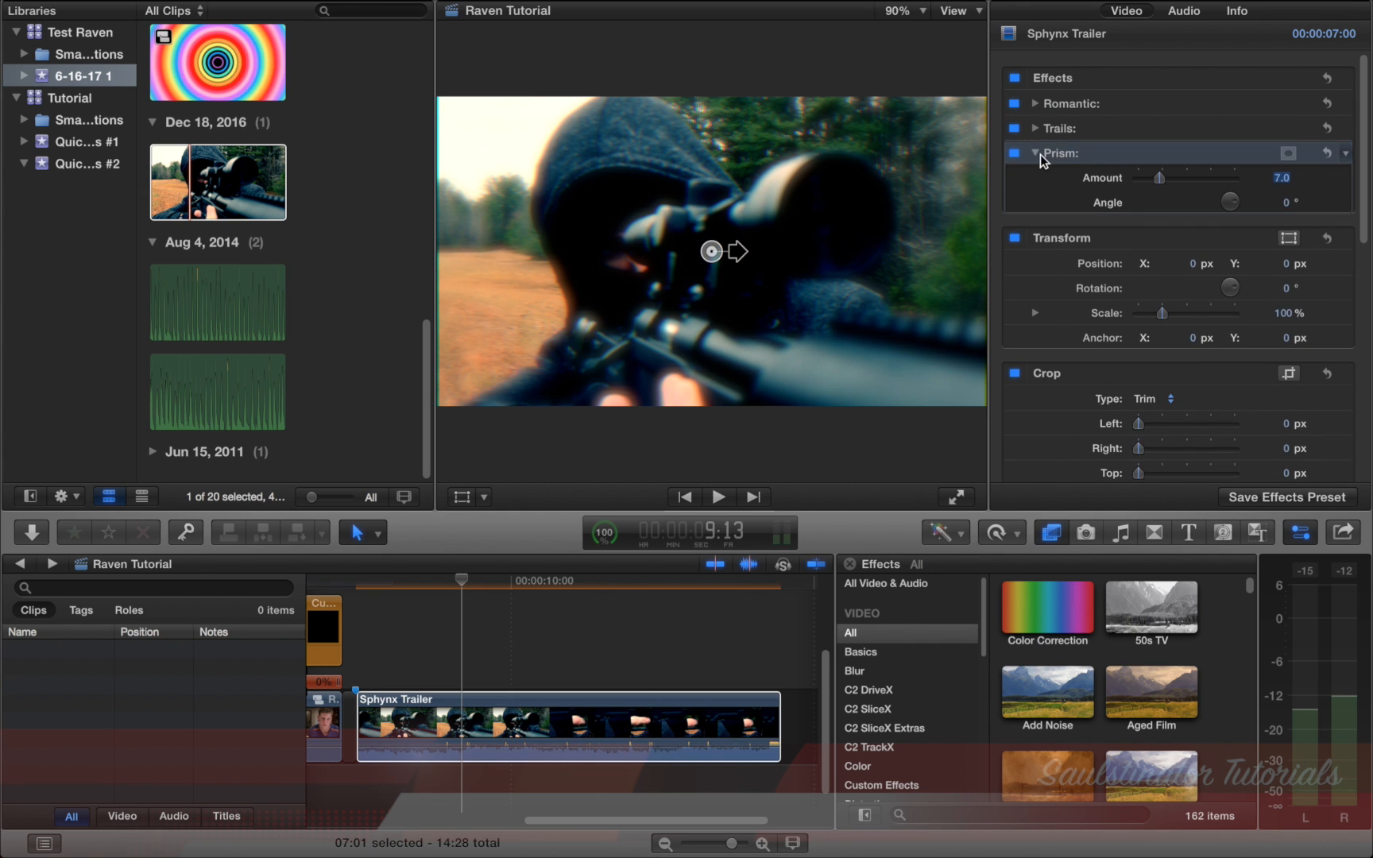
{"action": "left_click", "coordinate": [717, 496]}
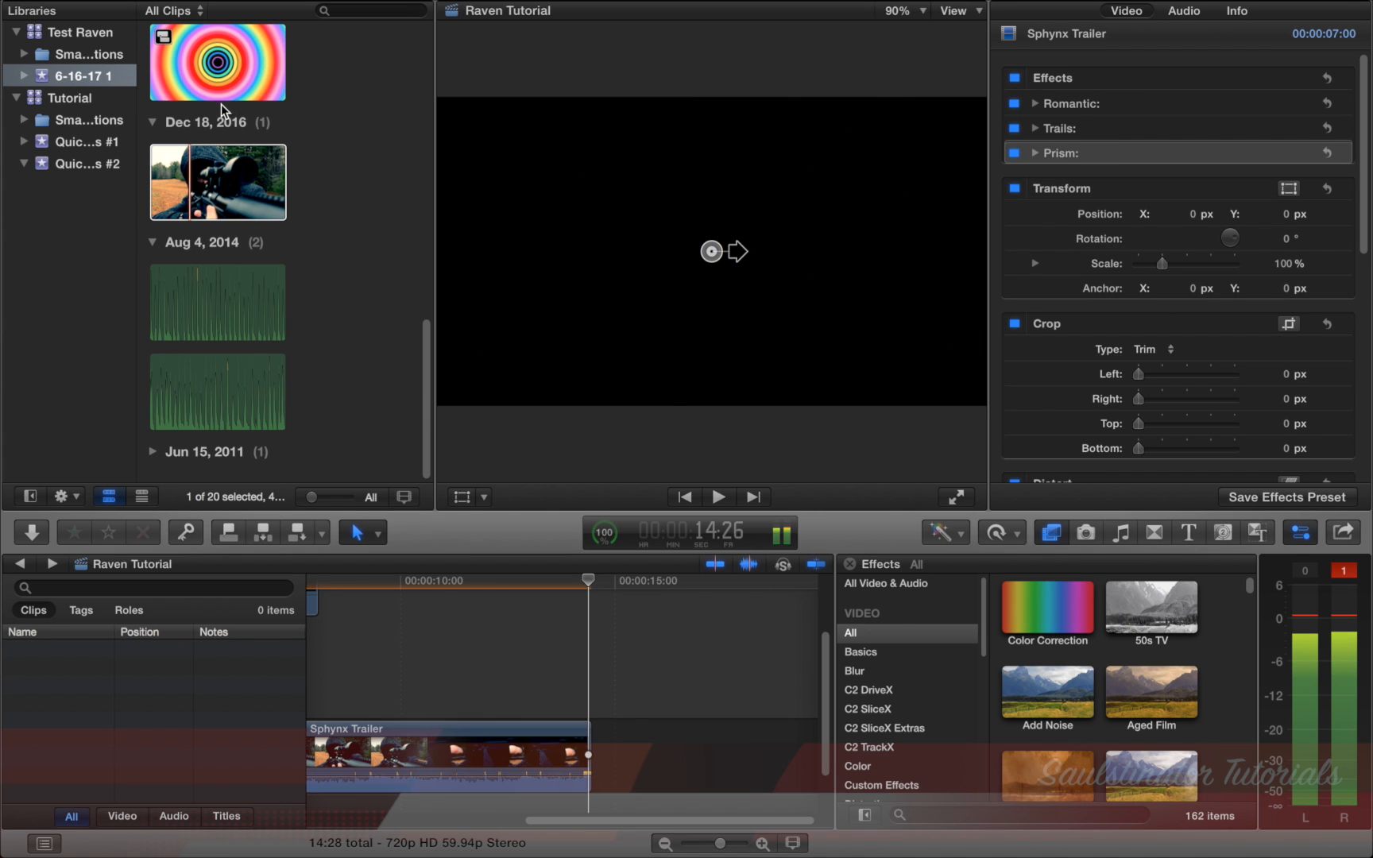
- Select the rainbow ring clip and play it back to find its end
{"action": "left_click", "coordinate": [216, 62]}
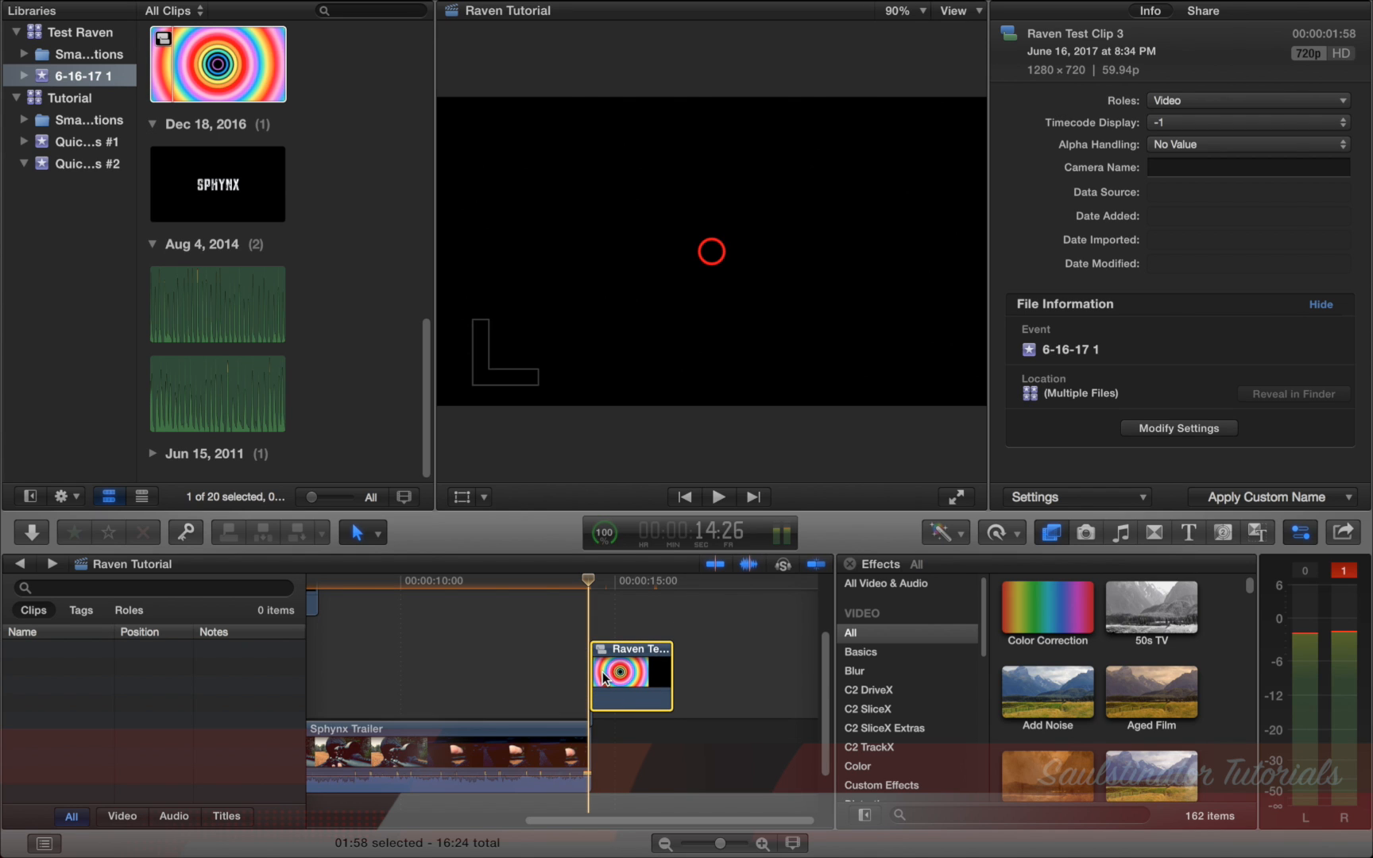
{"action": "left_click", "coordinate": [994, 532]}
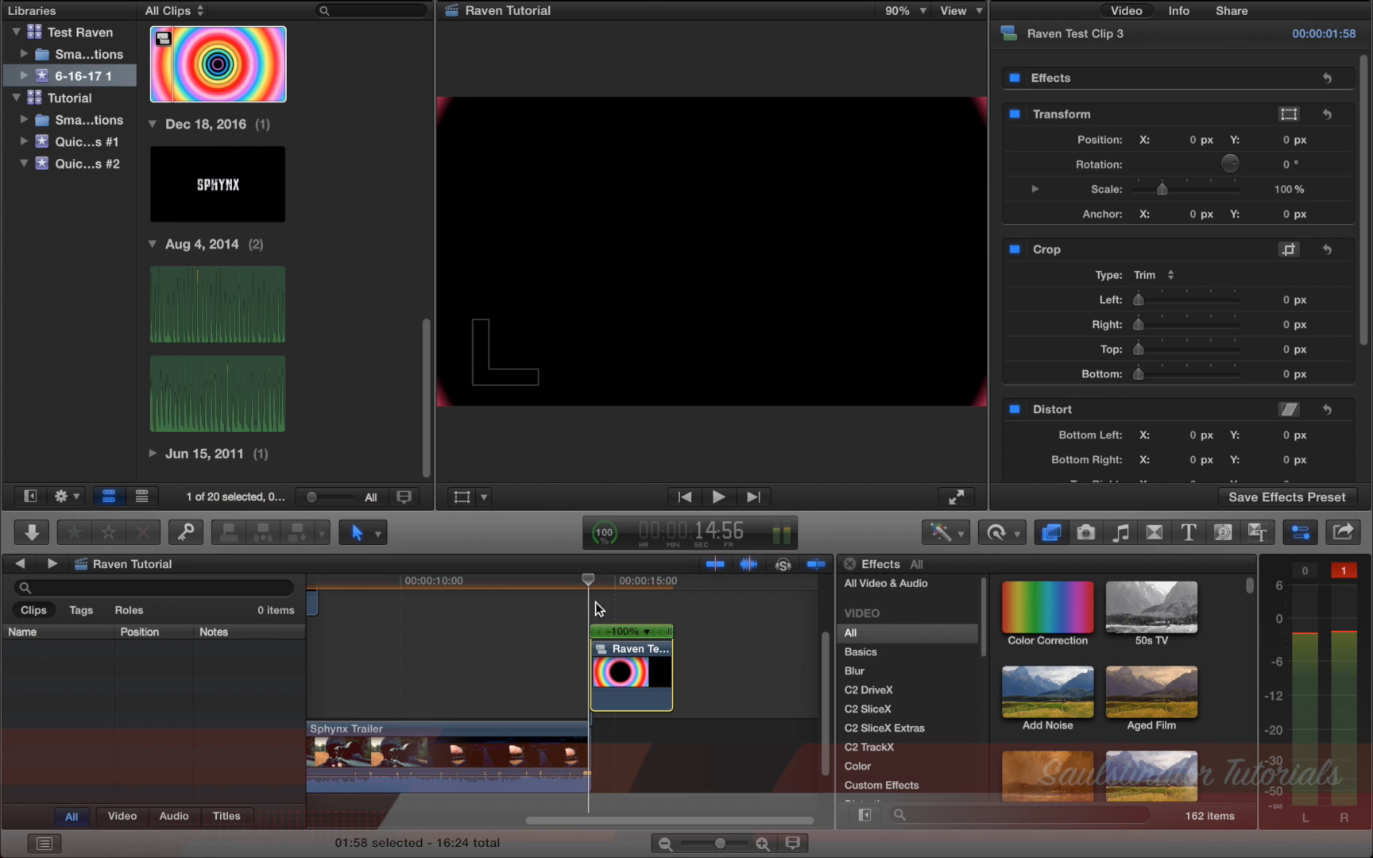
{"action": "left_click", "coordinate": [717, 497]}
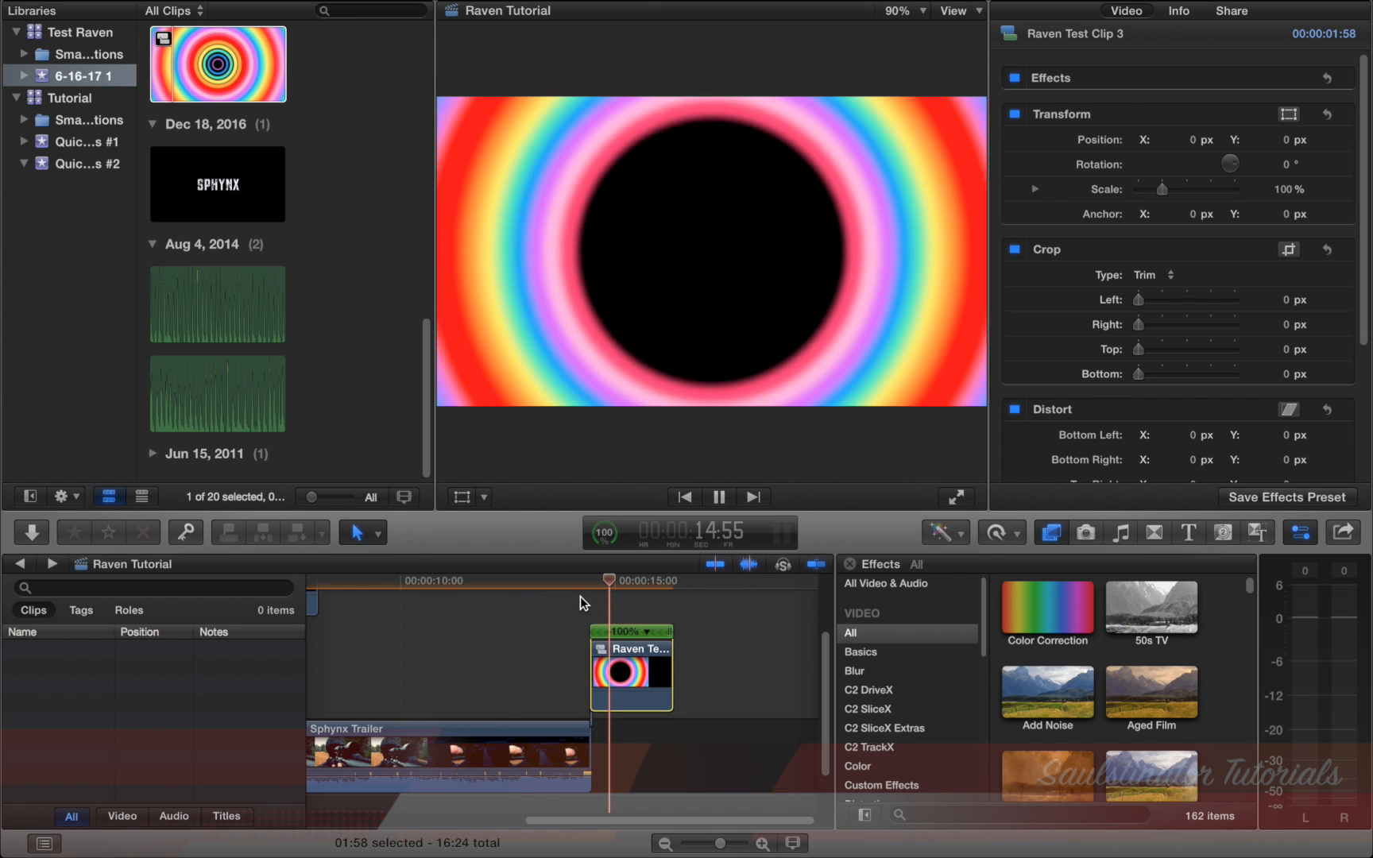
{"action": "left_click", "coordinate": [717, 496]}
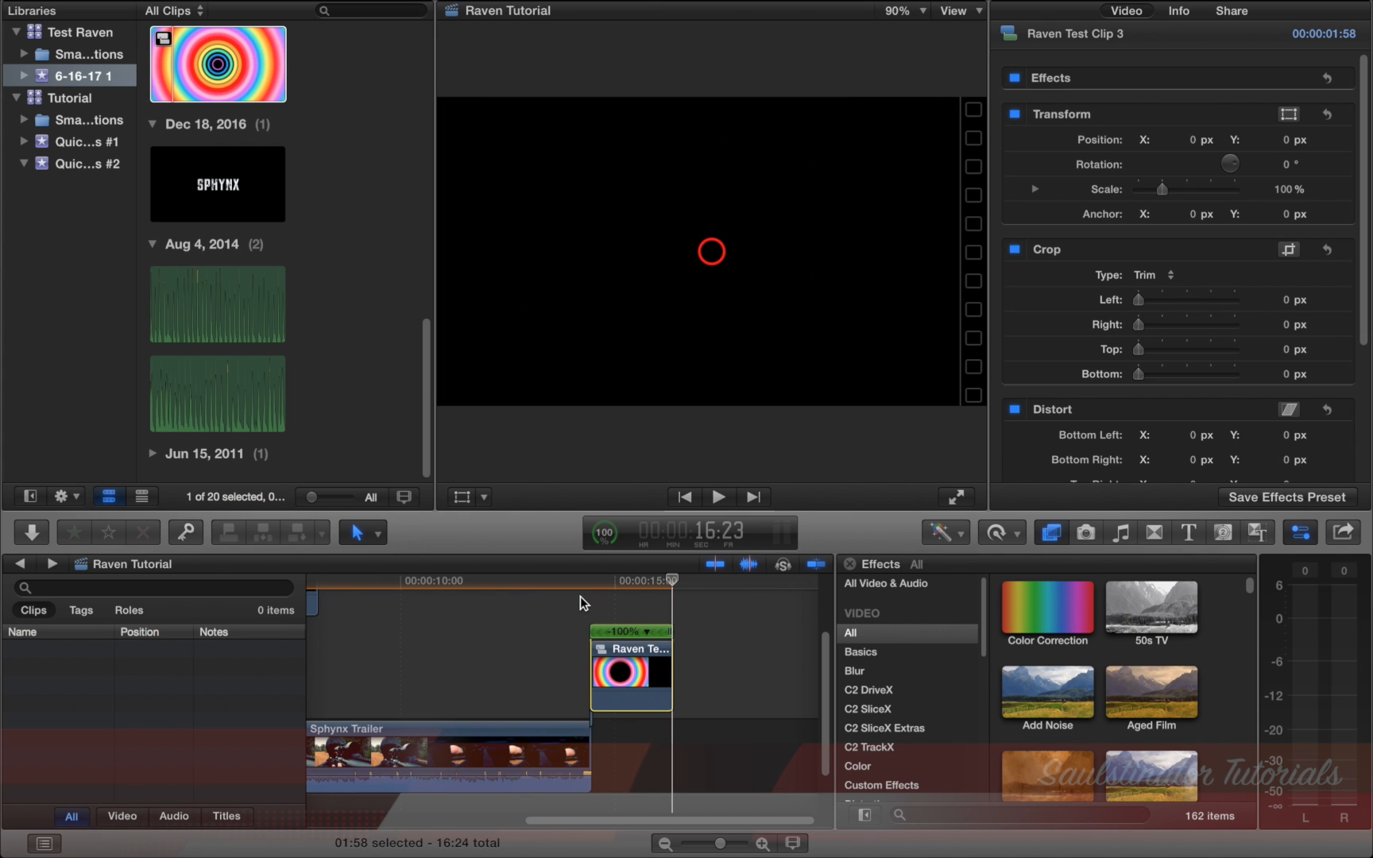
- Append MVI_2776 and shift it to start under the ring's end
{"action": "left_click", "coordinate": [718, 497]}
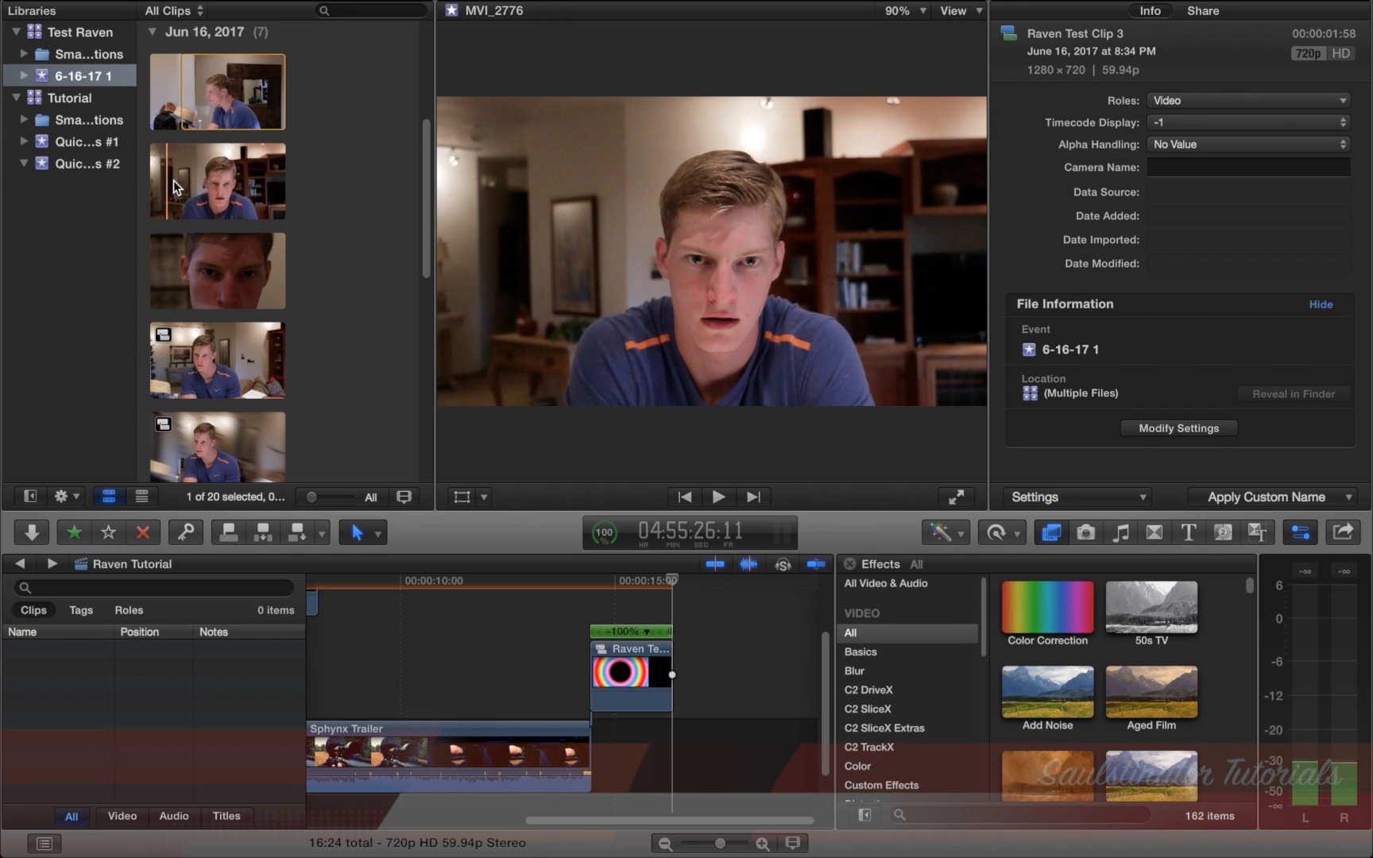
{"action": "left_click", "coordinate": [1126, 10]}
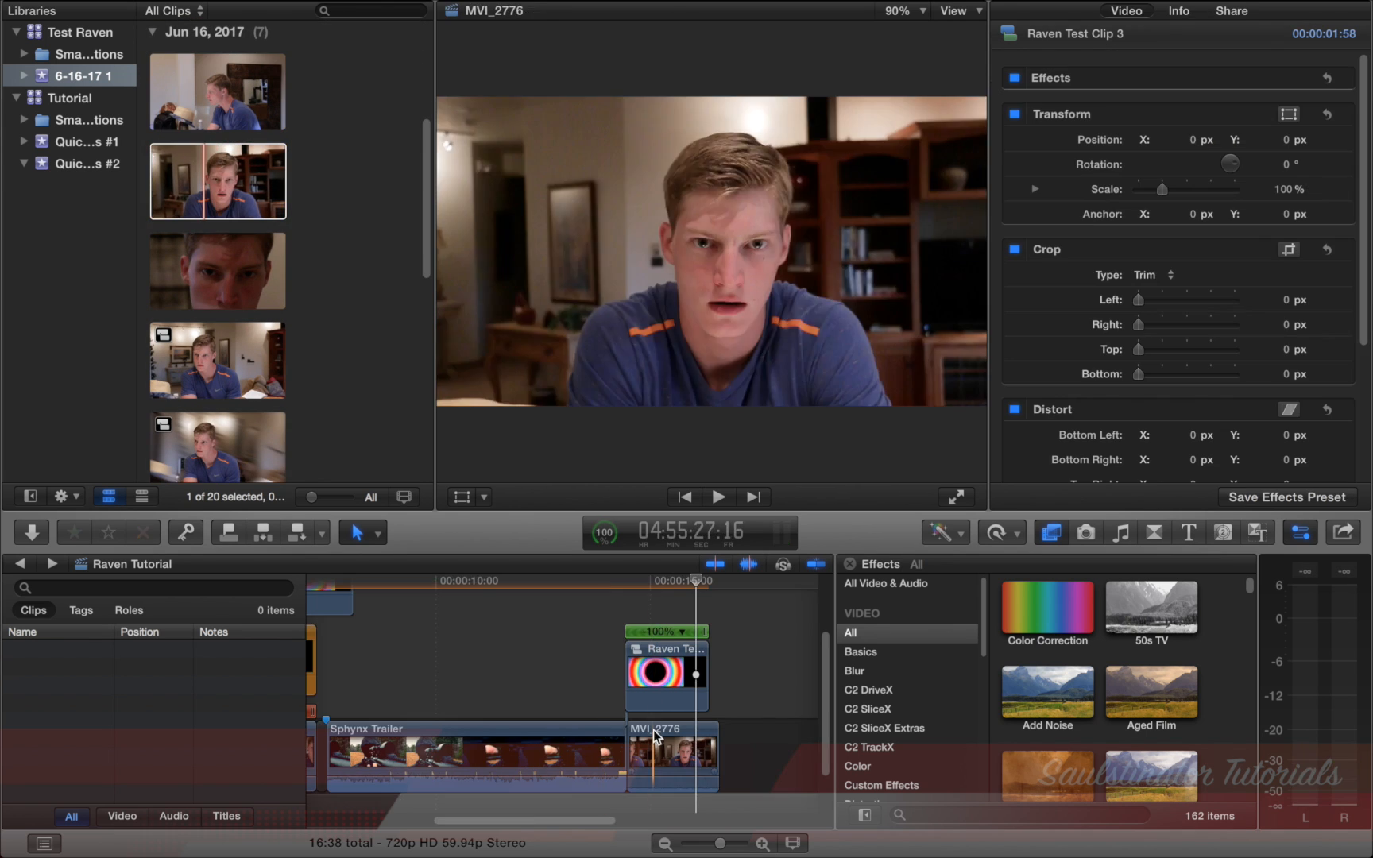
{"action": "left_click", "coordinate": [739, 755]}
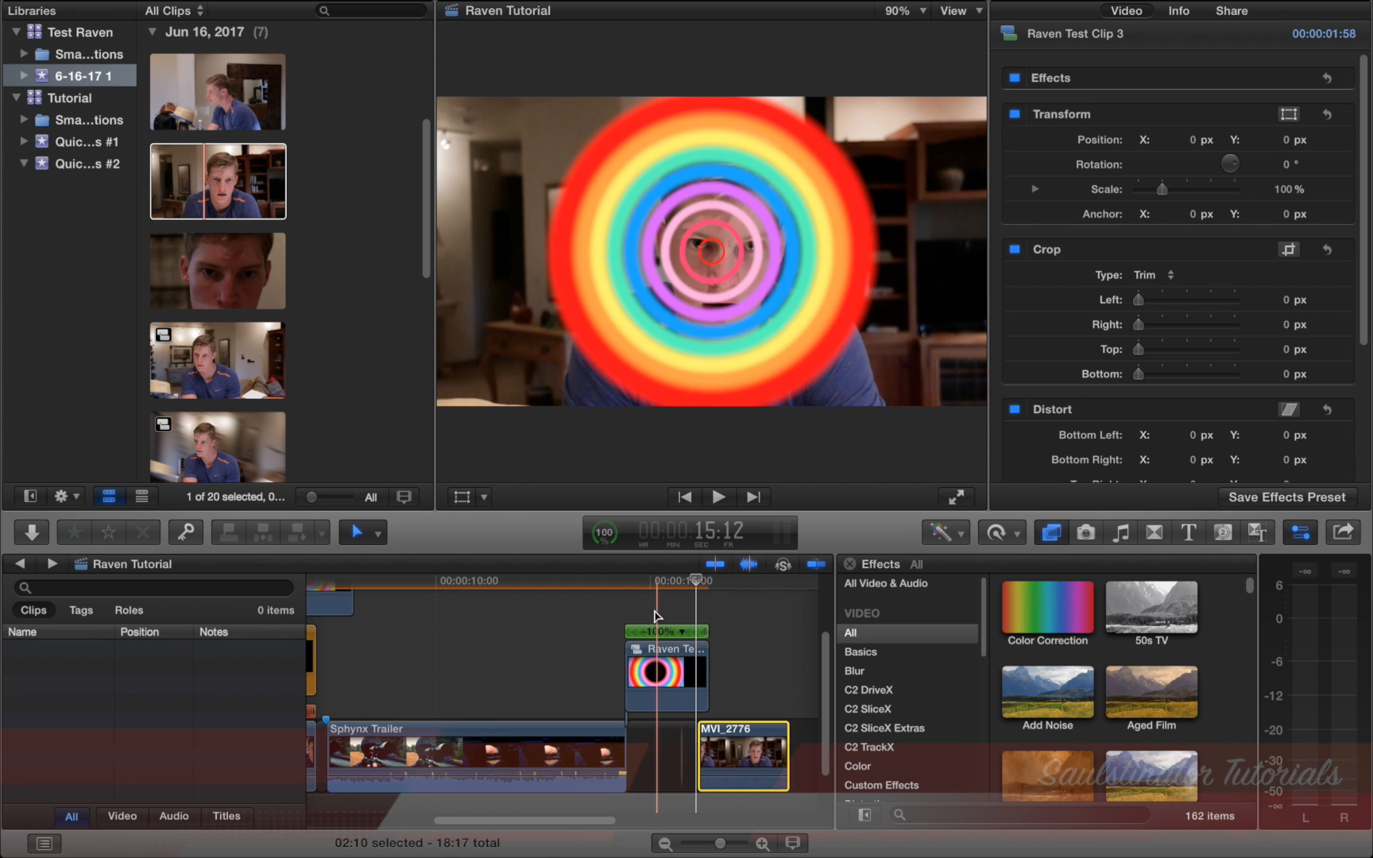
{"action": "left_click", "coordinate": [717, 496]}
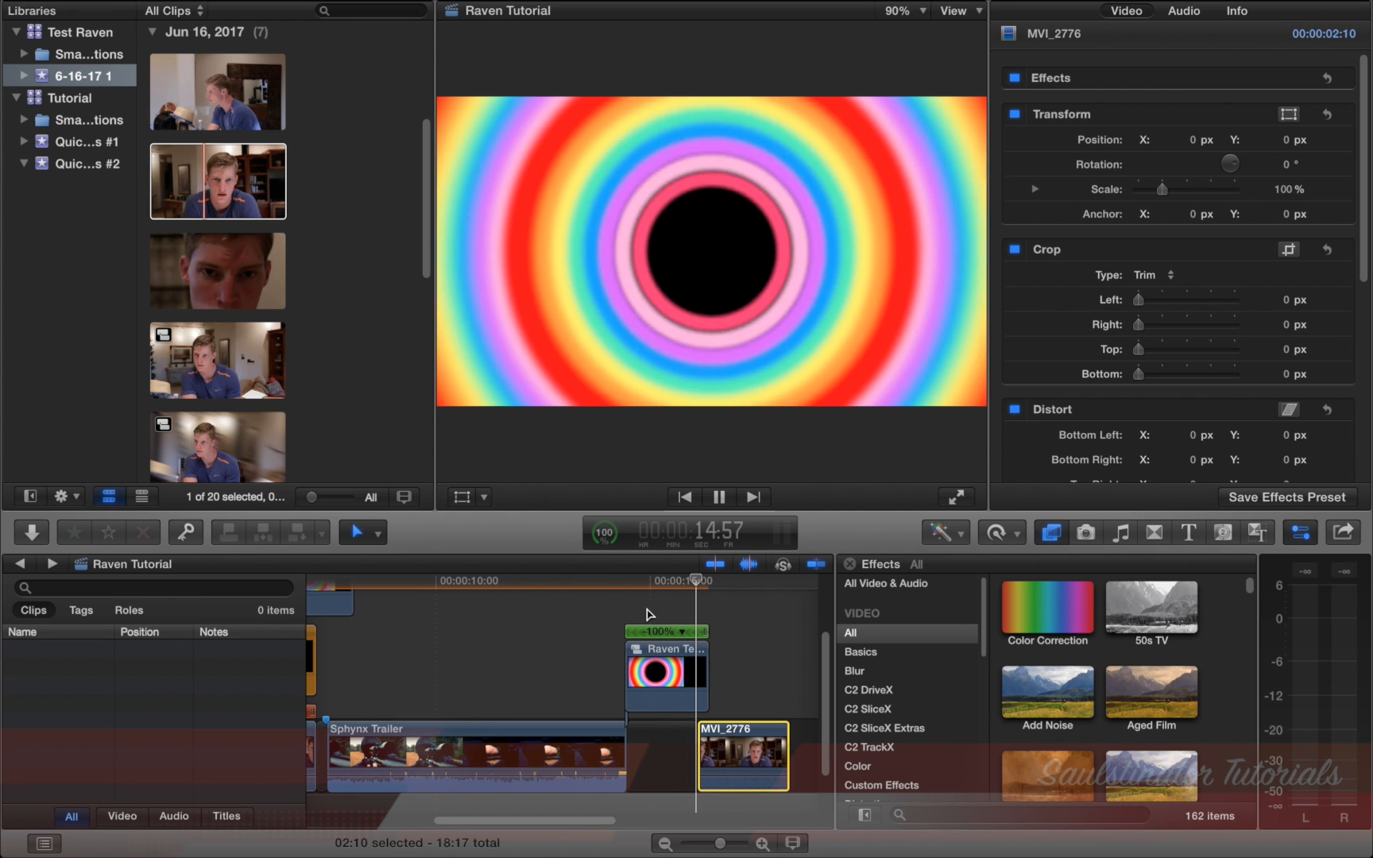
{"action": "left_click", "coordinate": [719, 496]}
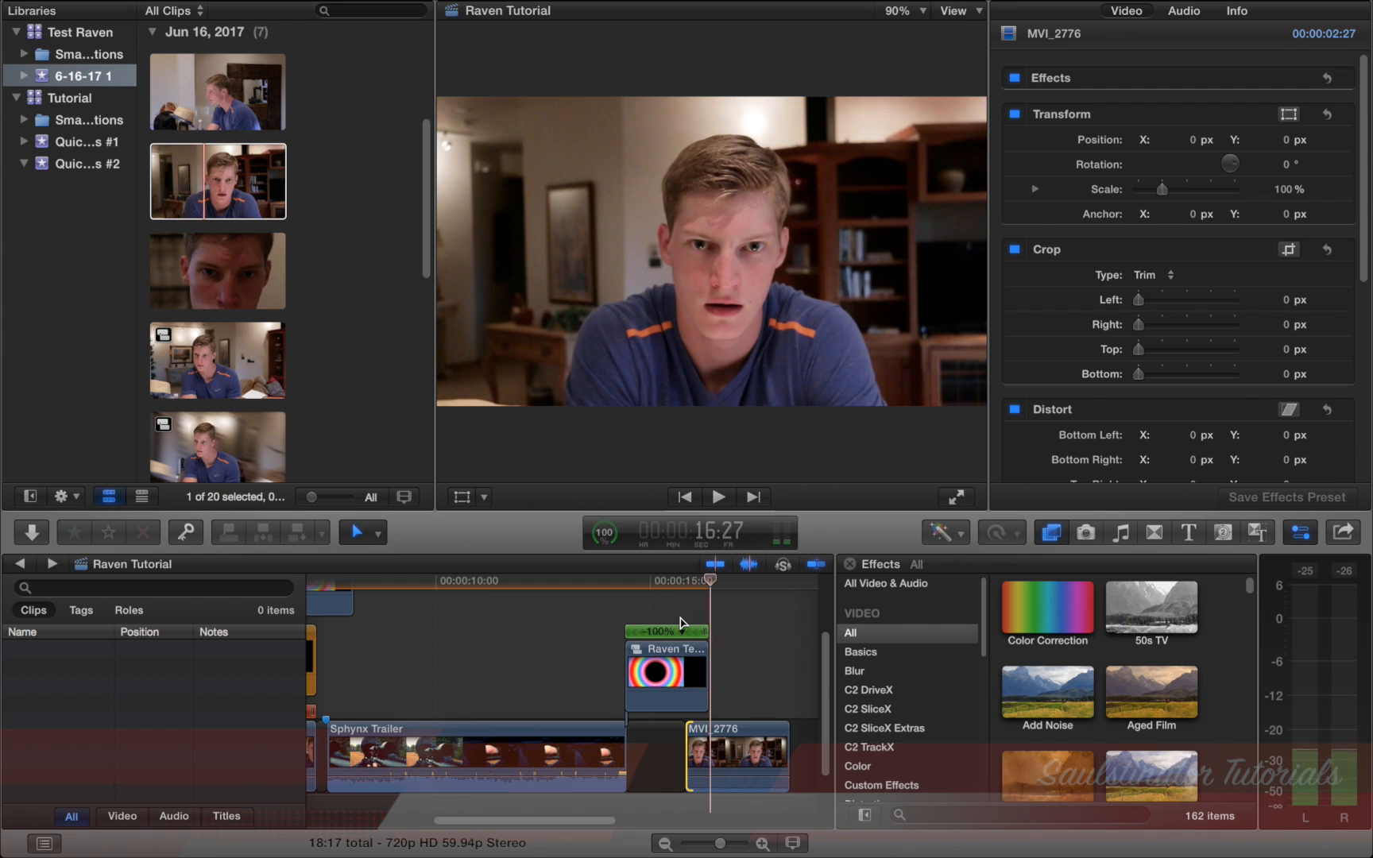
- Keyframe MVI_2776 from 290% scale offset onto the eyes back to 100% at 0,0
{"action": "left_click", "coordinate": [735, 755]}
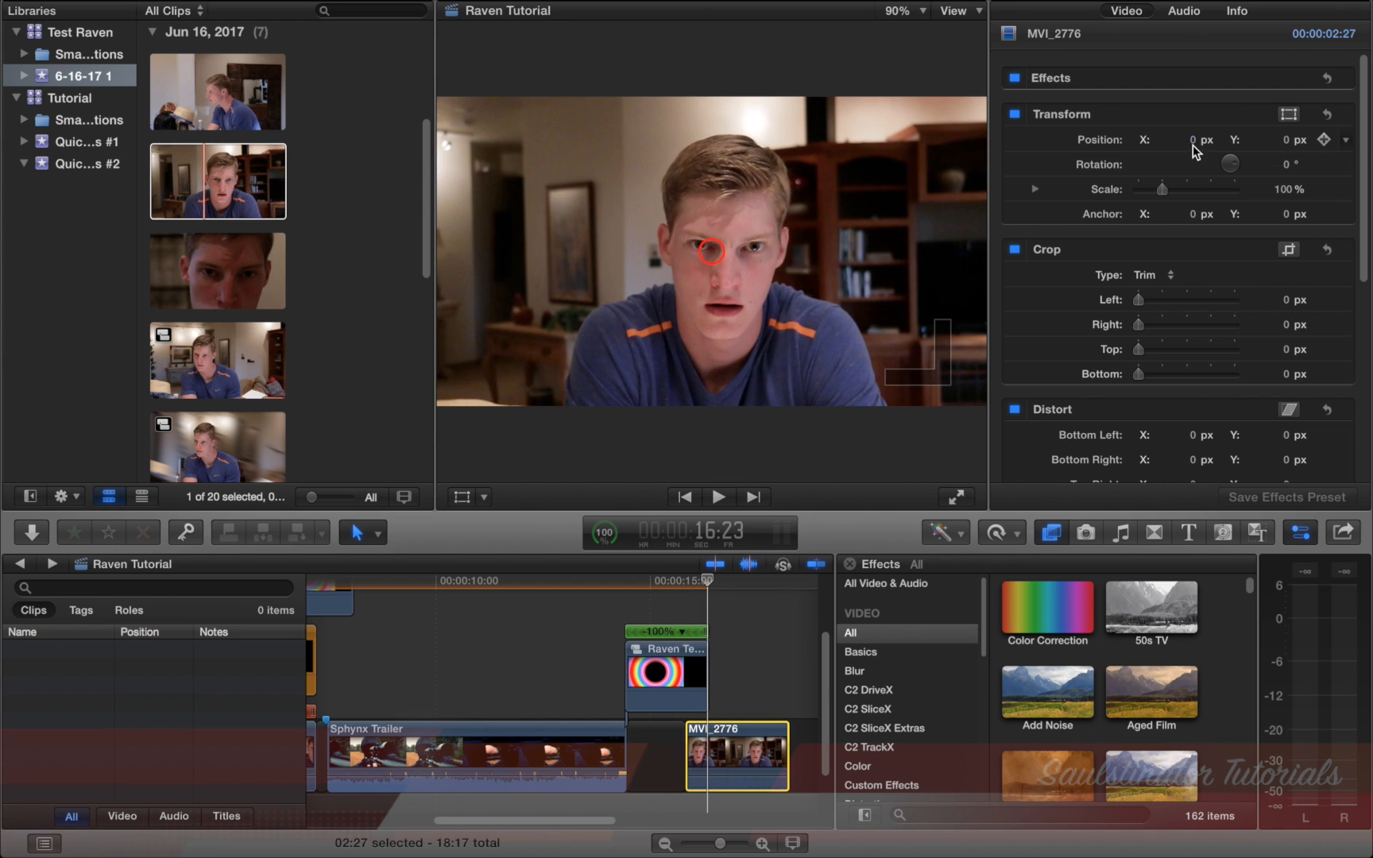
{"action": "mouse_move", "coordinate": [1255, 208]}
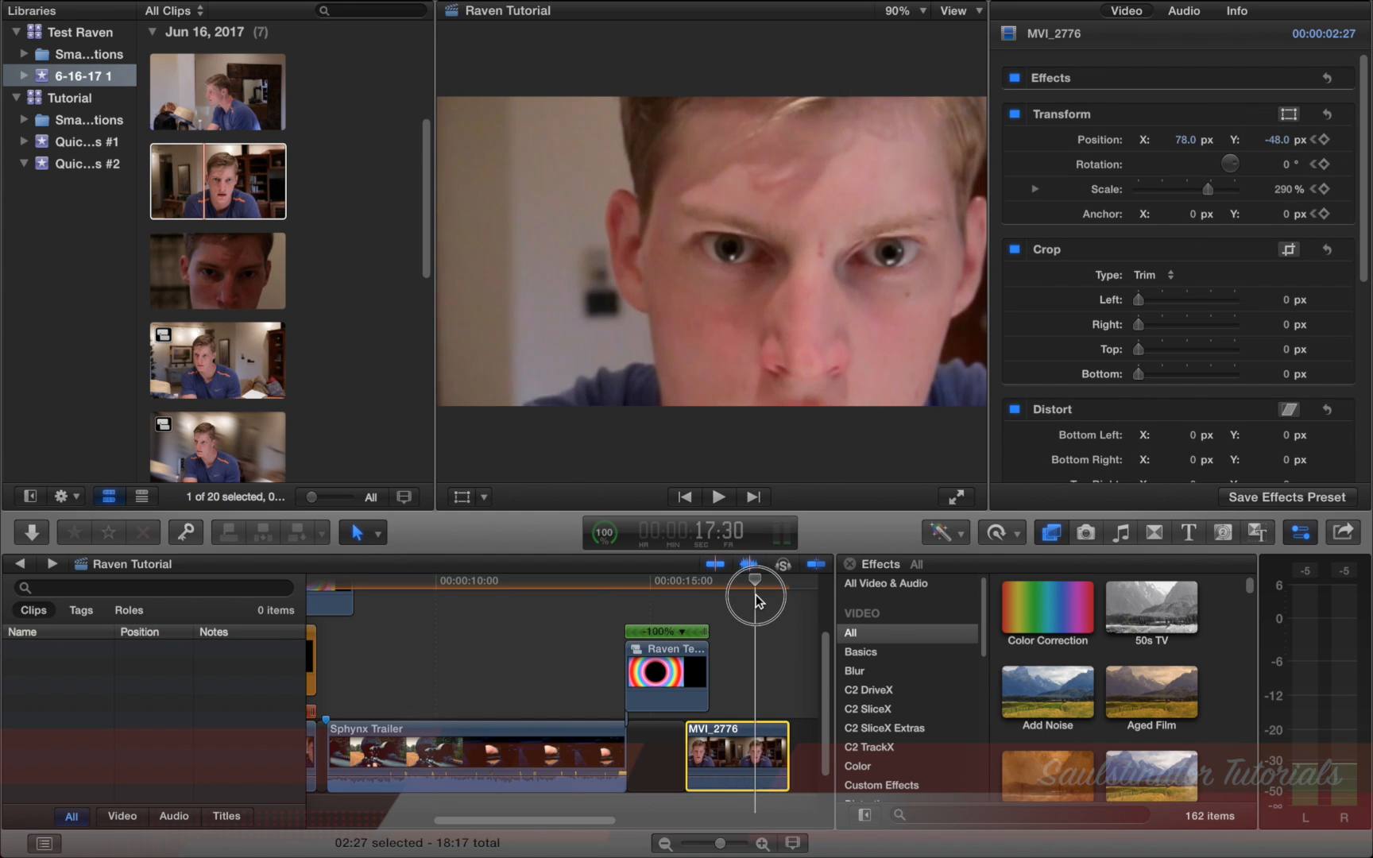
{"action": "left_click", "coordinate": [1322, 140]}
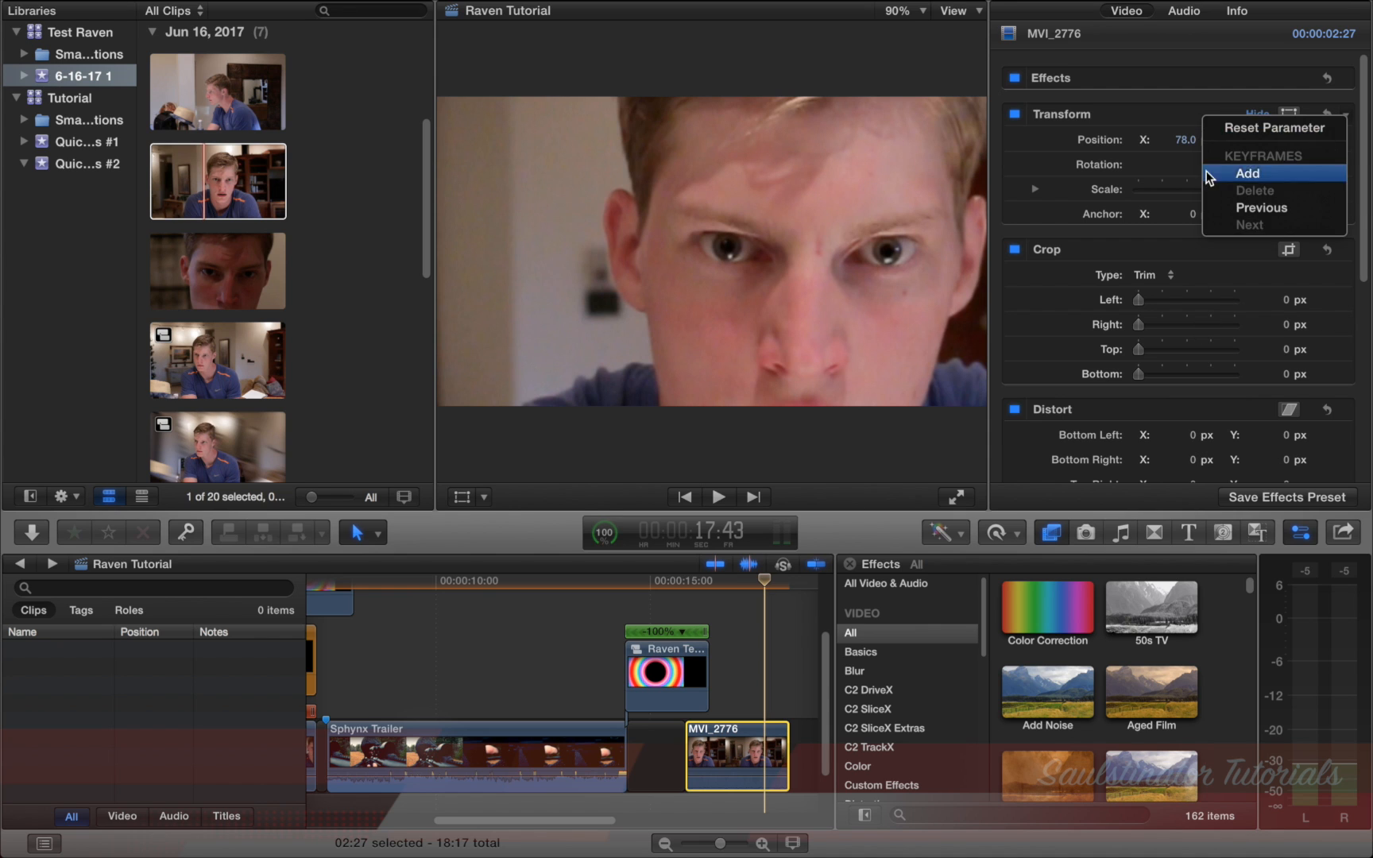
{"action": "left_click", "coordinate": [1246, 172]}
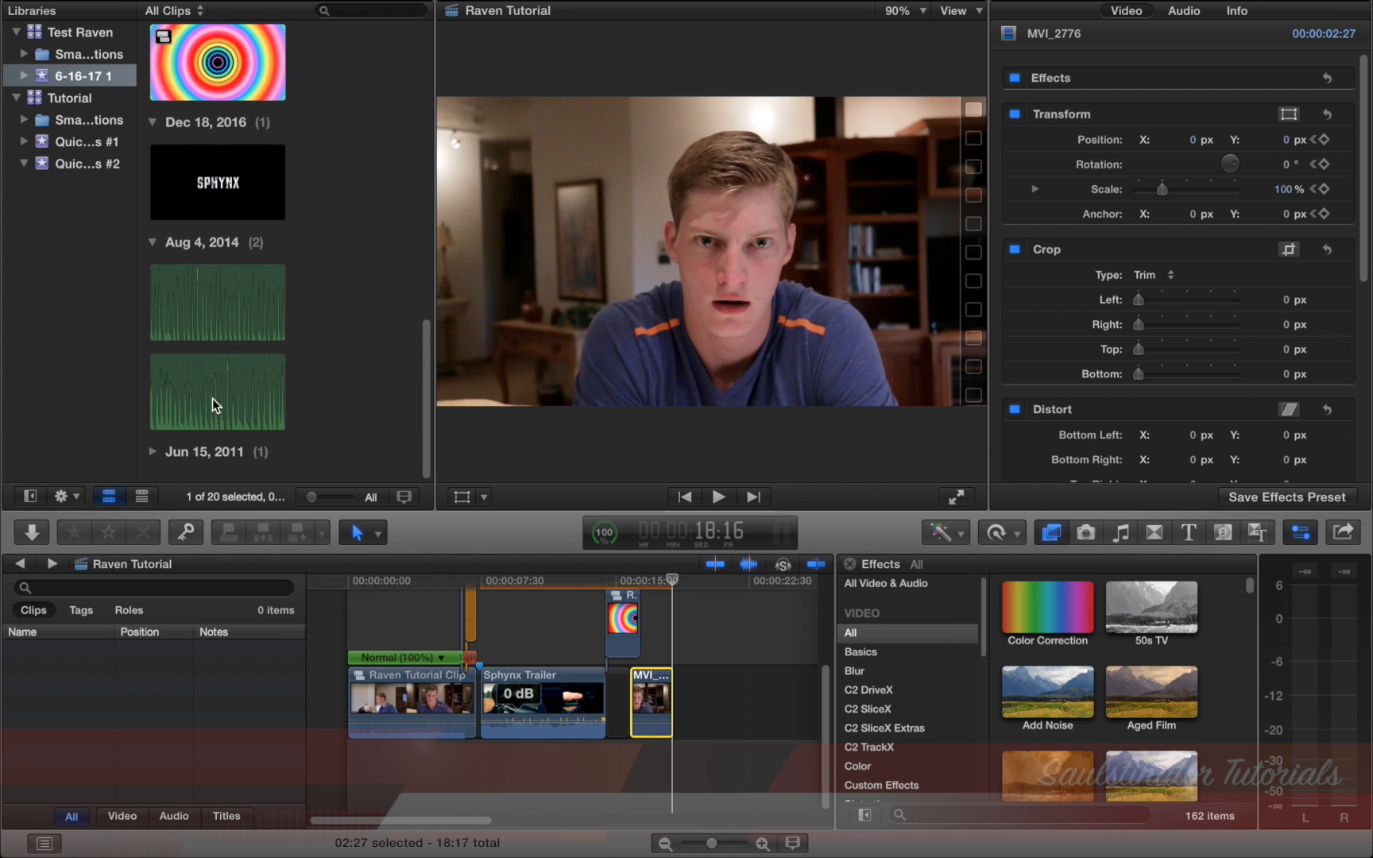
- Place WSH-cheese-grater-whoosh under Raven Tutorial Clip and retime it to Slow 25%
{"action": "left_click", "coordinate": [216, 301]}
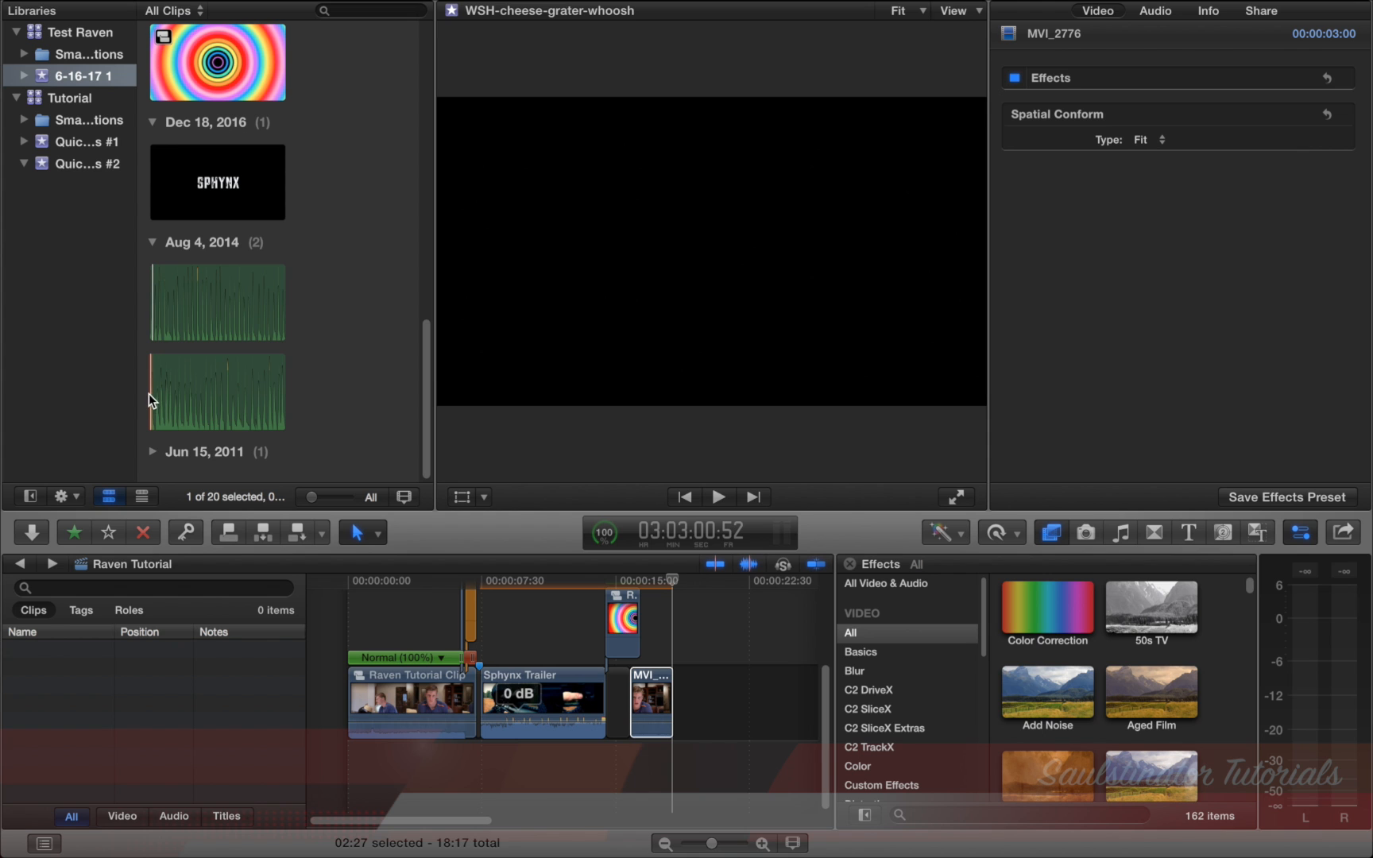
{"action": "mouse_move", "coordinate": [166, 393]}
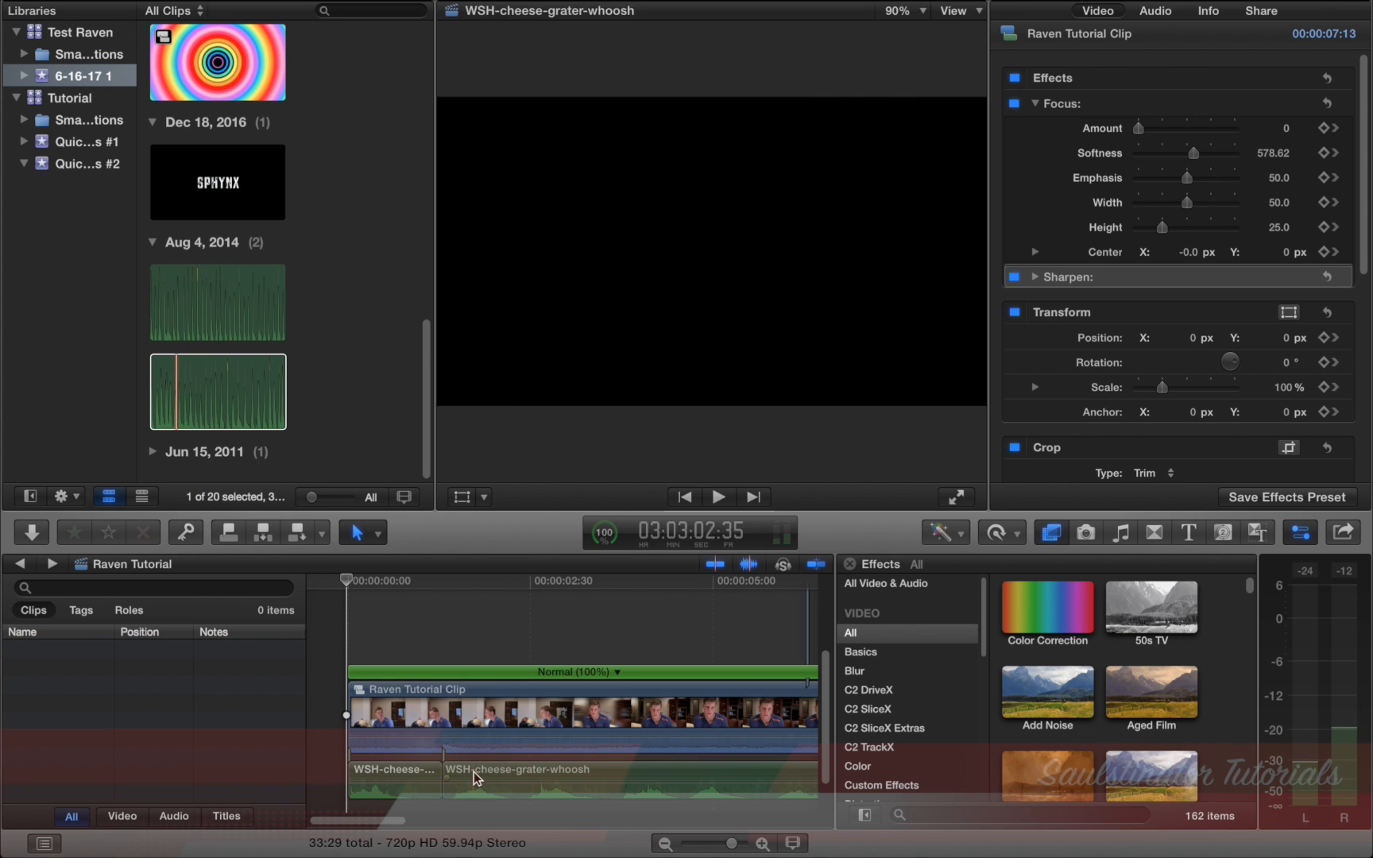
{"action": "left_click", "coordinate": [394, 777]}
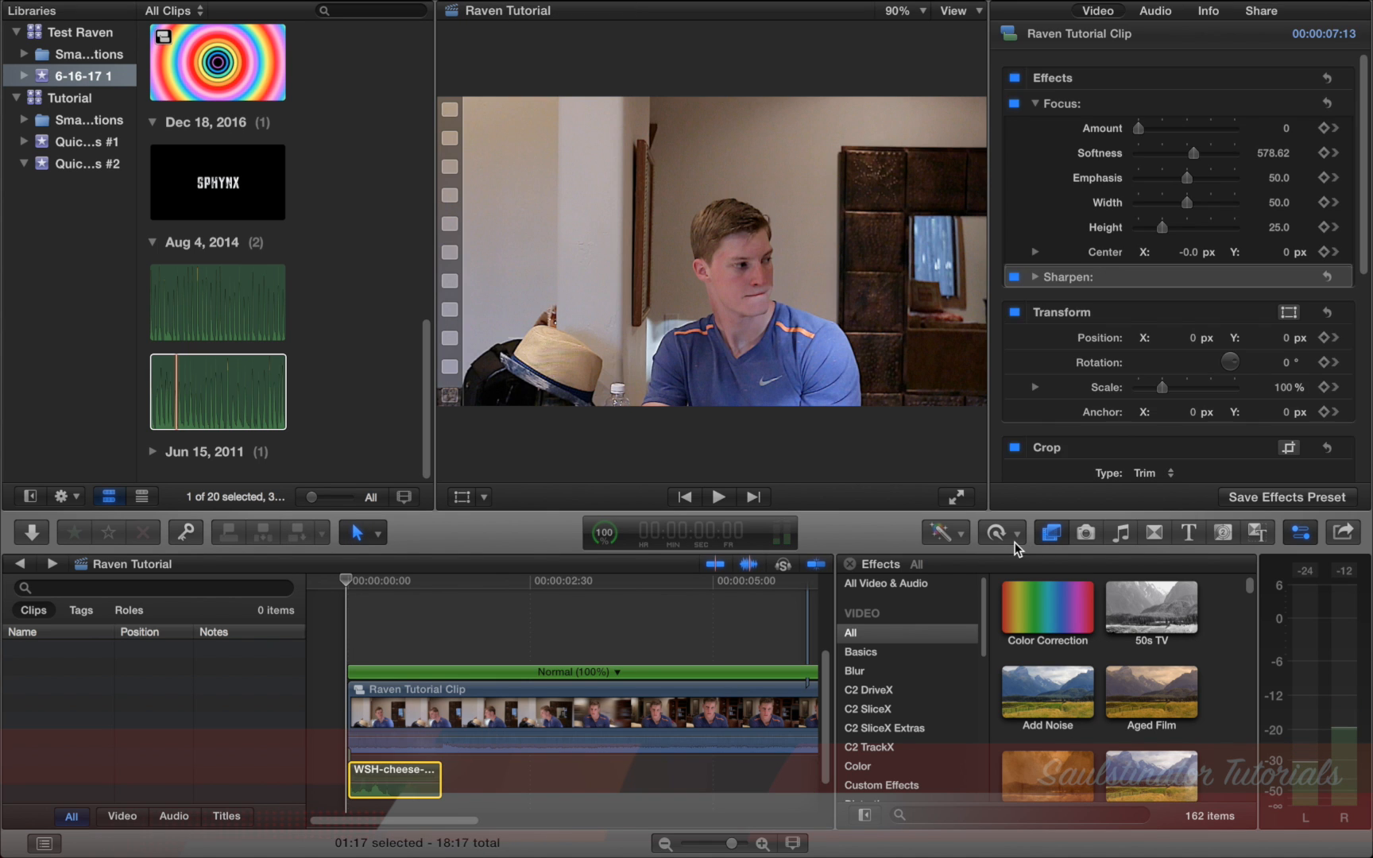
{"action": "left_click", "coordinate": [994, 532]}
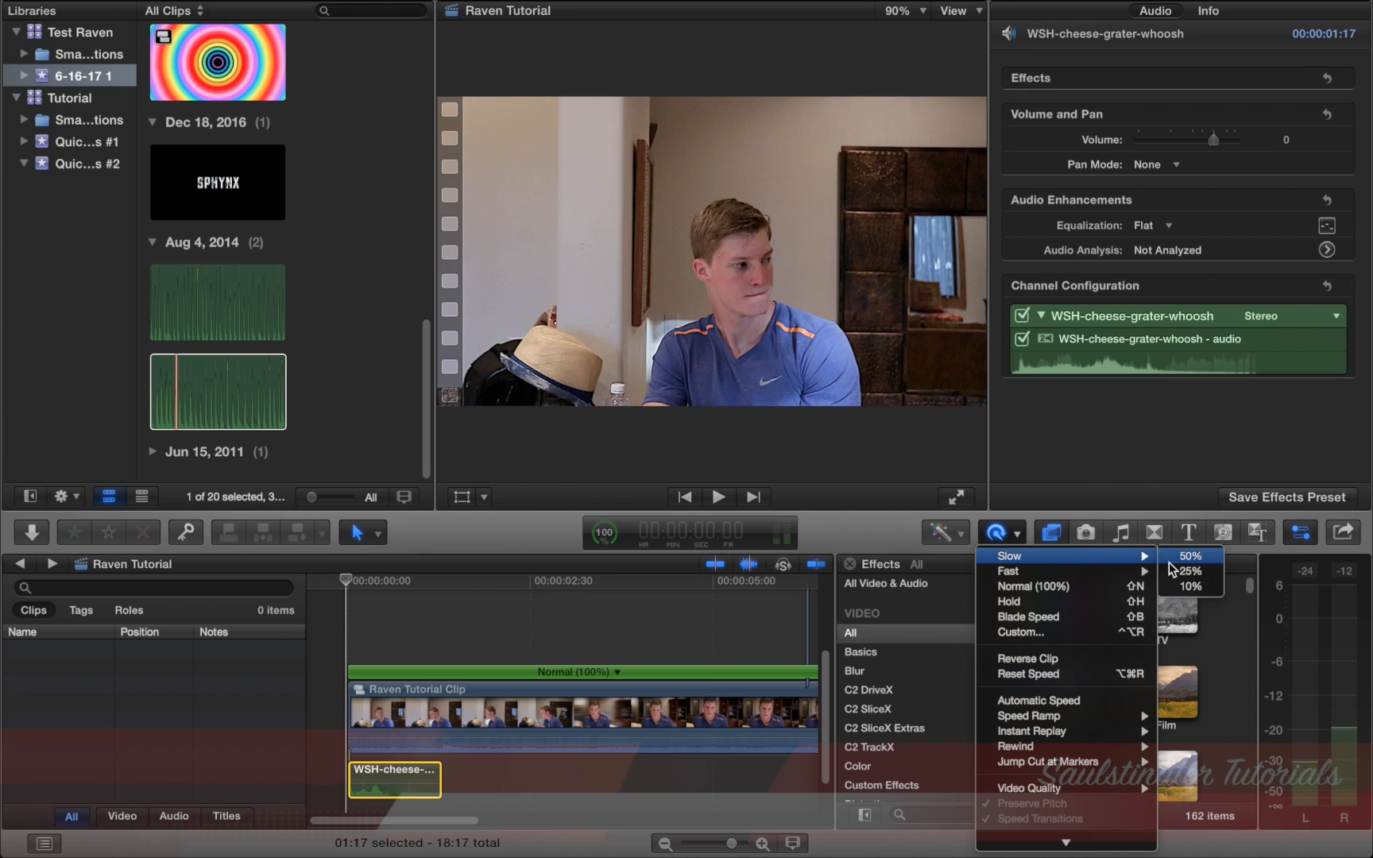
{"action": "left_click", "coordinate": [1186, 571]}
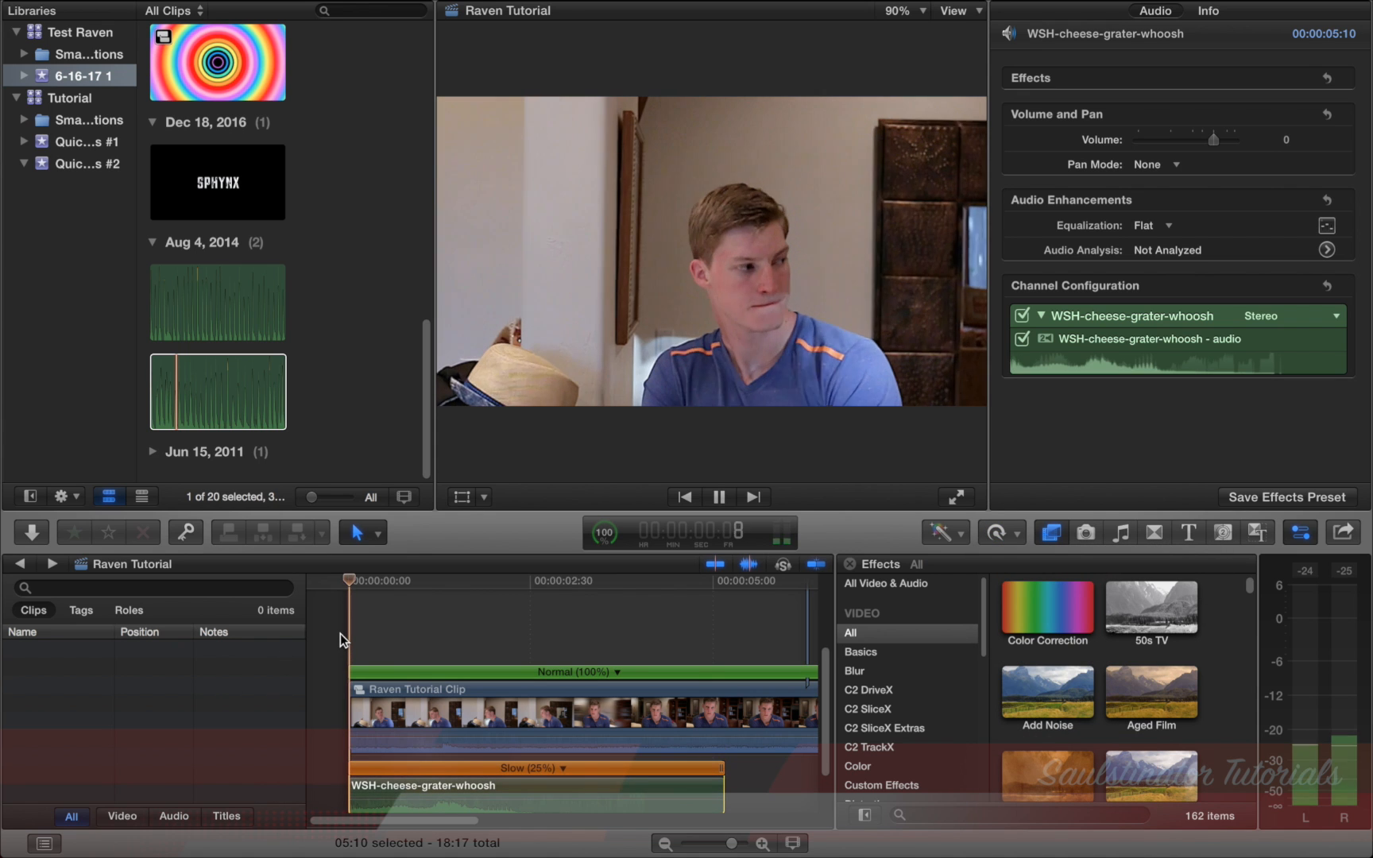
{"action": "left_click", "coordinate": [498, 580]}
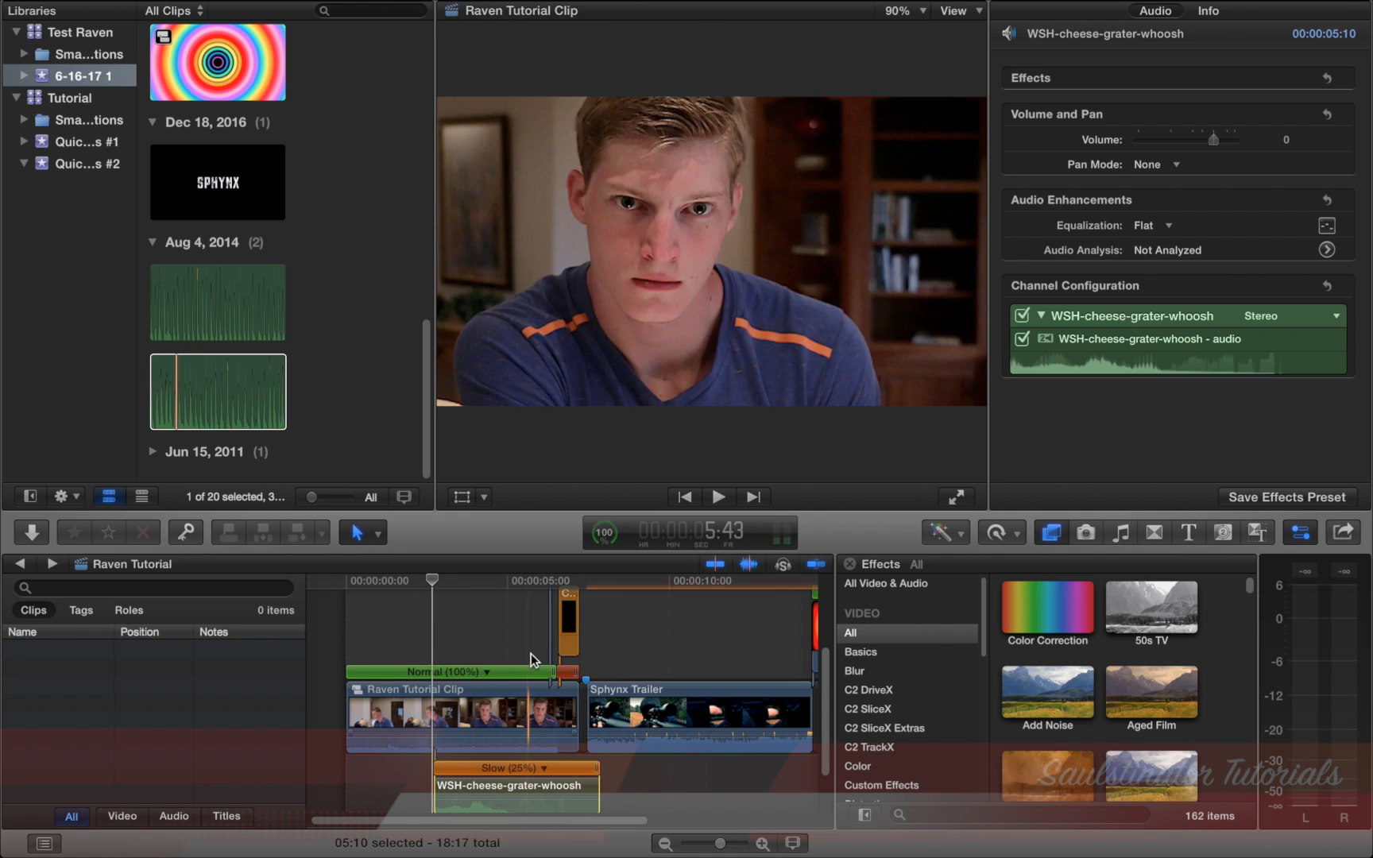
- Place a 3:25 cheese-grater whoosh under the start of MVI_2776 and play it back
{"action": "left_click", "coordinate": [548, 580]}
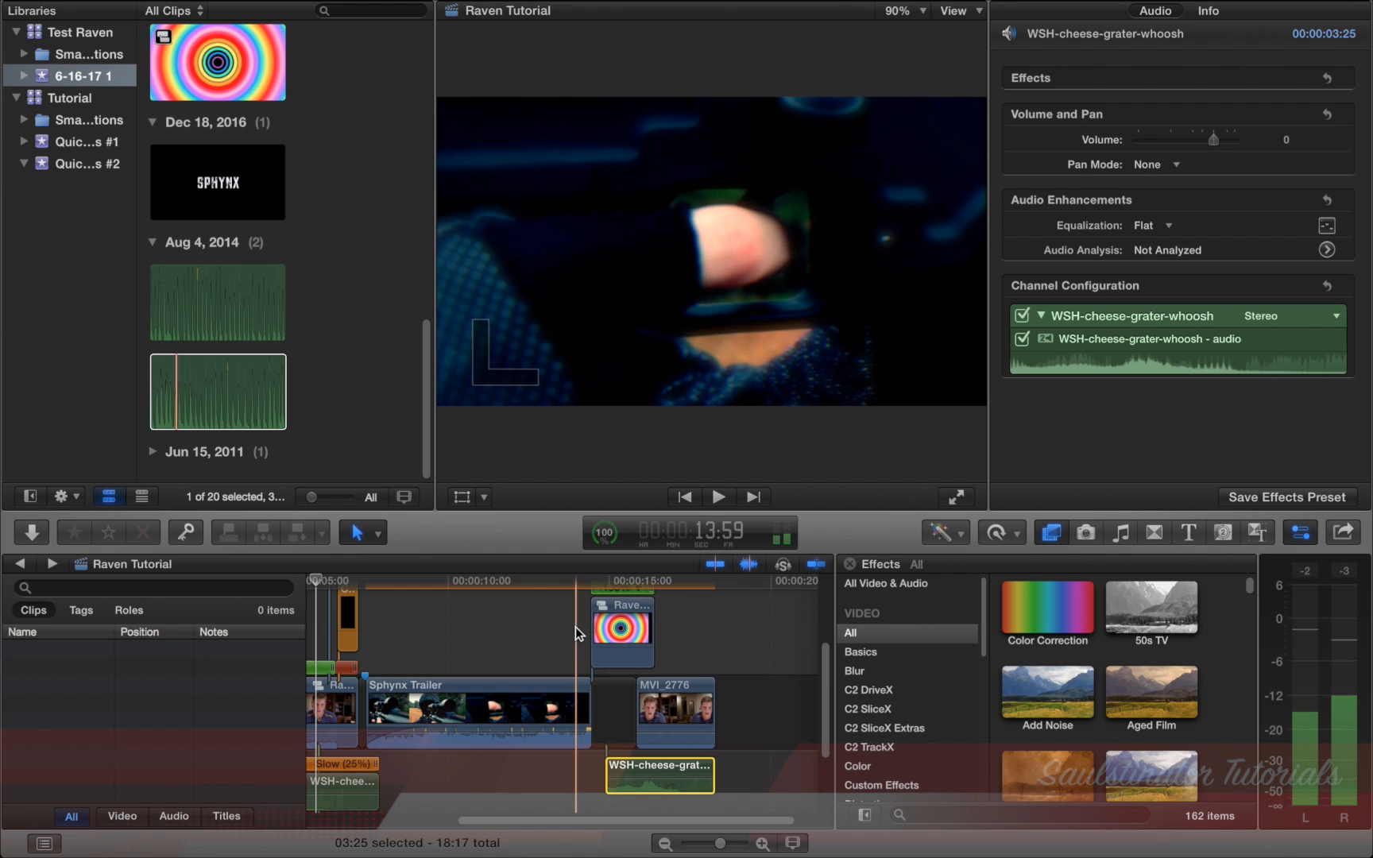
{"action": "left_click", "coordinate": [659, 775]}
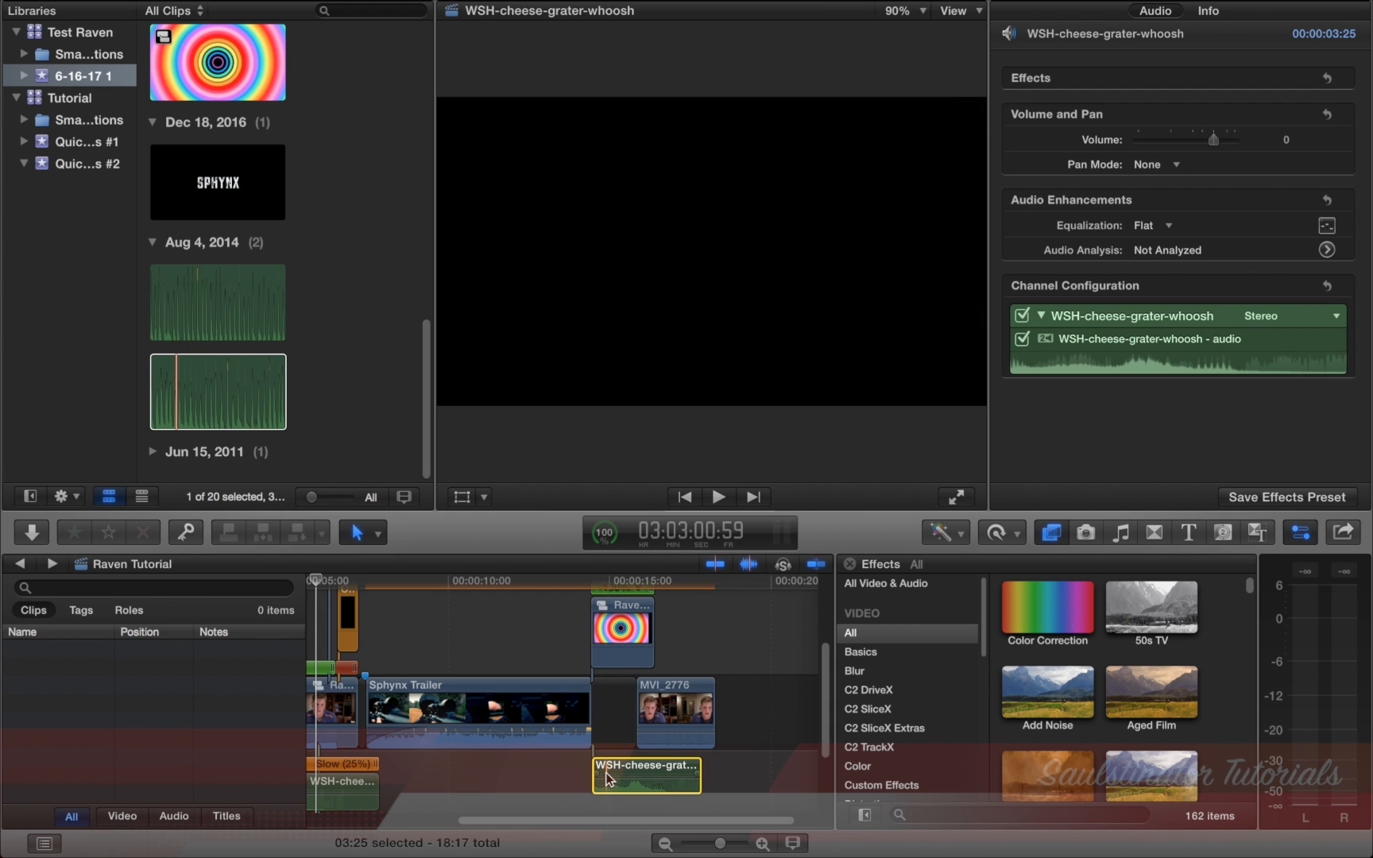
{"action": "left_click", "coordinate": [717, 496]}
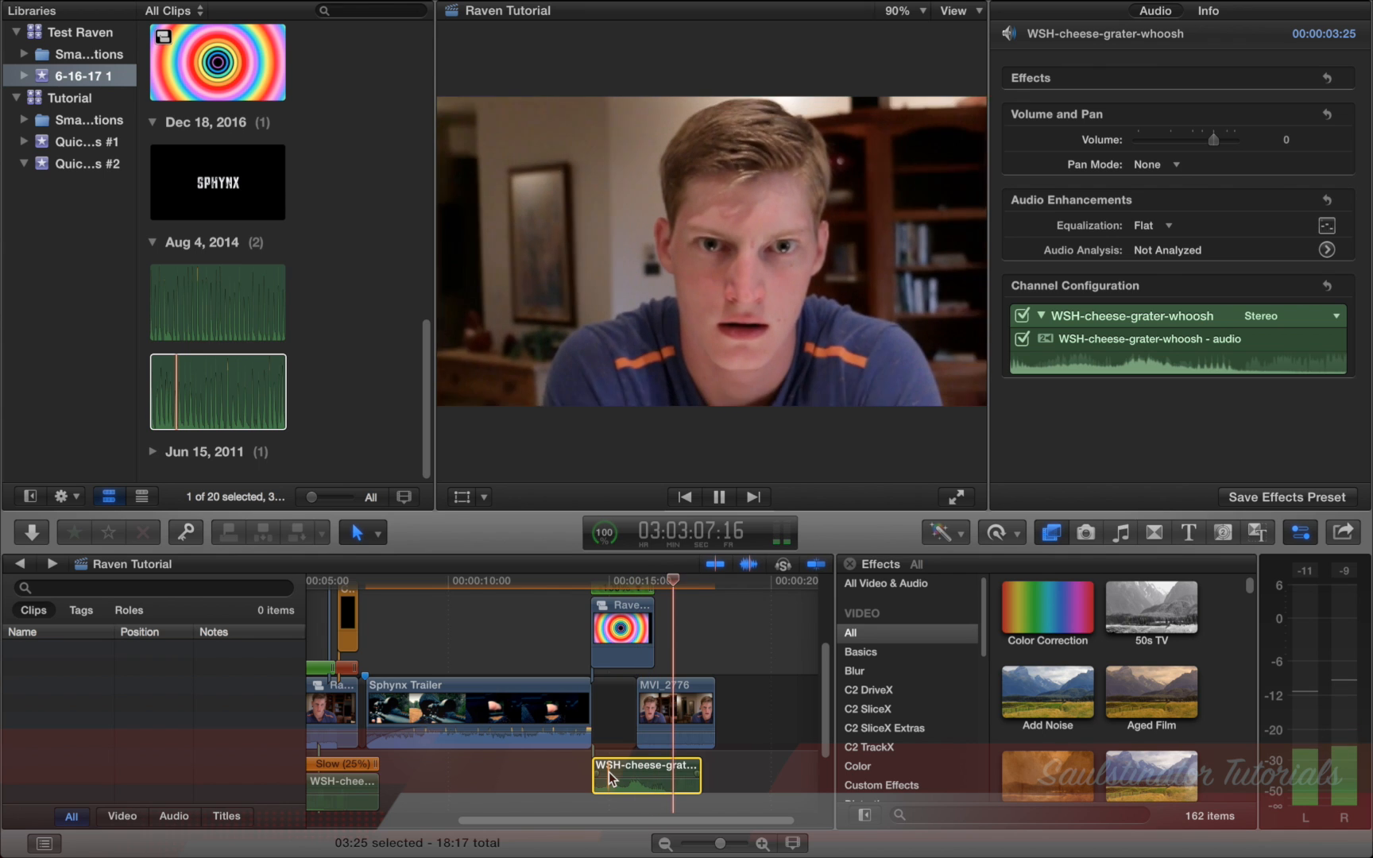
{"action": "left_click", "coordinate": [718, 496]}
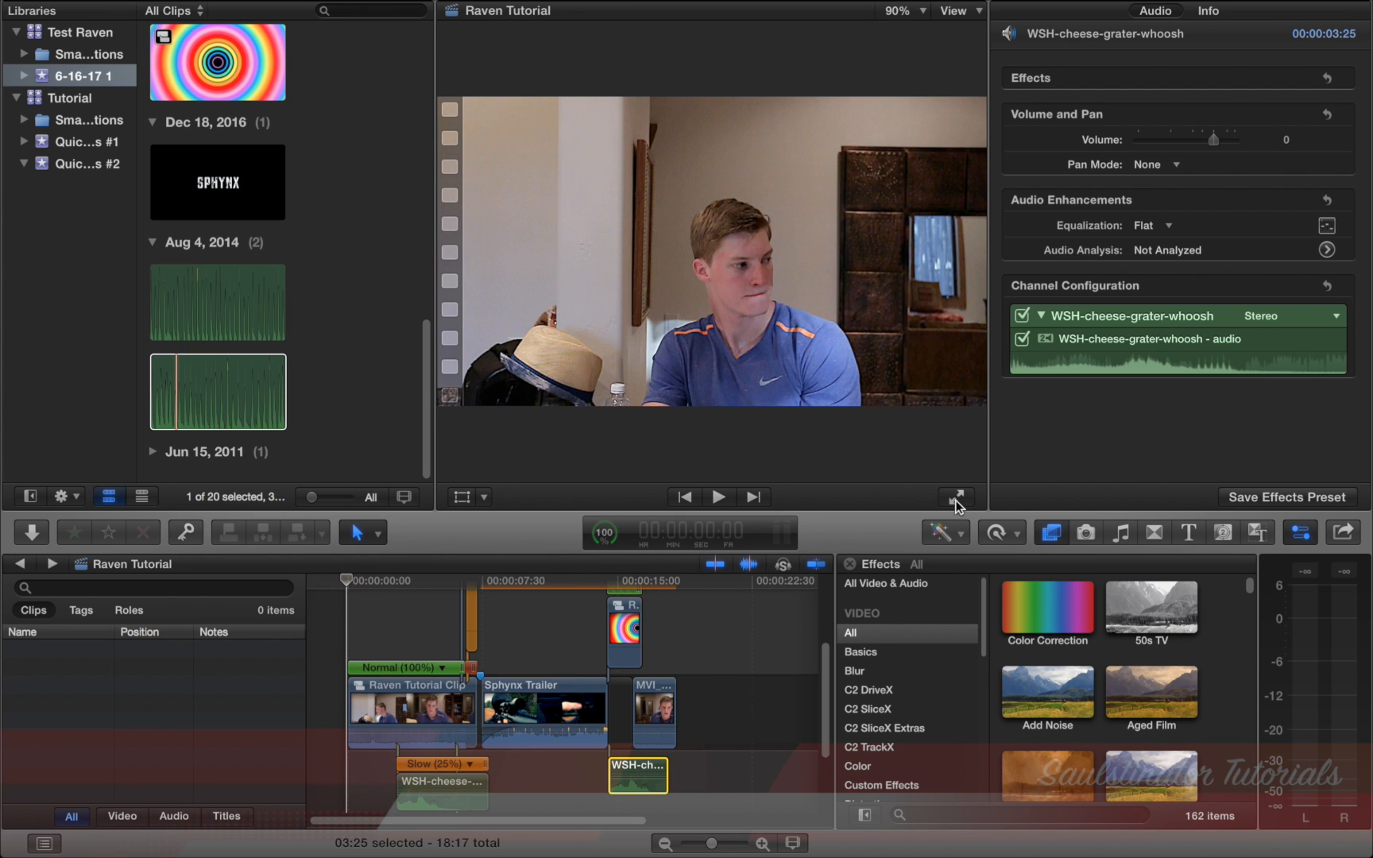
{"action": "left_click", "coordinate": [717, 497]}
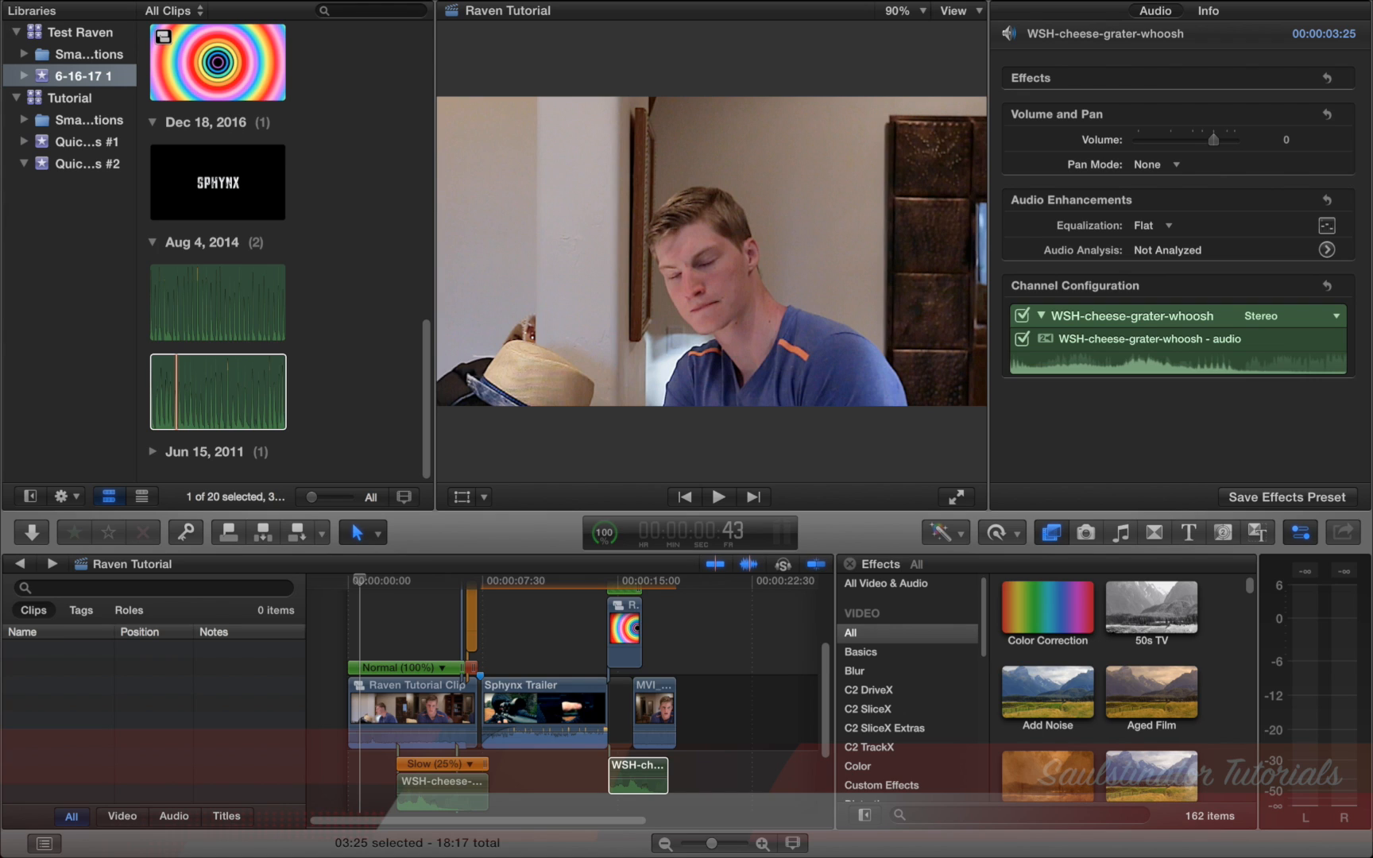
{"action": "mouse_move", "coordinate": [728, 263]}
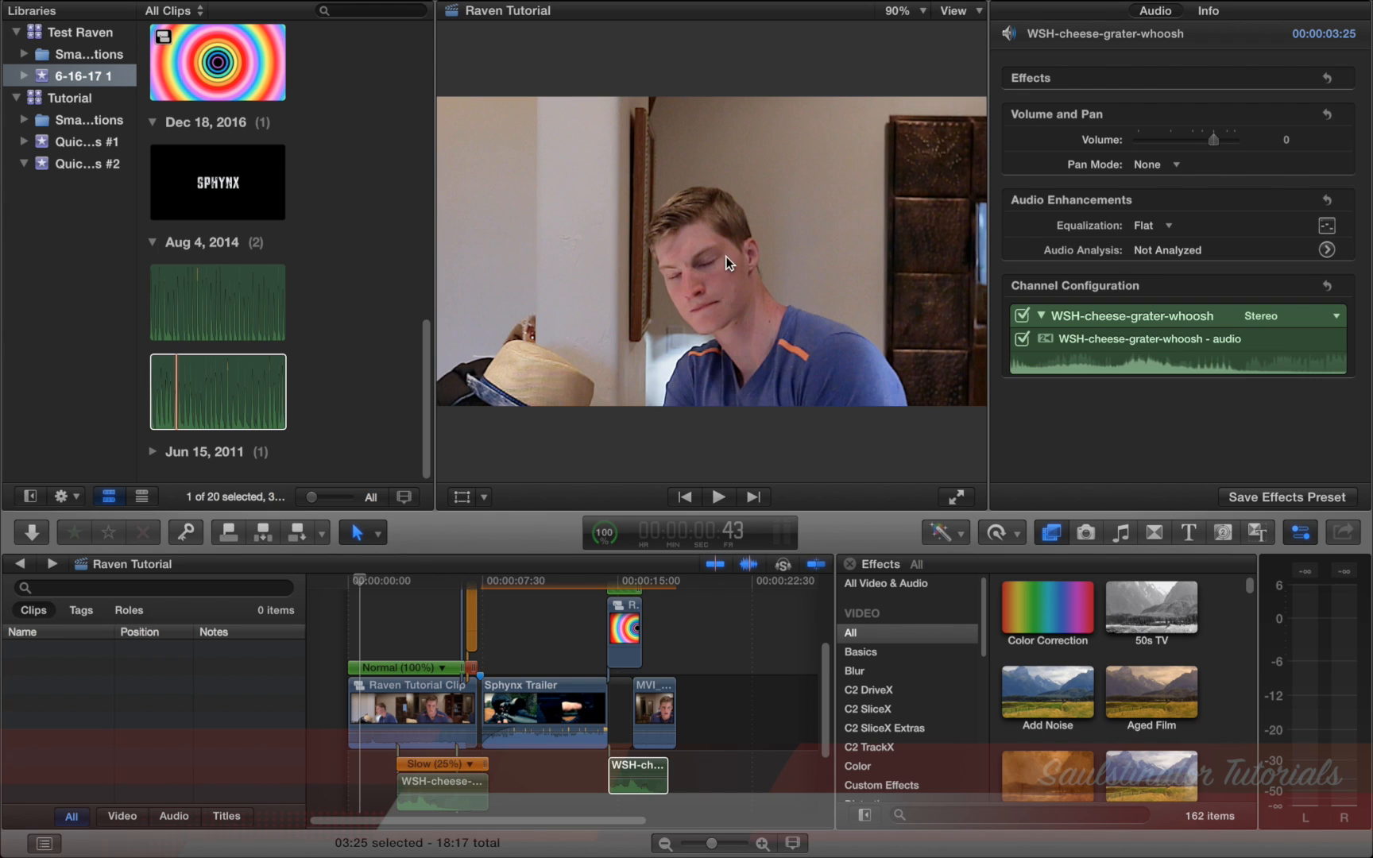
{"action": "mouse_move", "coordinate": [751, 410]}
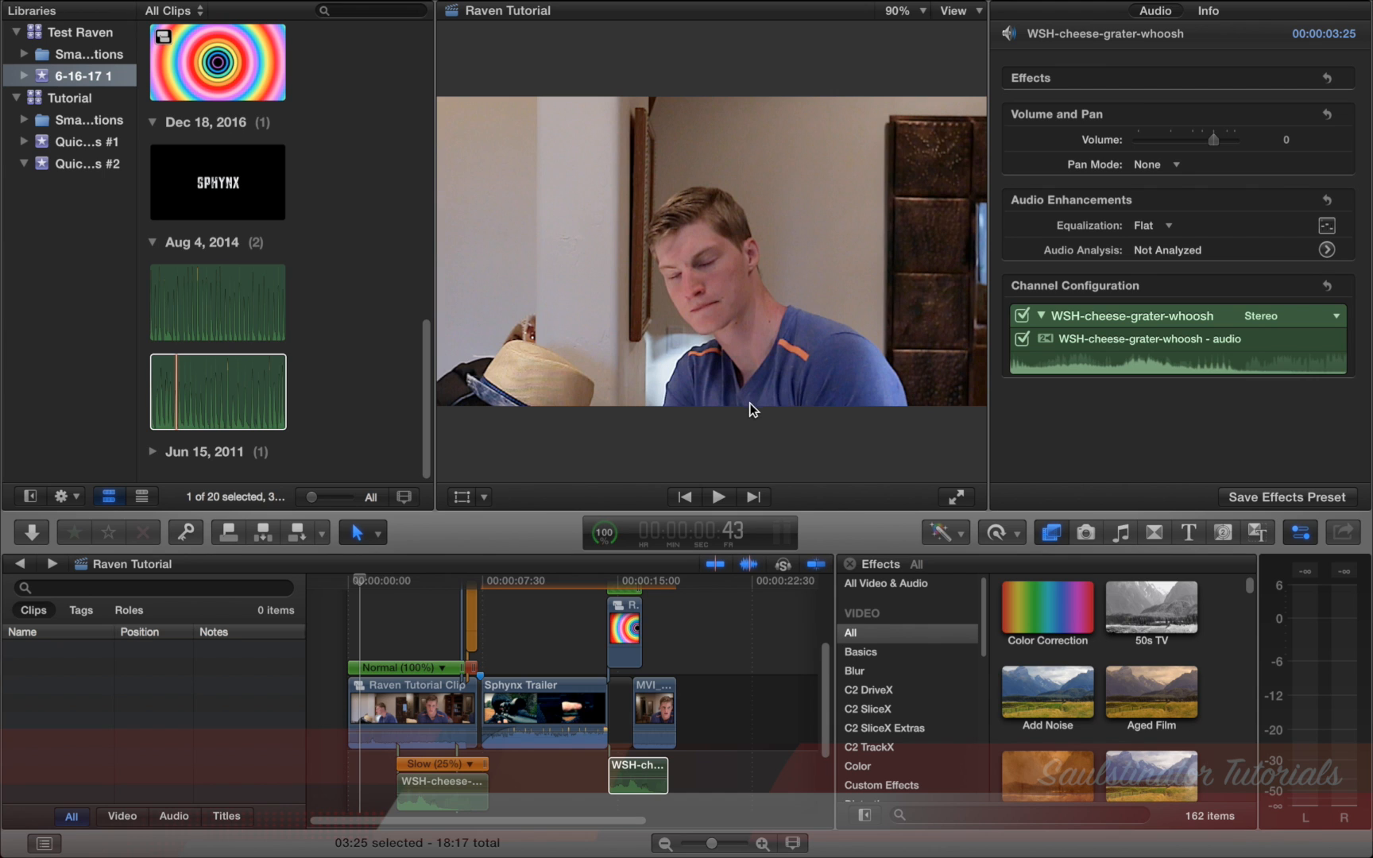